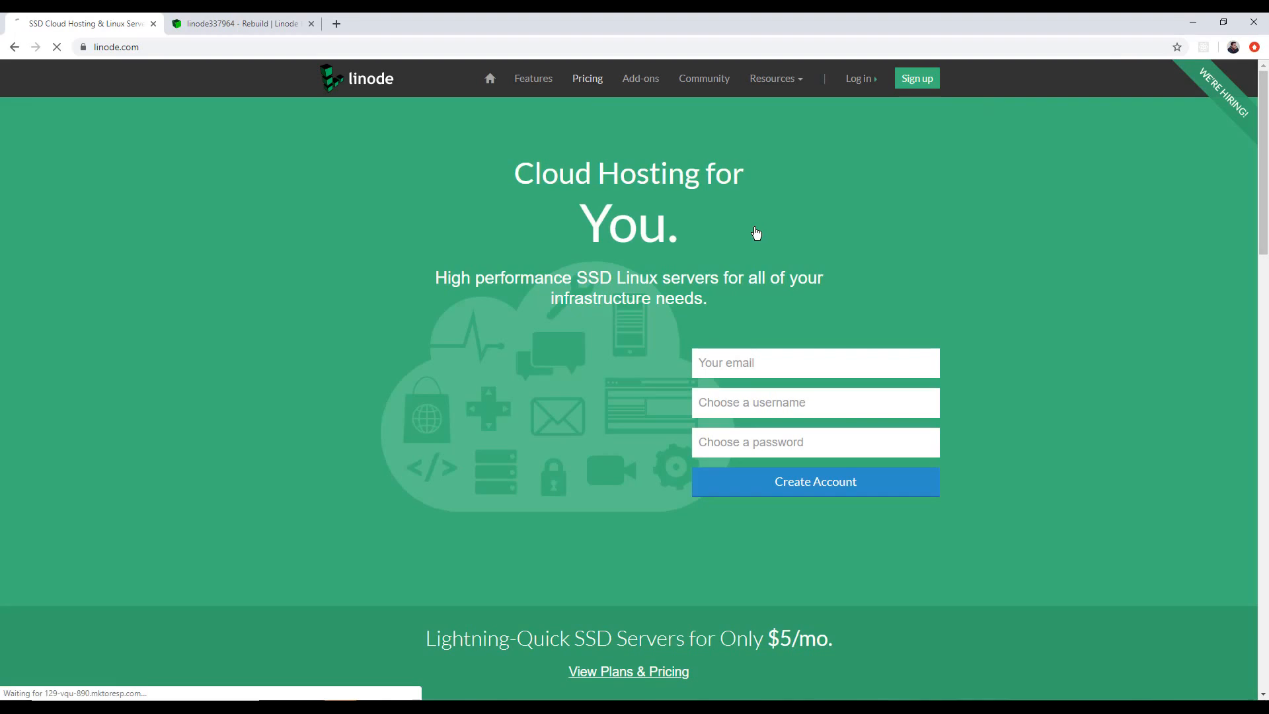
# Bring up Linode's pricing page and scroll to the Standard Plans table
pyautogui.click(587, 78)
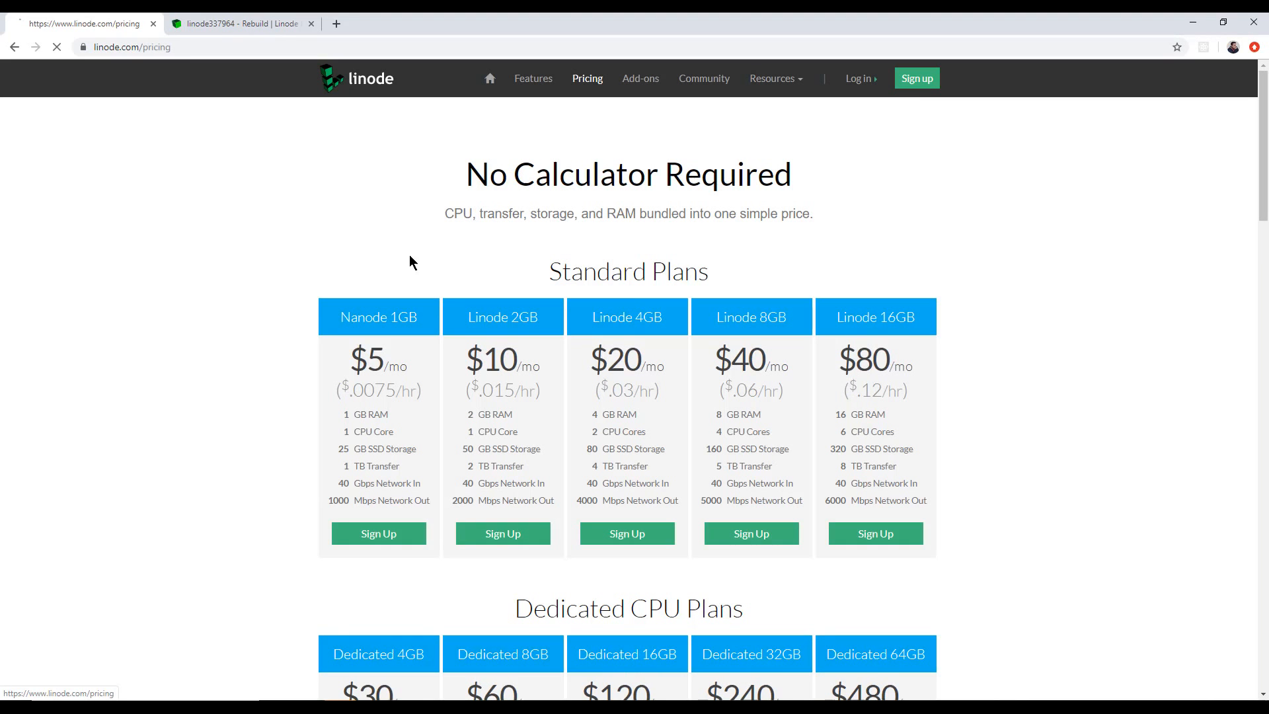
pyautogui.scroll(-3)
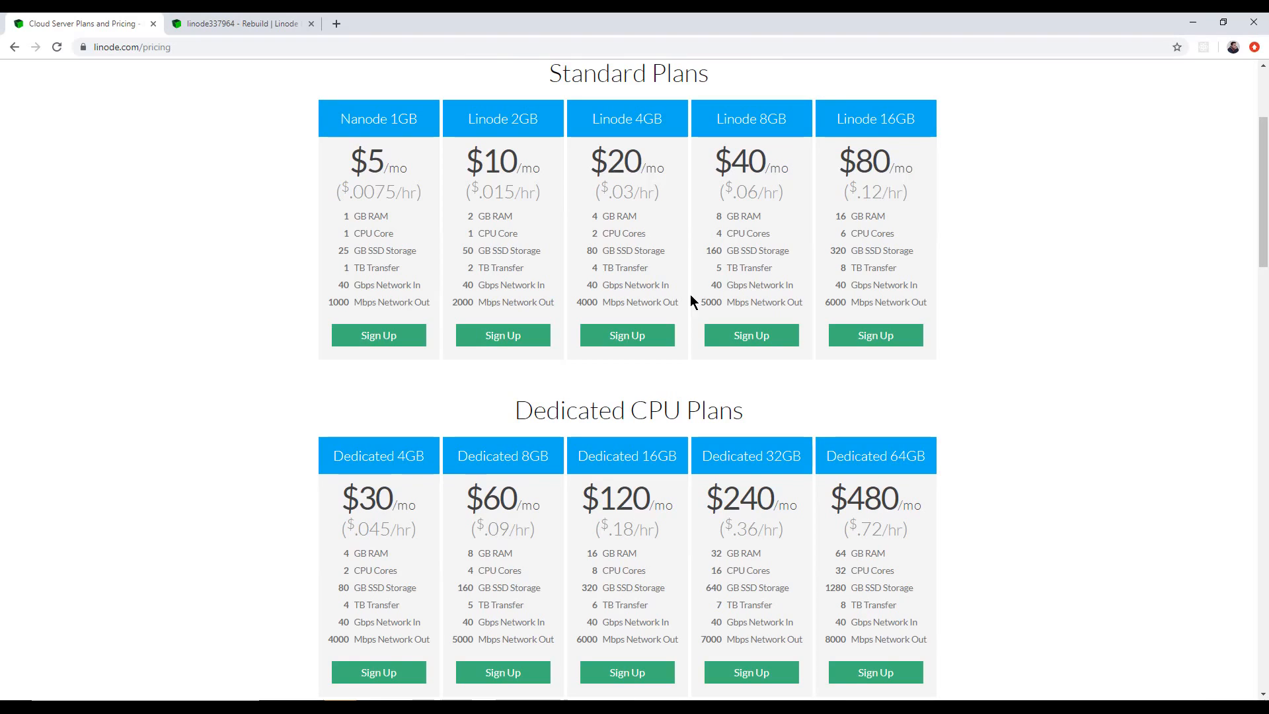
pyautogui.moveTo(371, 140)
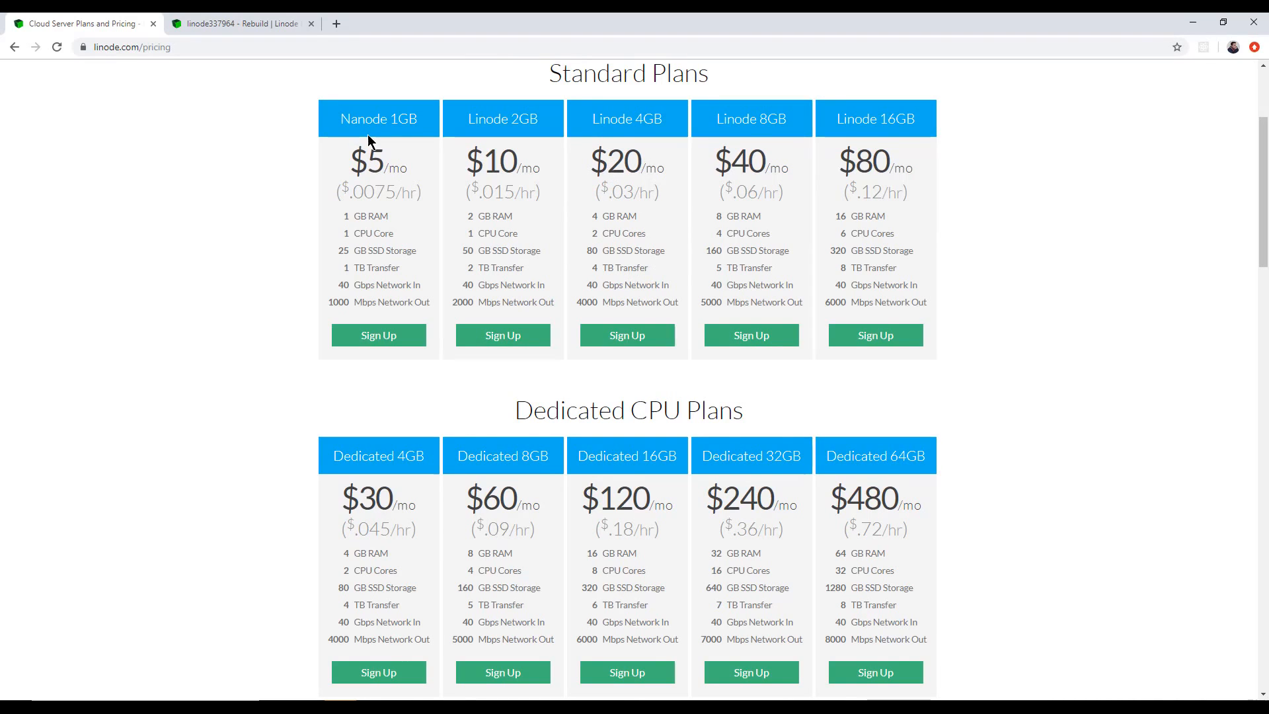
pyautogui.moveTo(275, 167)
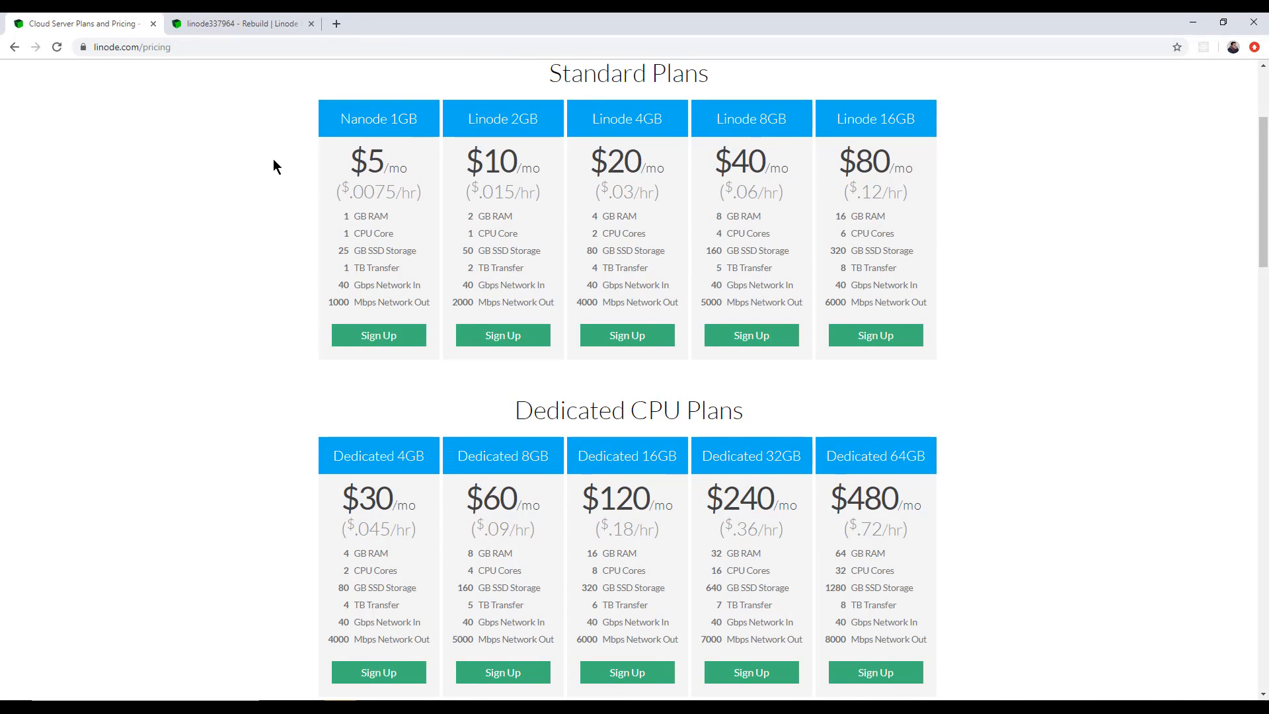
pyautogui.moveTo(248, 150)
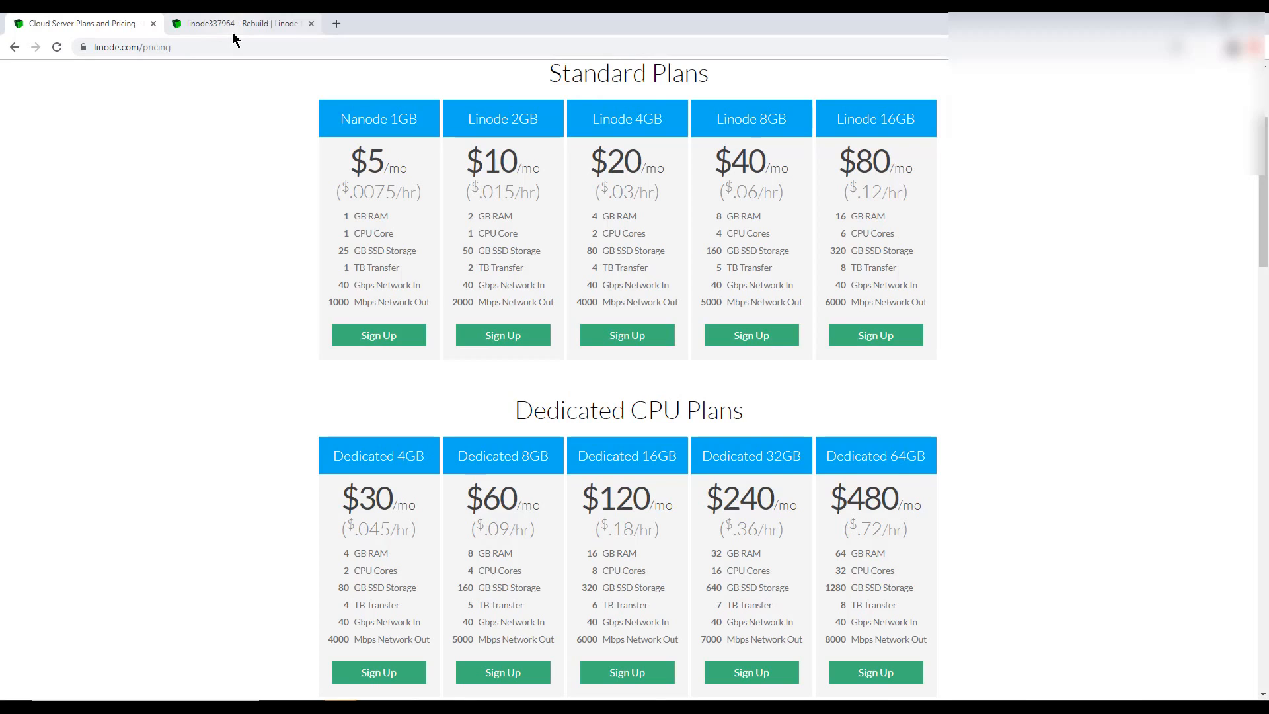
pyautogui.moveTo(234, 32)
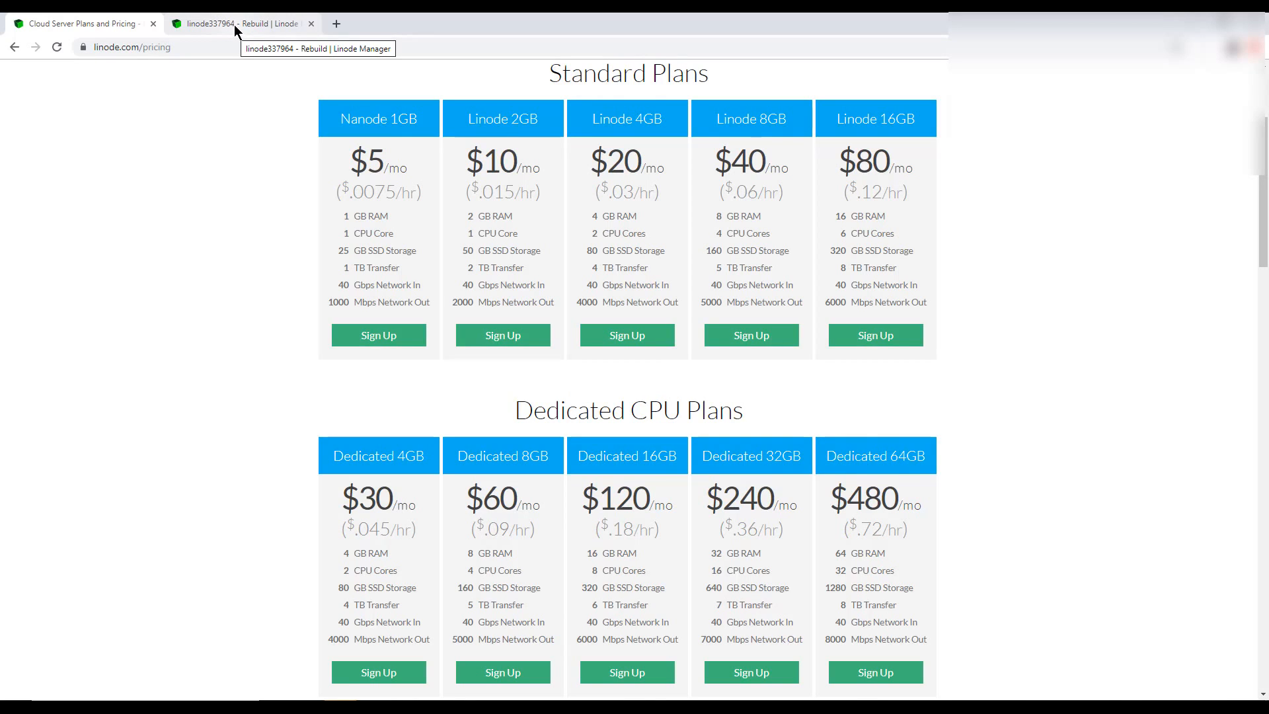
# On the Rebuild page for linode337964, choose an image and begin entering a new root password
pyautogui.click(241, 24)
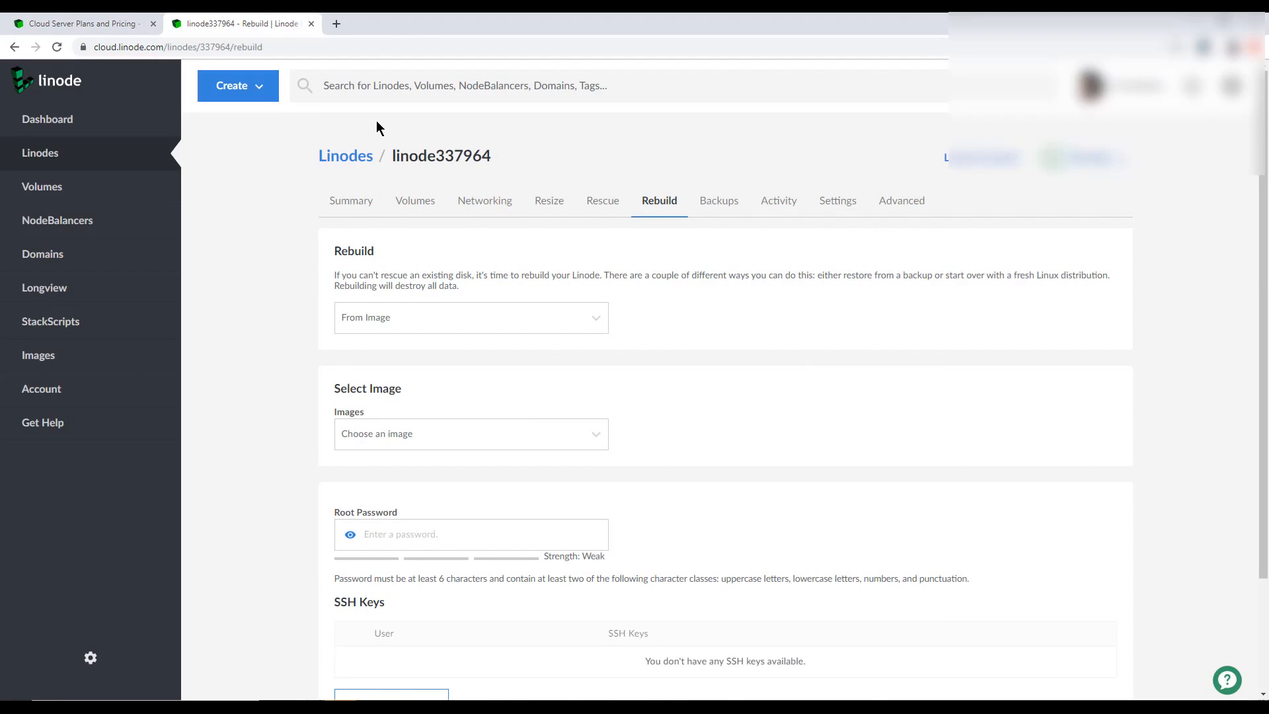
pyautogui.moveTo(350, 193)
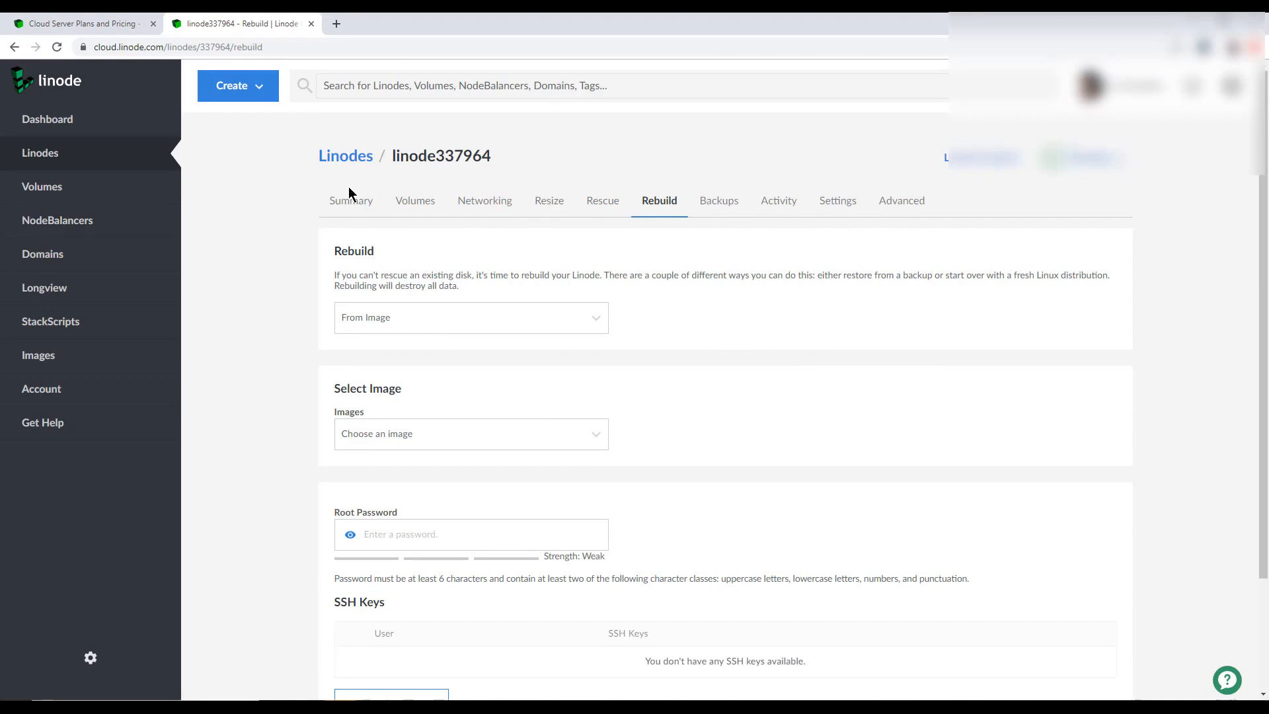
pyautogui.moveTo(417, 323)
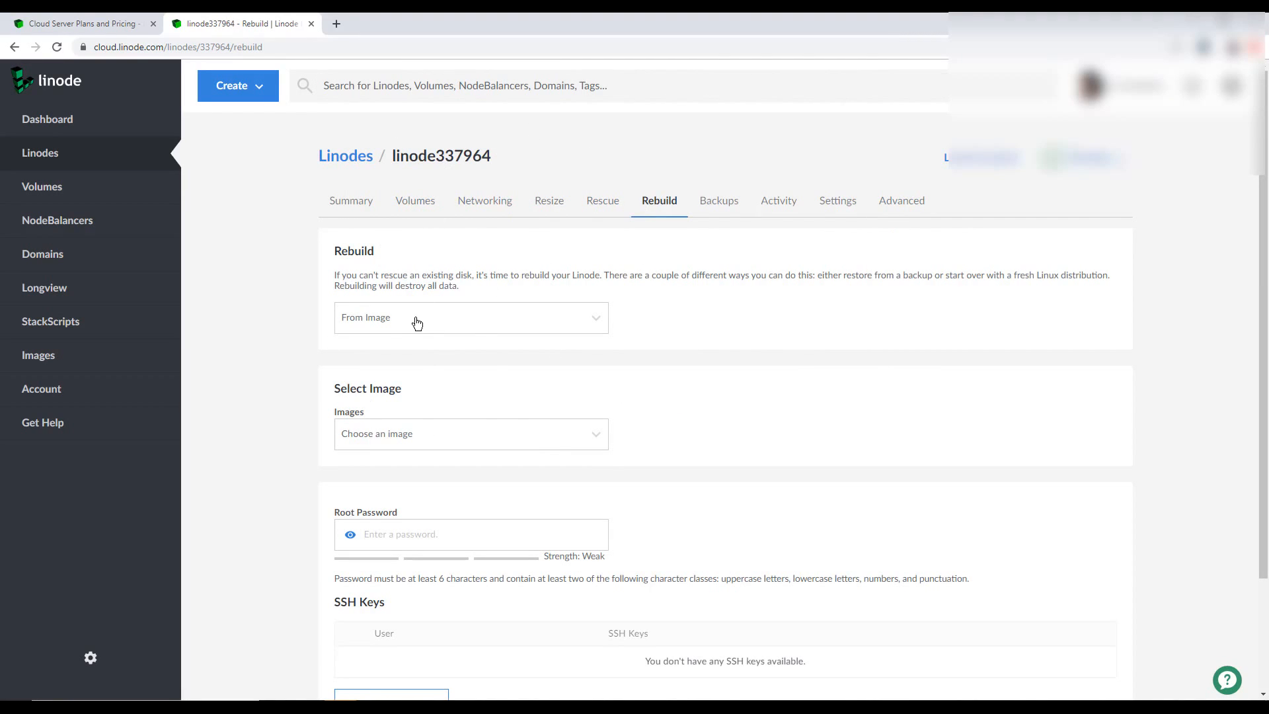
pyautogui.moveTo(413, 259)
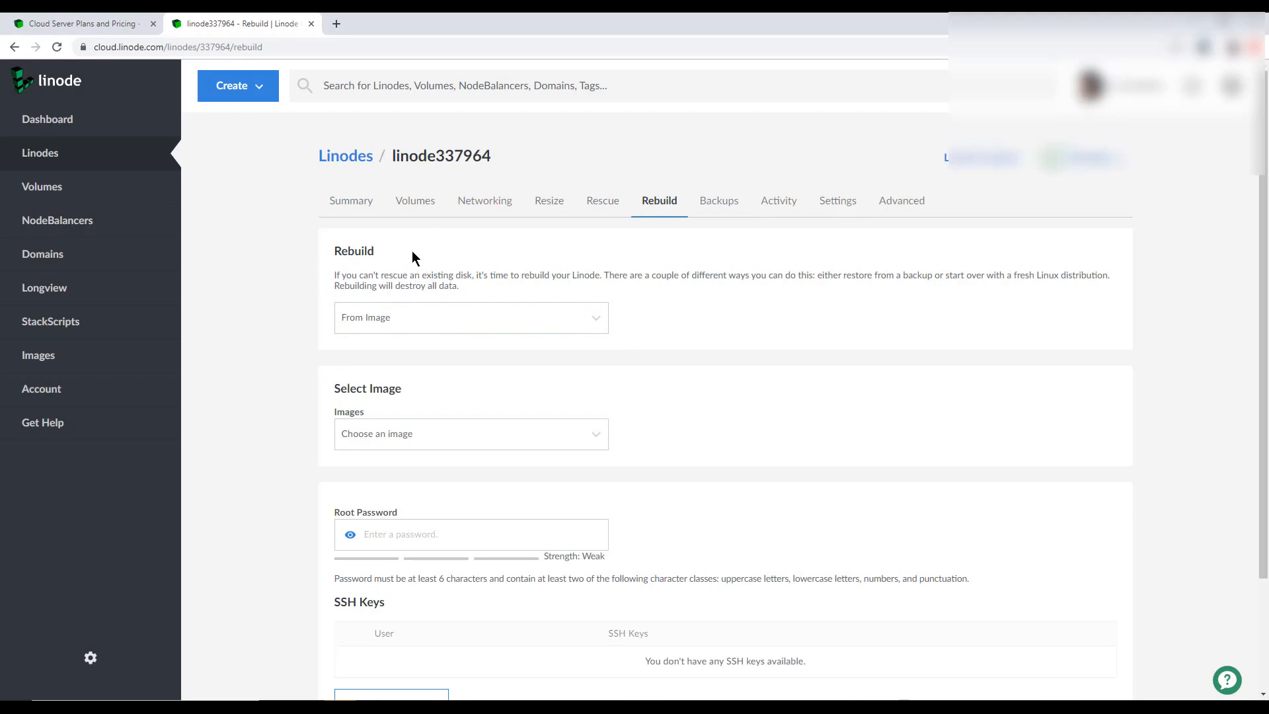
pyautogui.moveTo(670, 241)
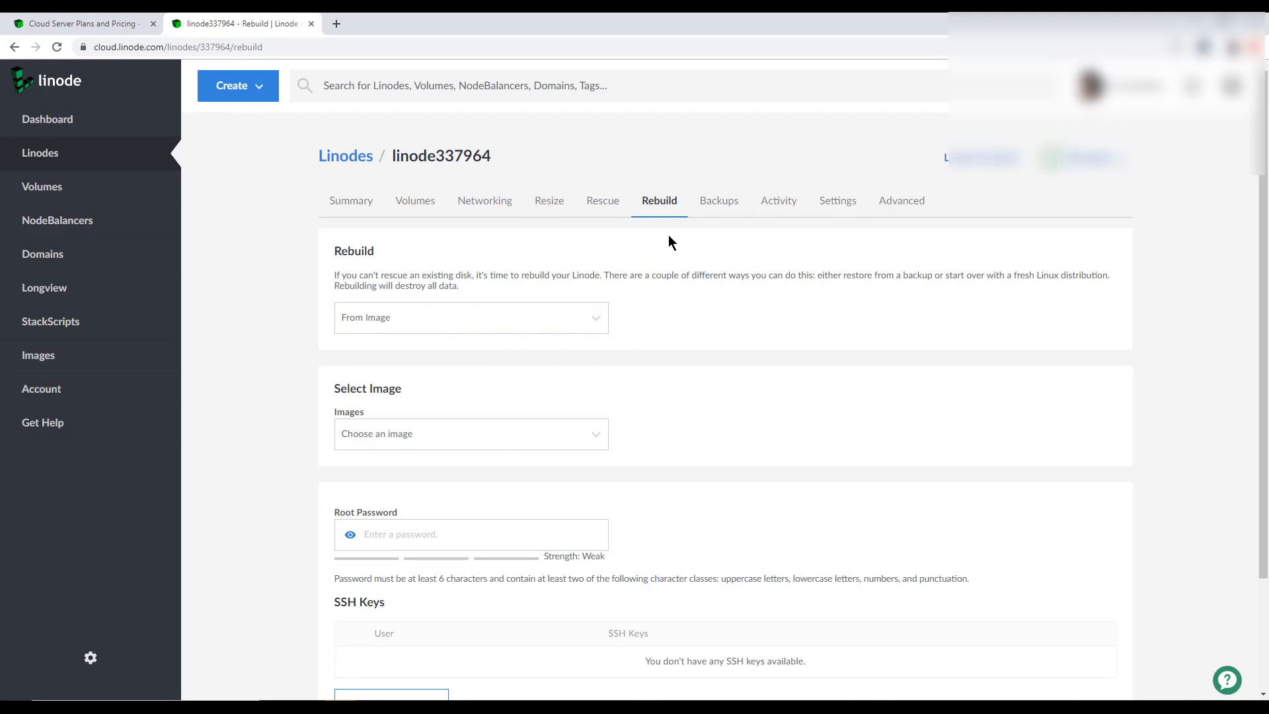
pyautogui.click(471, 434)
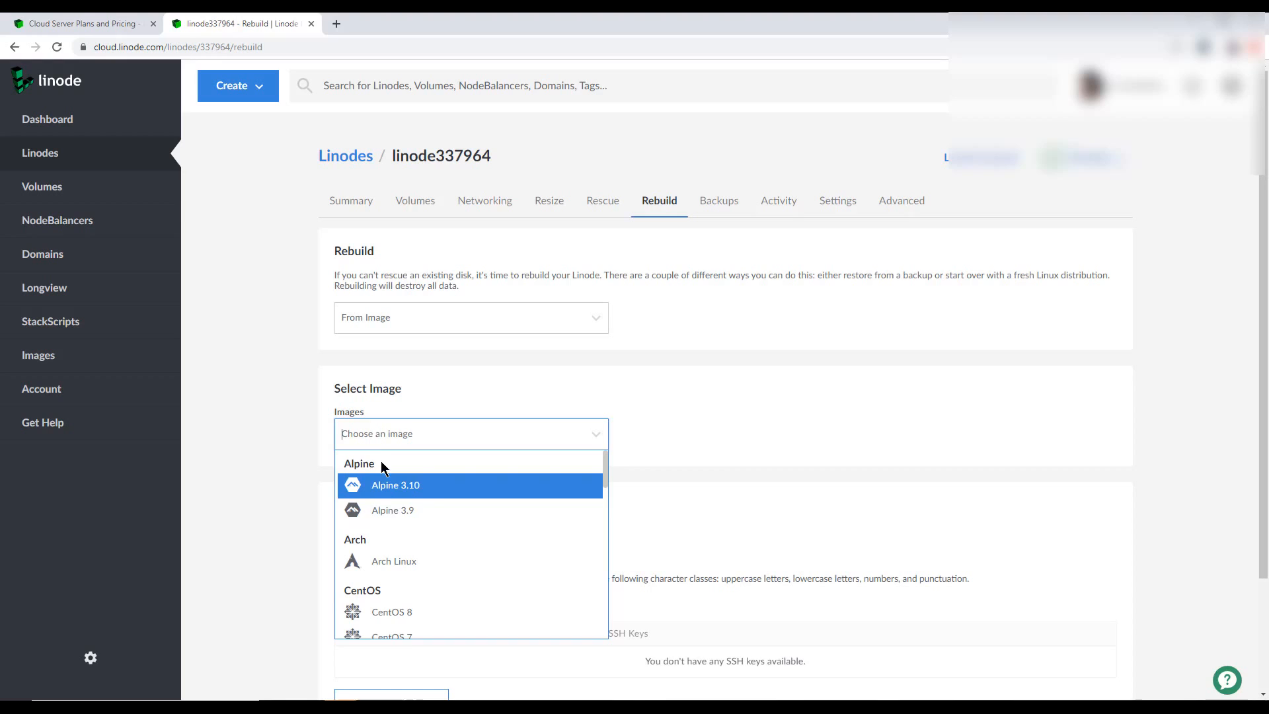
pyautogui.scroll(-3)
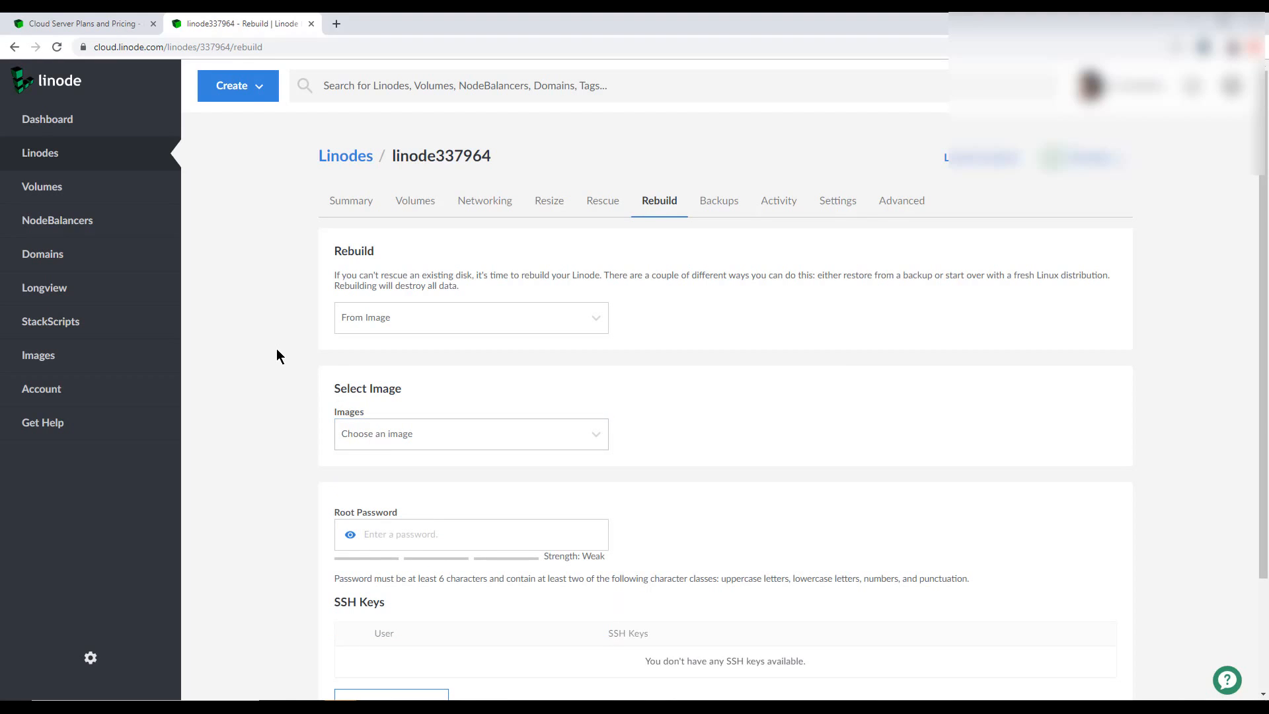
pyautogui.moveTo(296, 400)
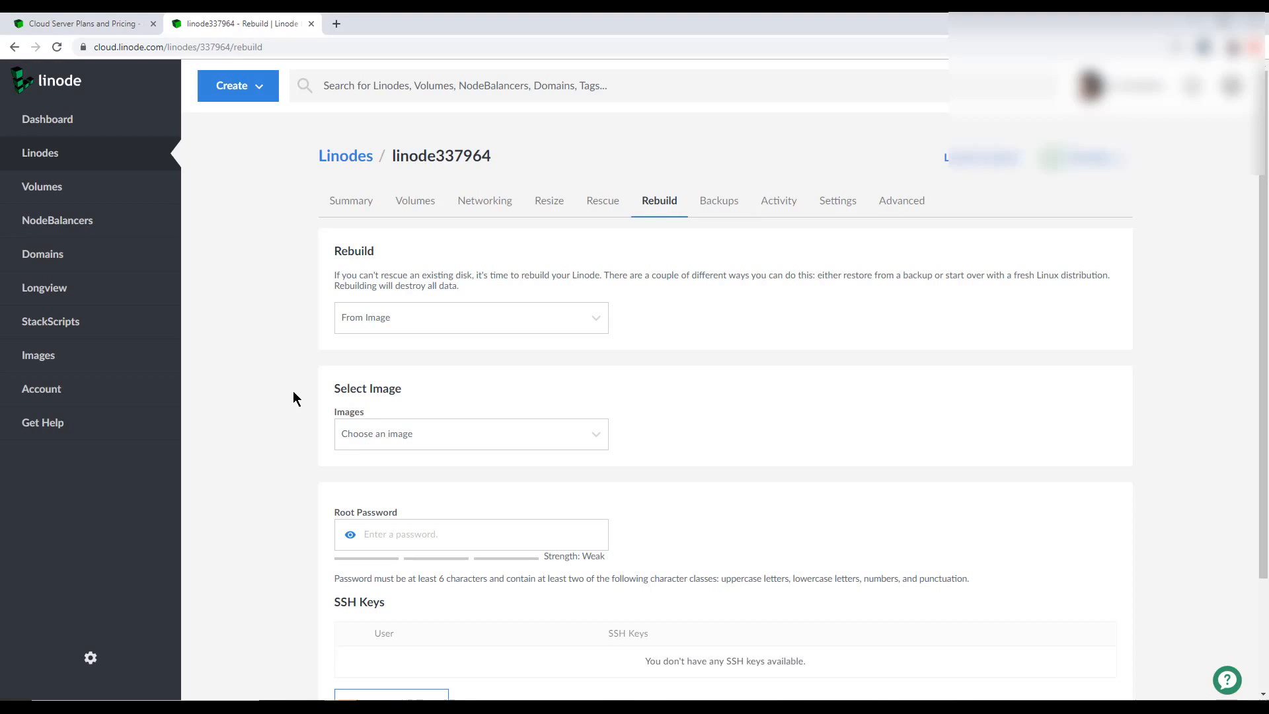
pyautogui.moveTo(310, 401)
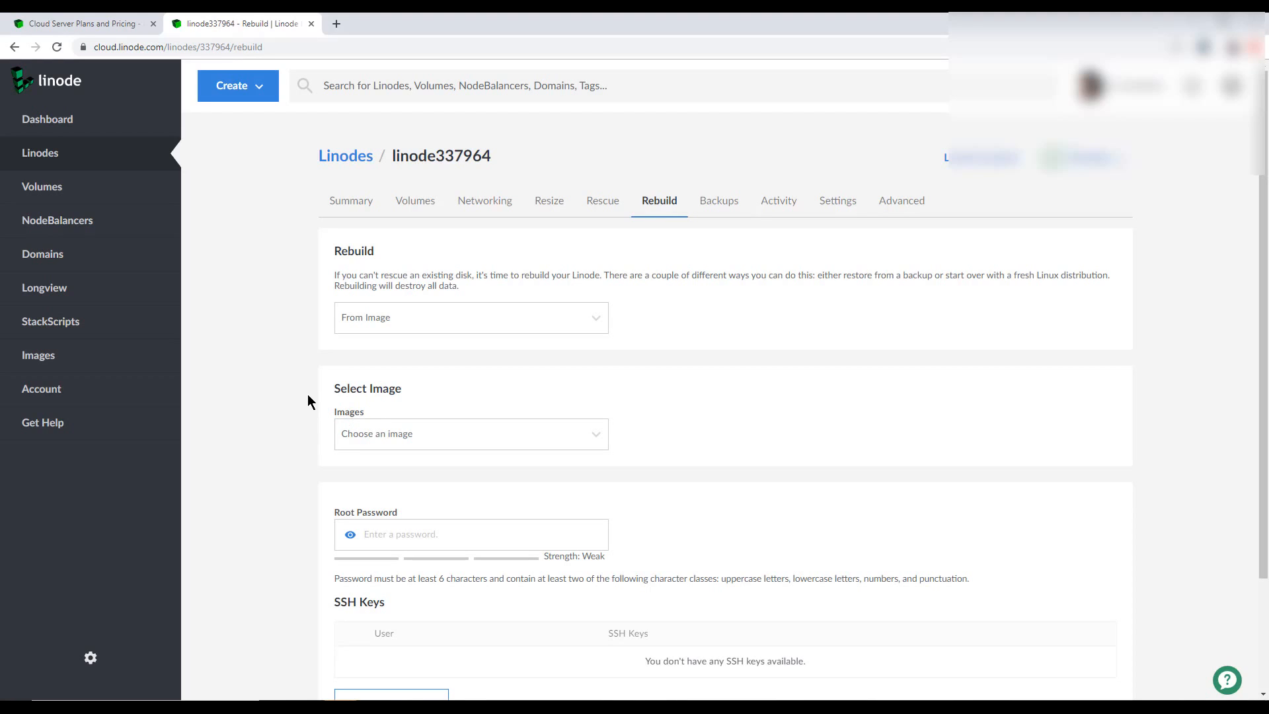
pyautogui.moveTo(299, 429)
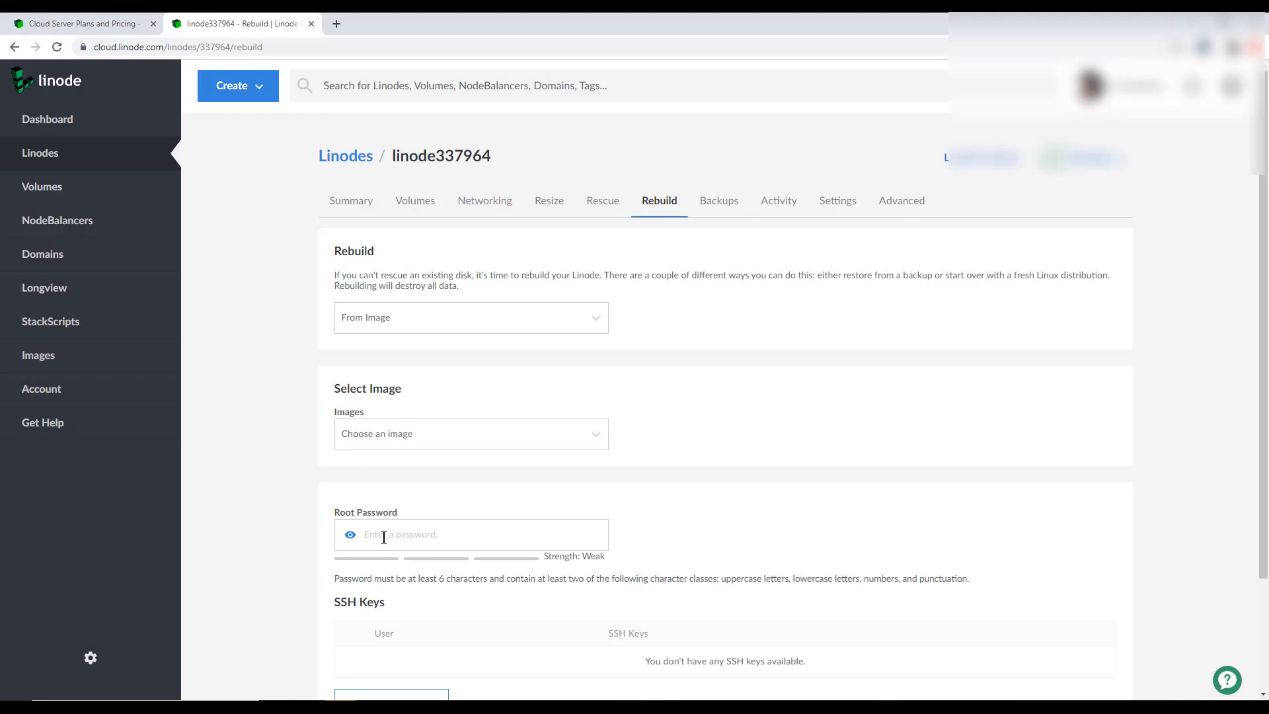
pyautogui.click(469, 534)
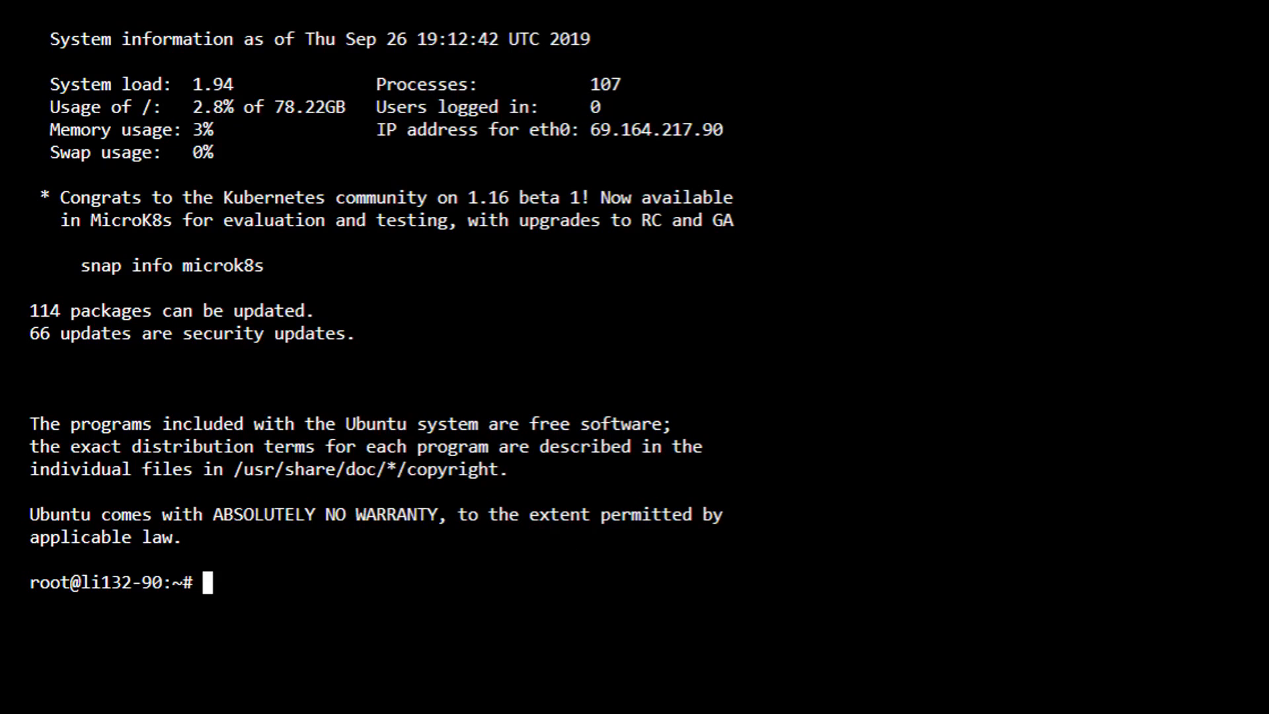
# Run apt-get update && apt-get upgrade to refresh package lists and upgrade all packages
pyautogui.write('a')
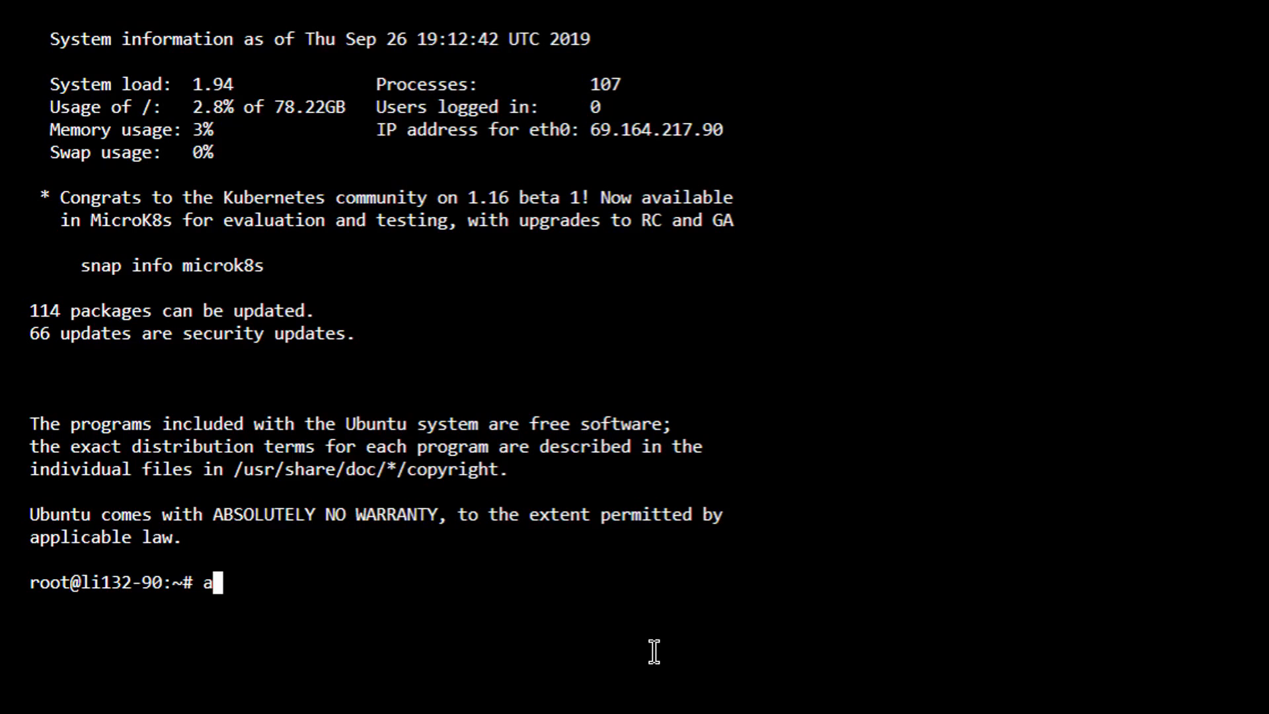
pyautogui.write('pt-get')
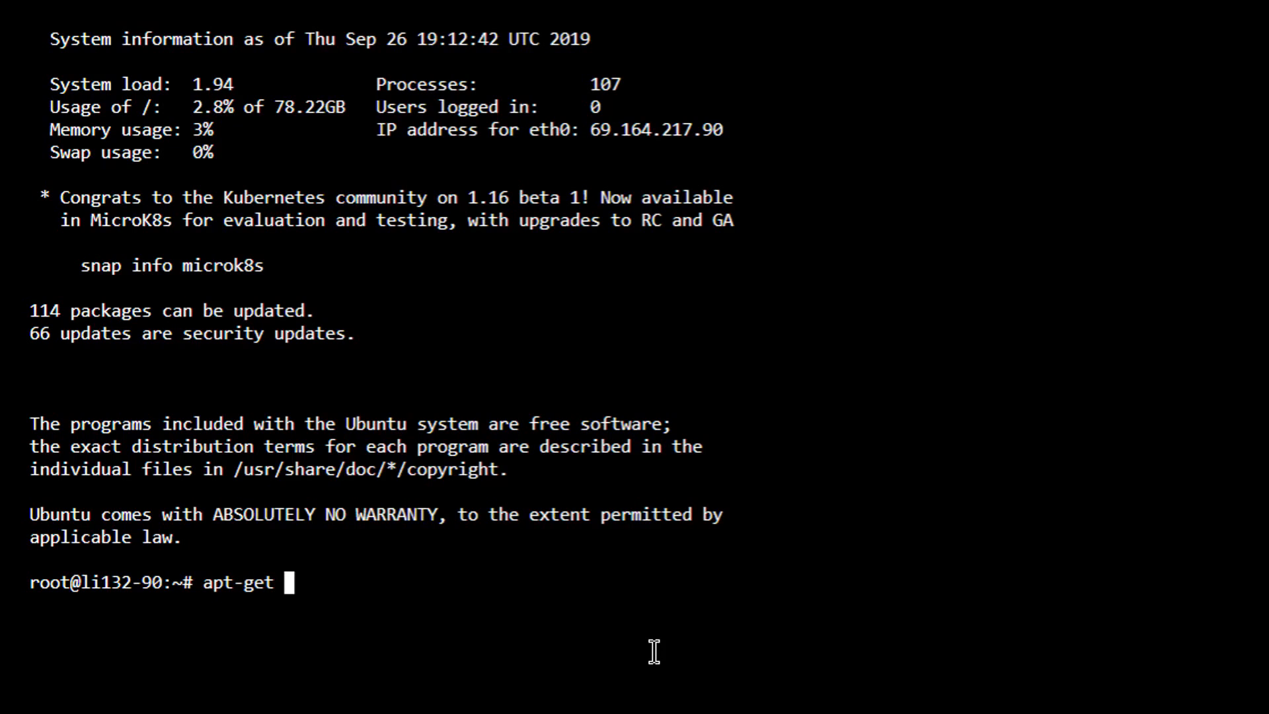
pyautogui.write('update &&')
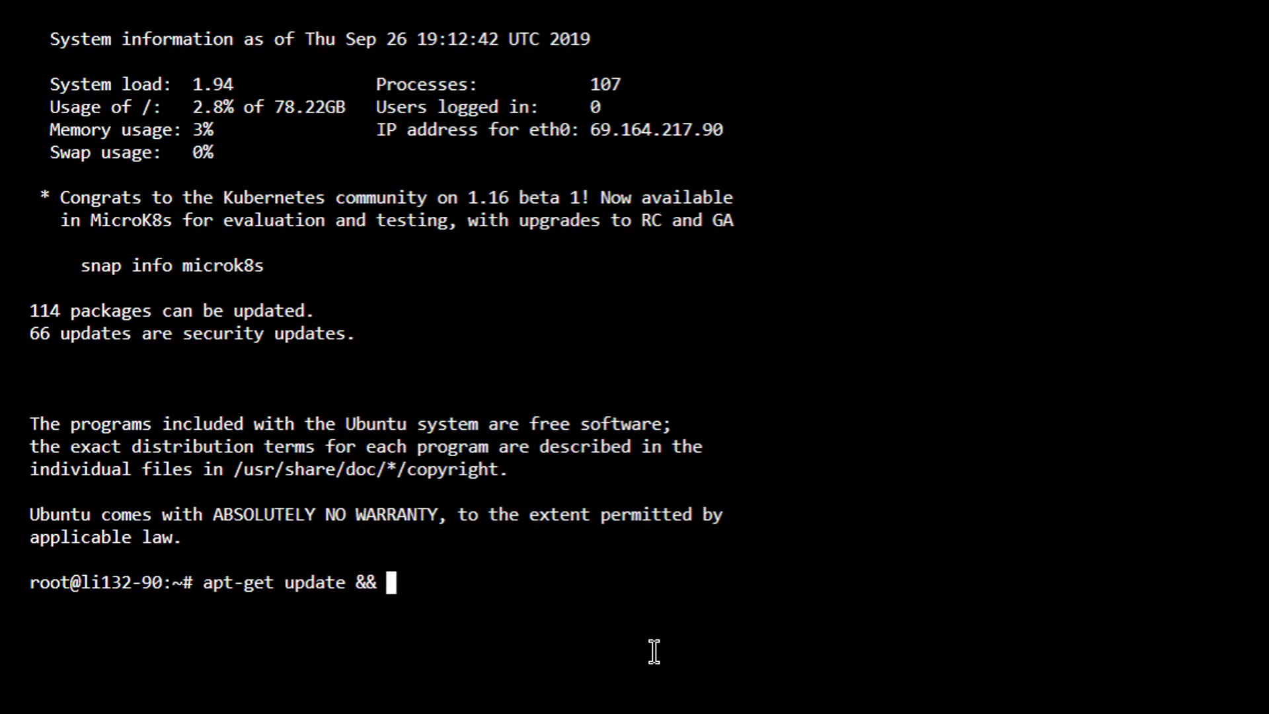
pyautogui.write('apt-get upgrad')
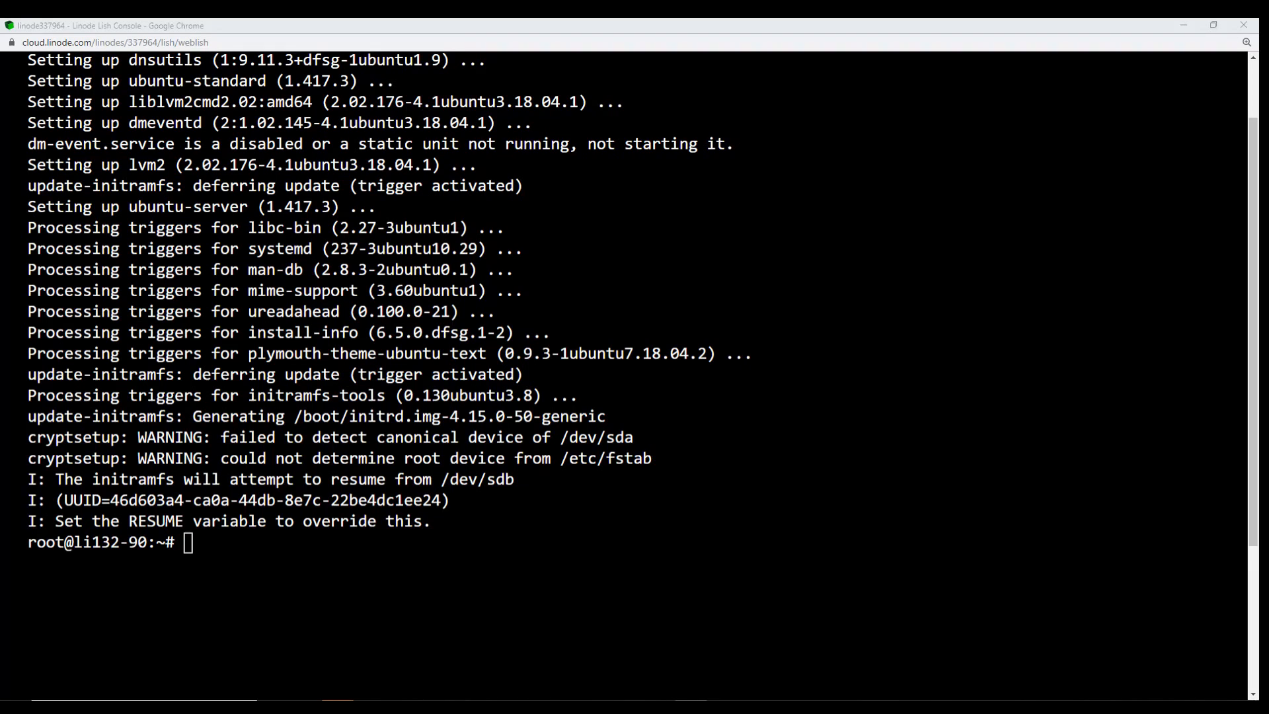
pyautogui.moveTo(433, 574)
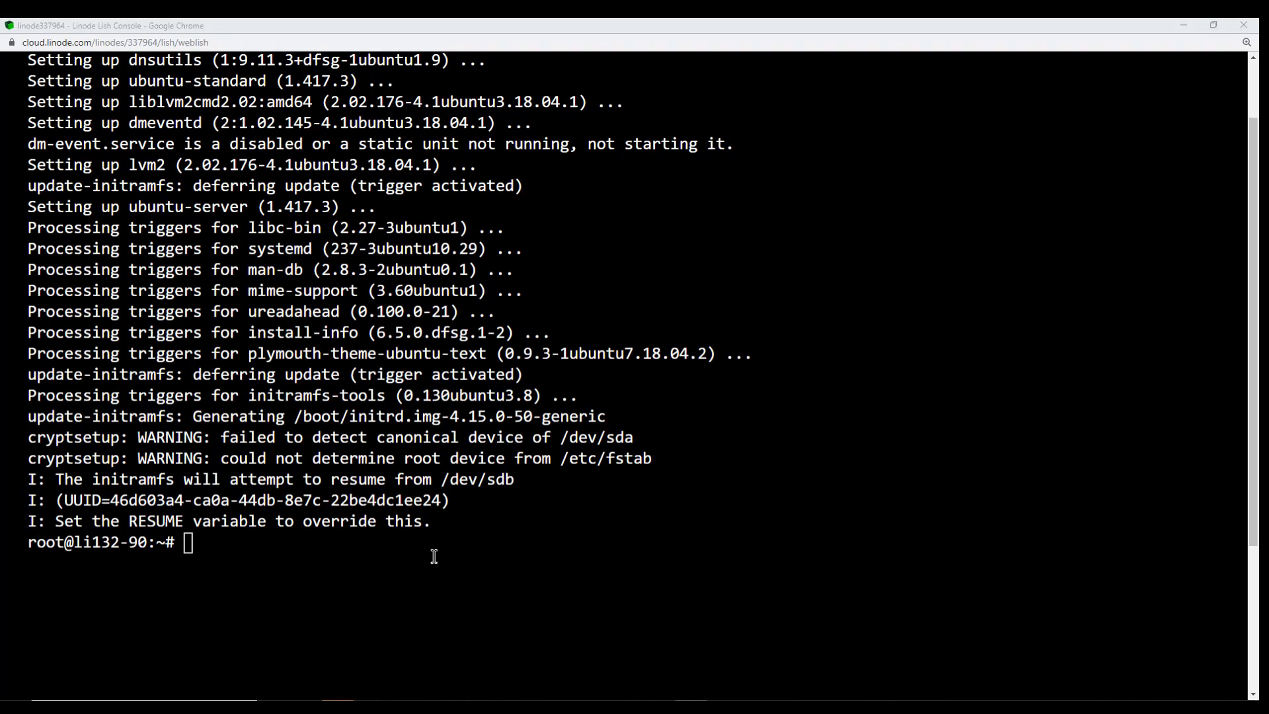
# Write the hostname bayside into /etc/hostname with echo
pyautogui.write('echo')
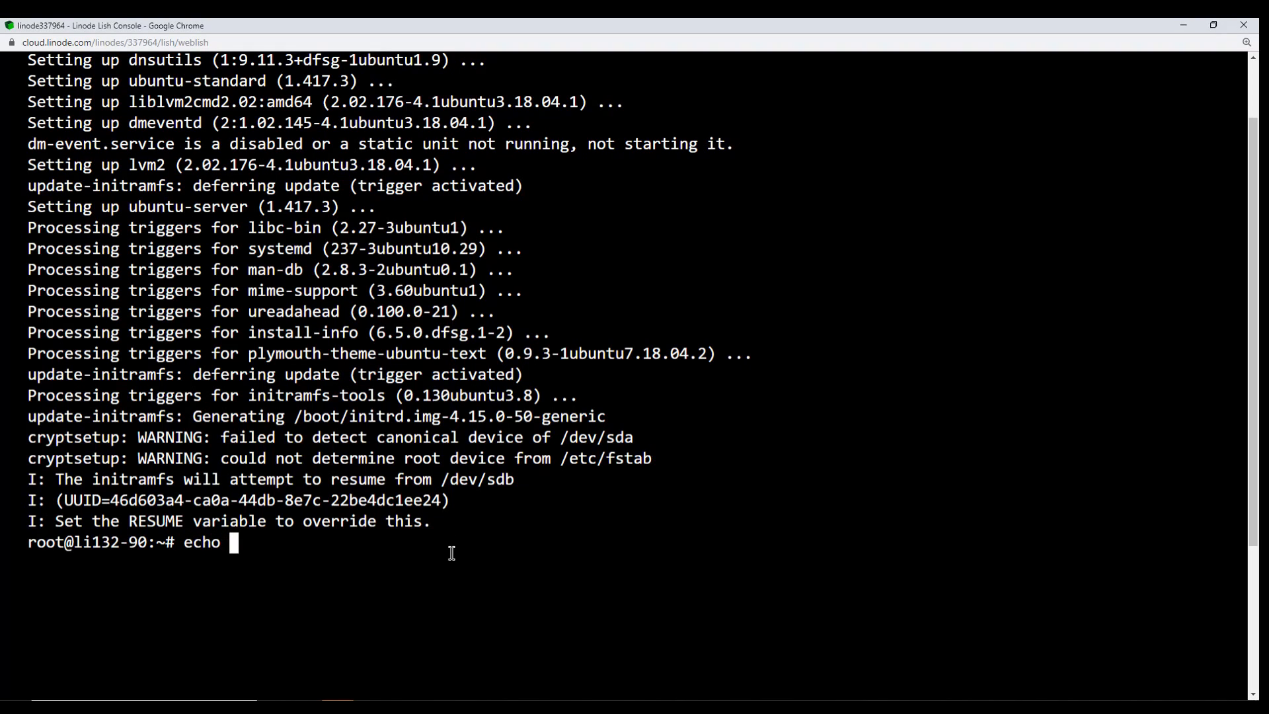
pyautogui.write('bay')
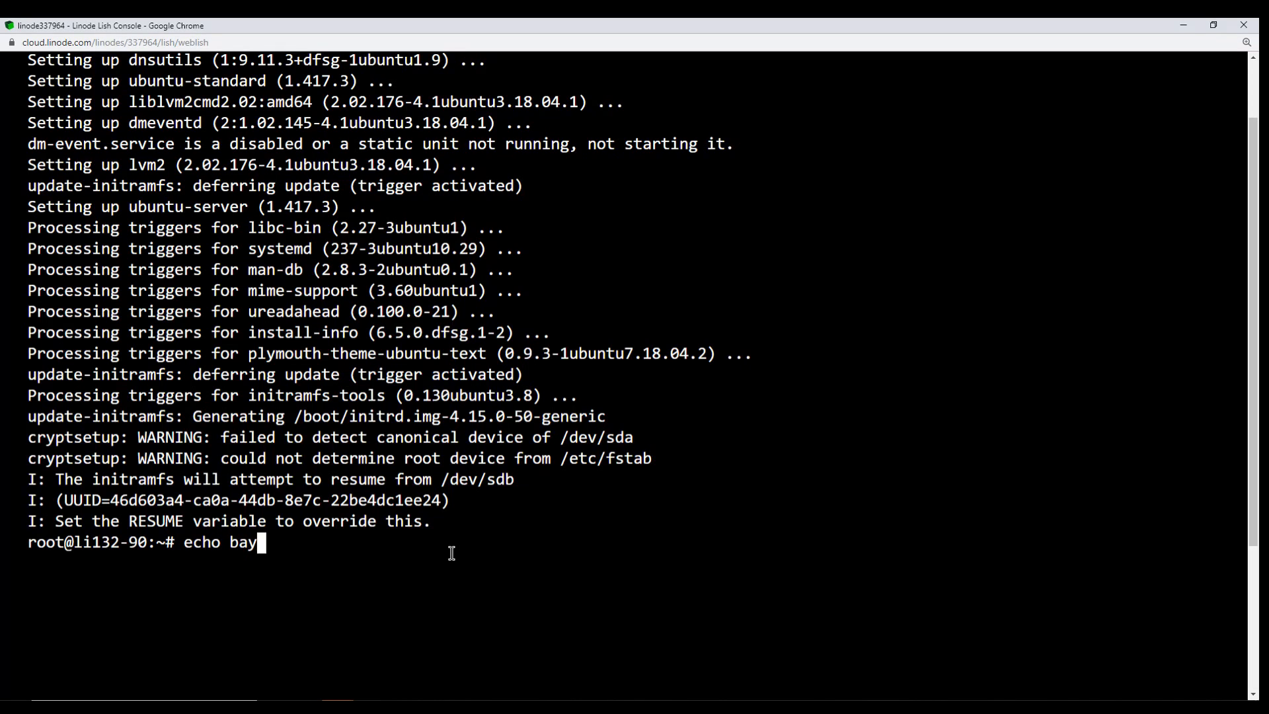
pyautogui.write('side')
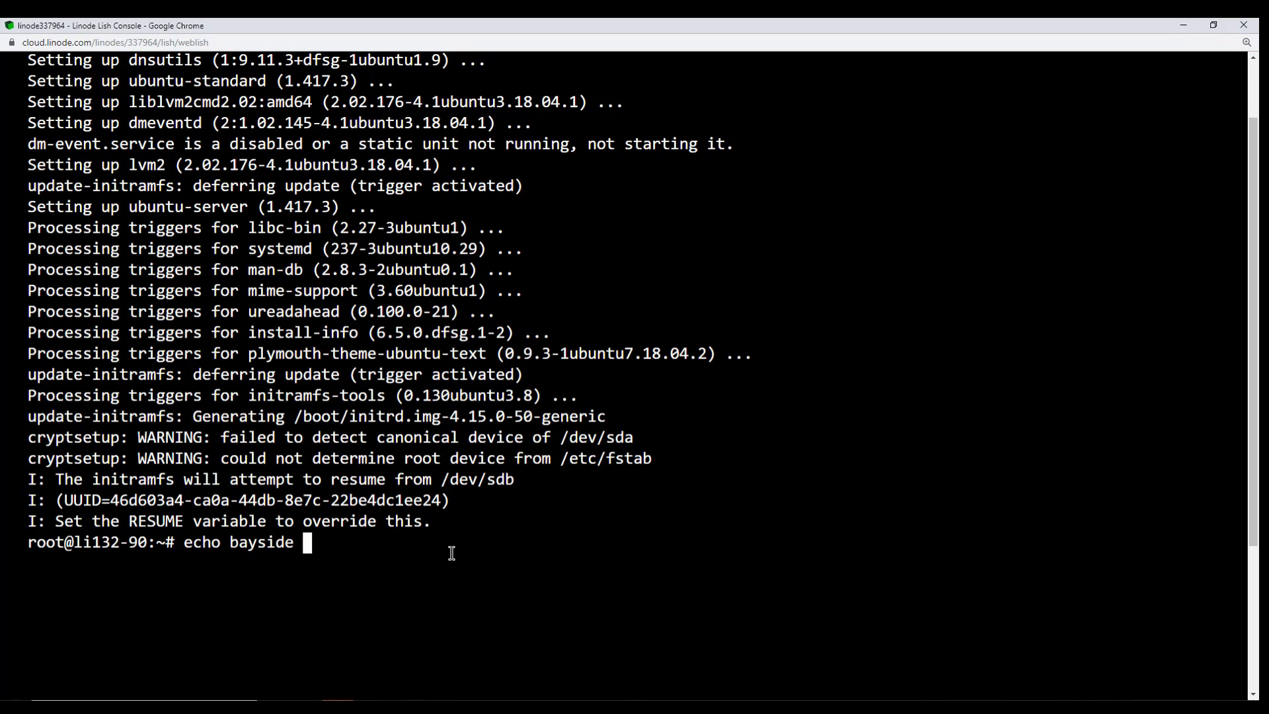
pyautogui.write('> /')
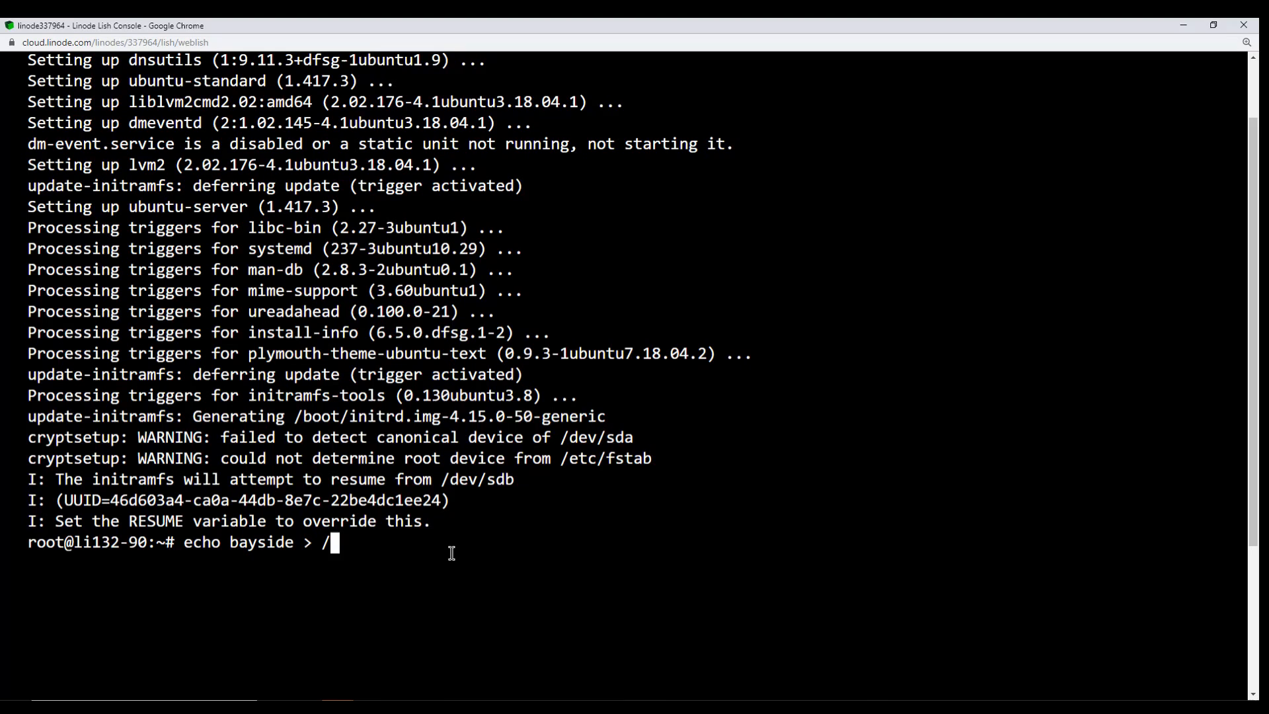
pyautogui.write('etc/hostm')
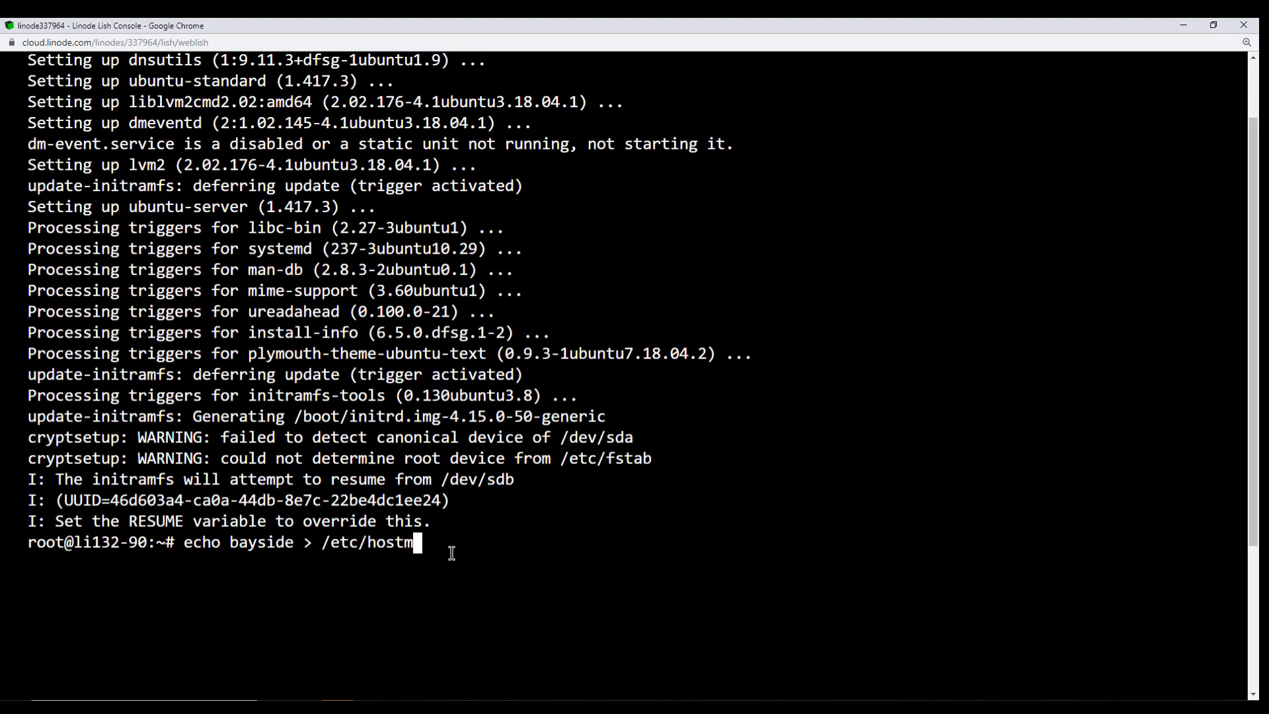
pyautogui.write('ame')
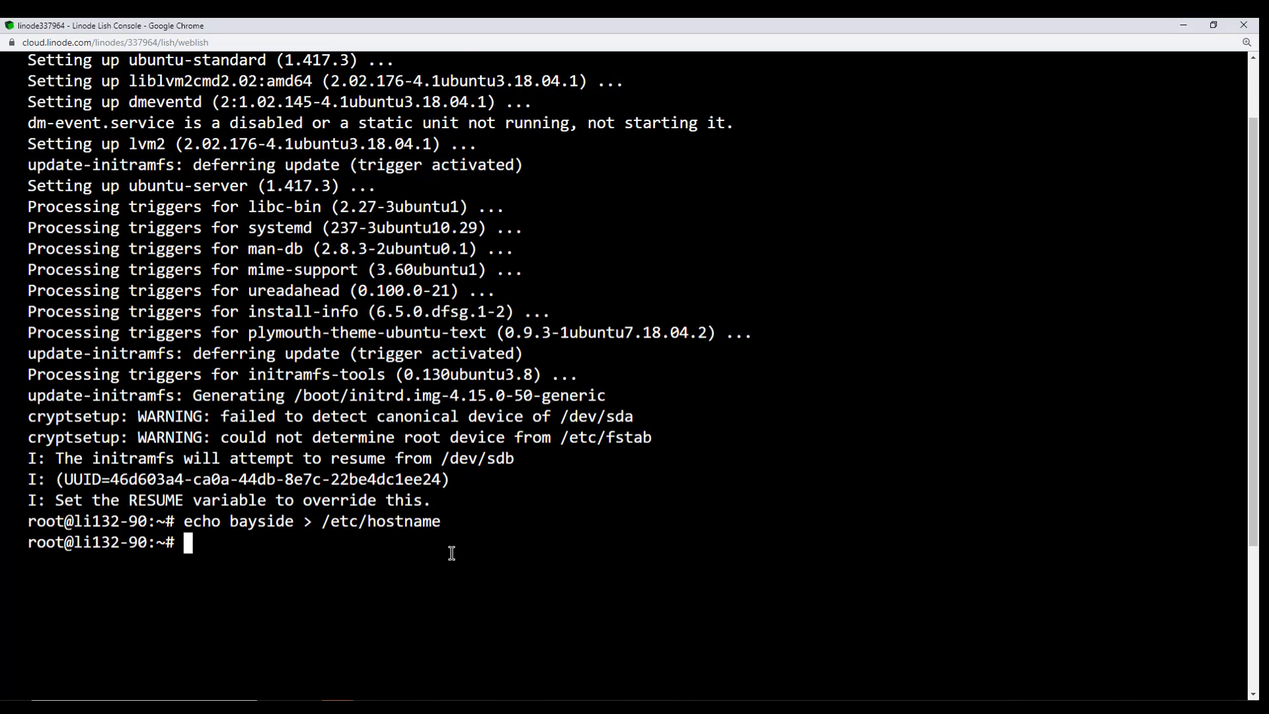
# Load the new hostname from /etc/hostname with hostname -F
pyautogui.write('host')
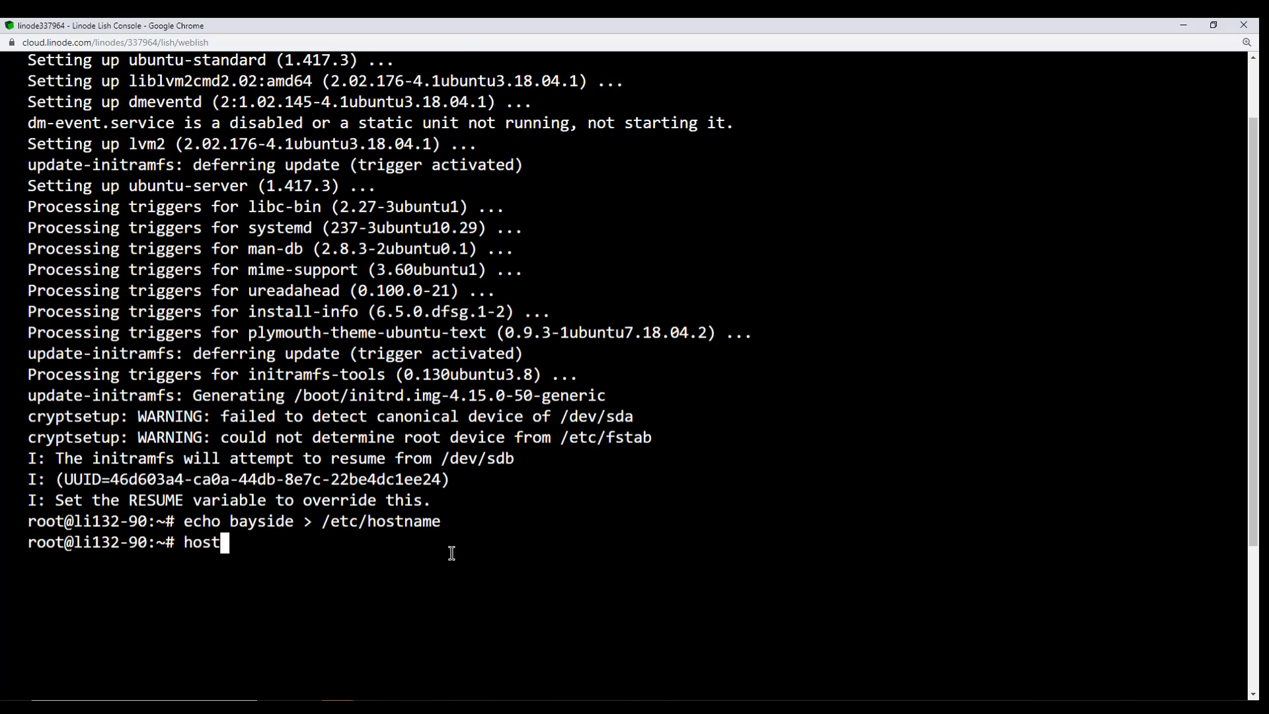
pyautogui.write('name -f')
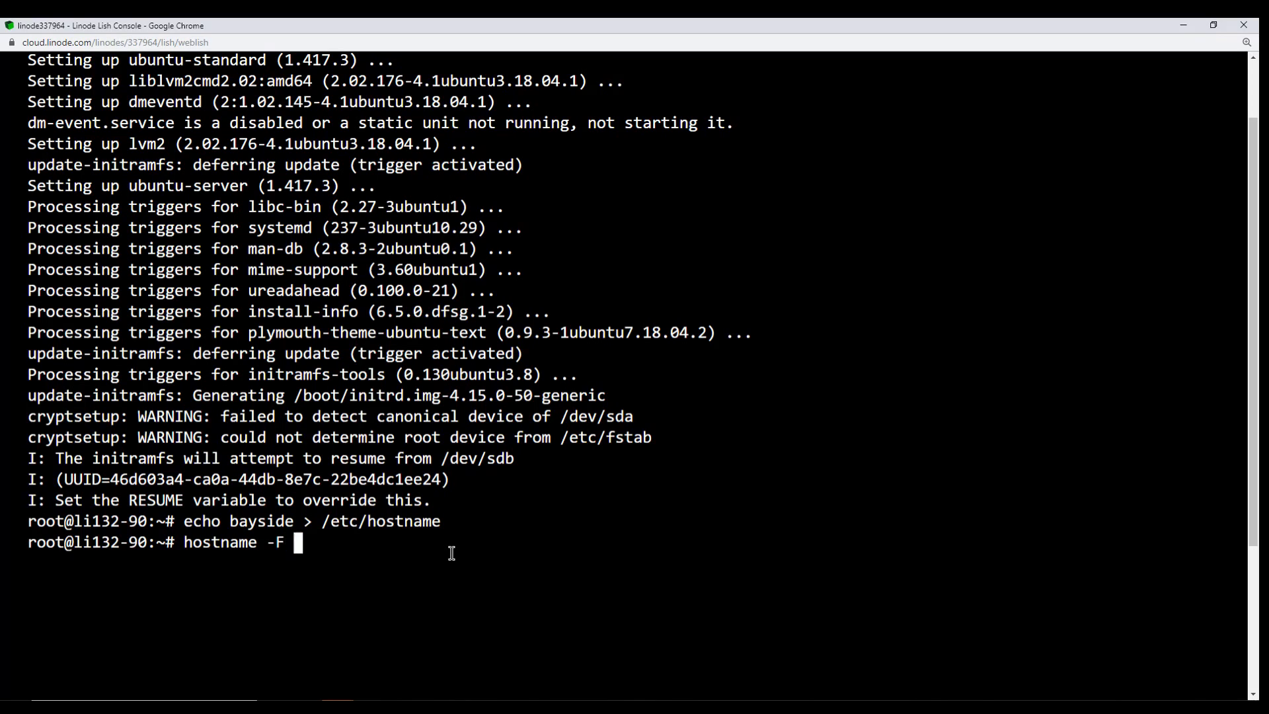
pyautogui.write('/')
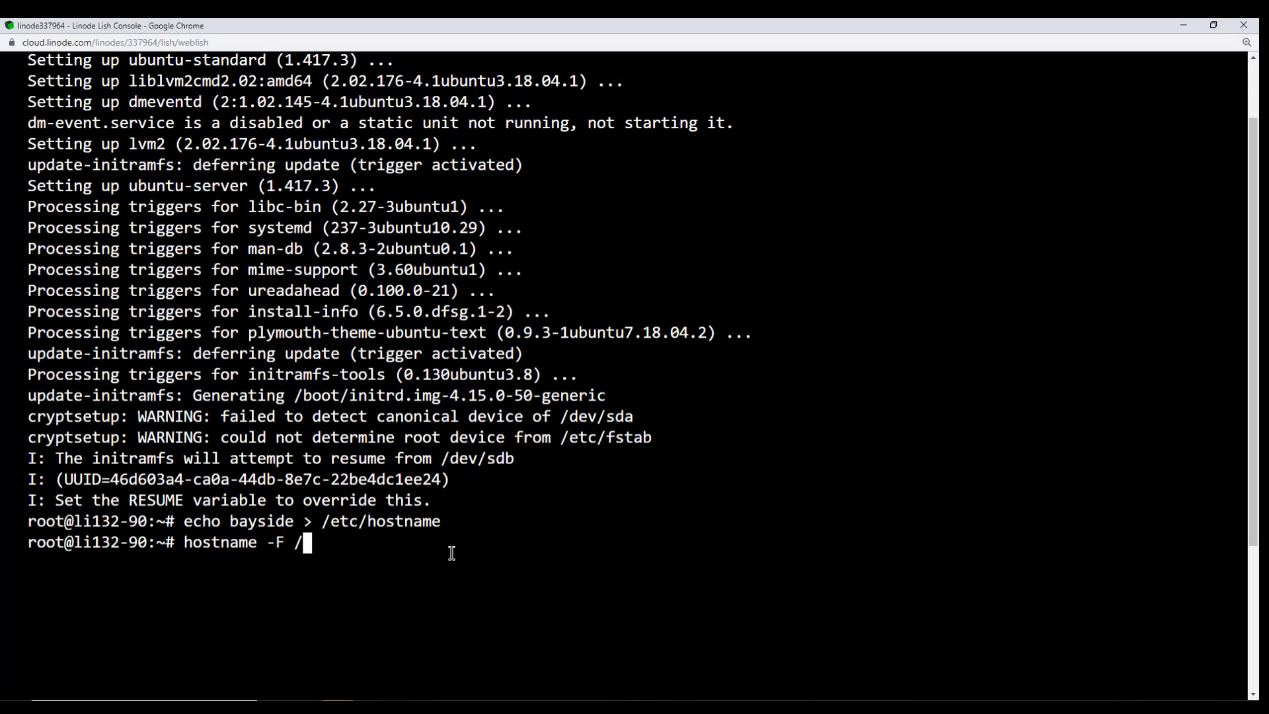
pyautogui.write('etc/')
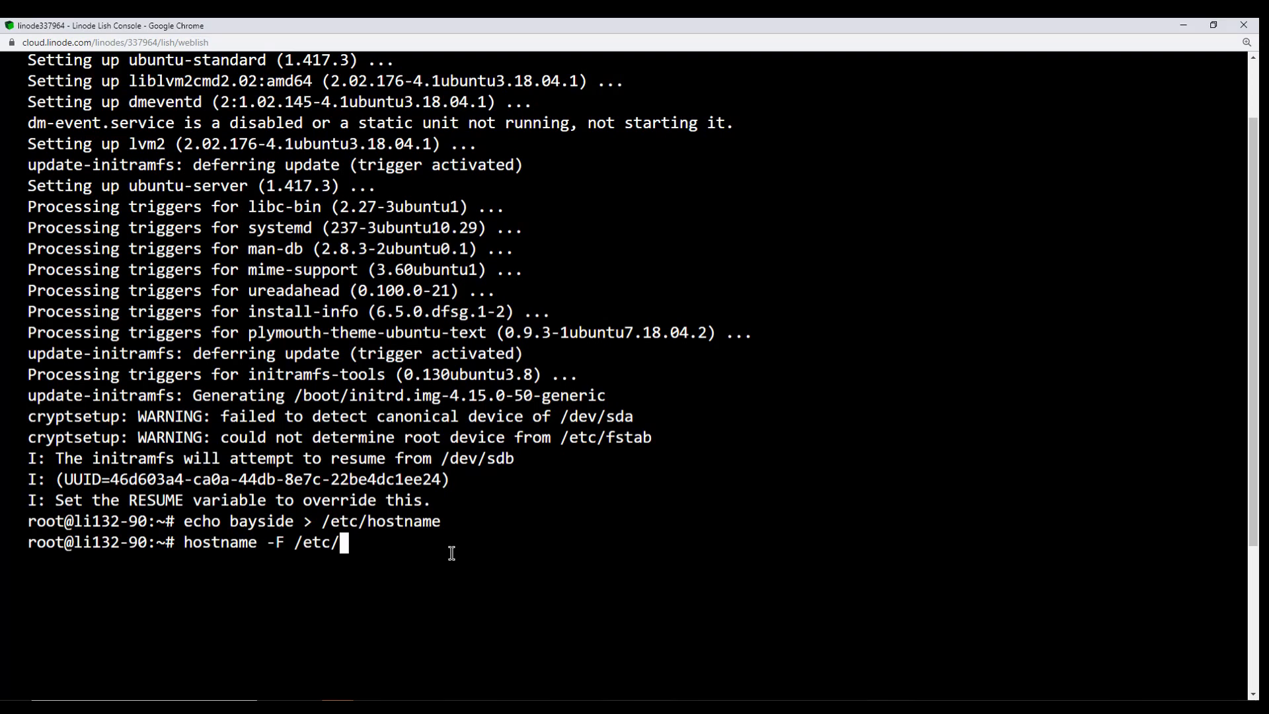
pyautogui.write('hostname')
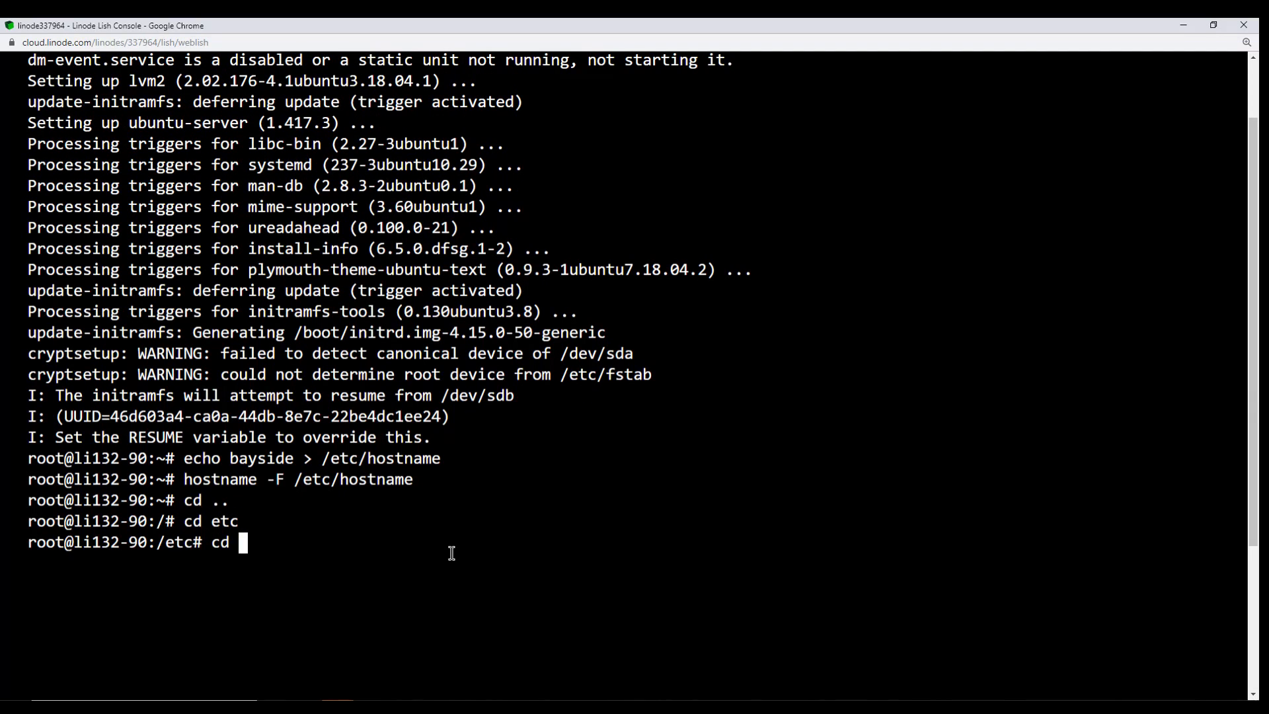
# Move into /etc and edit the hosts file with sudo nano
pyautogui.write('hostname')
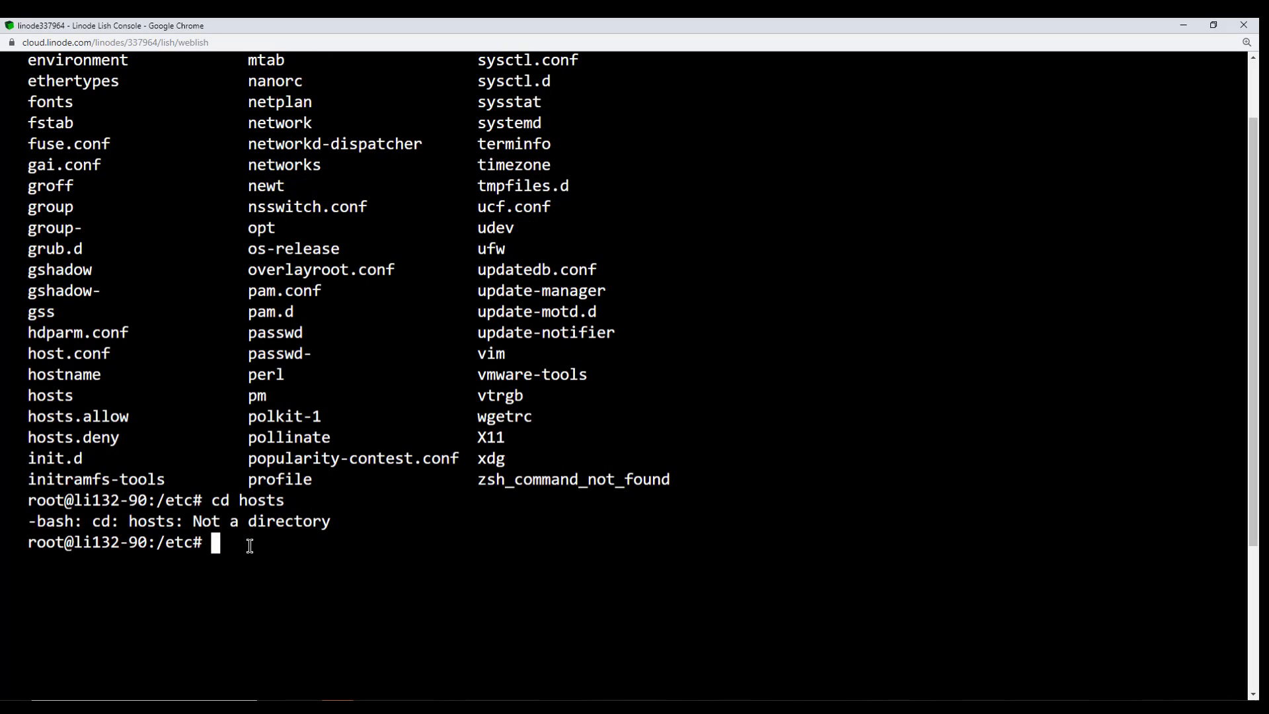
pyautogui.write('cd')
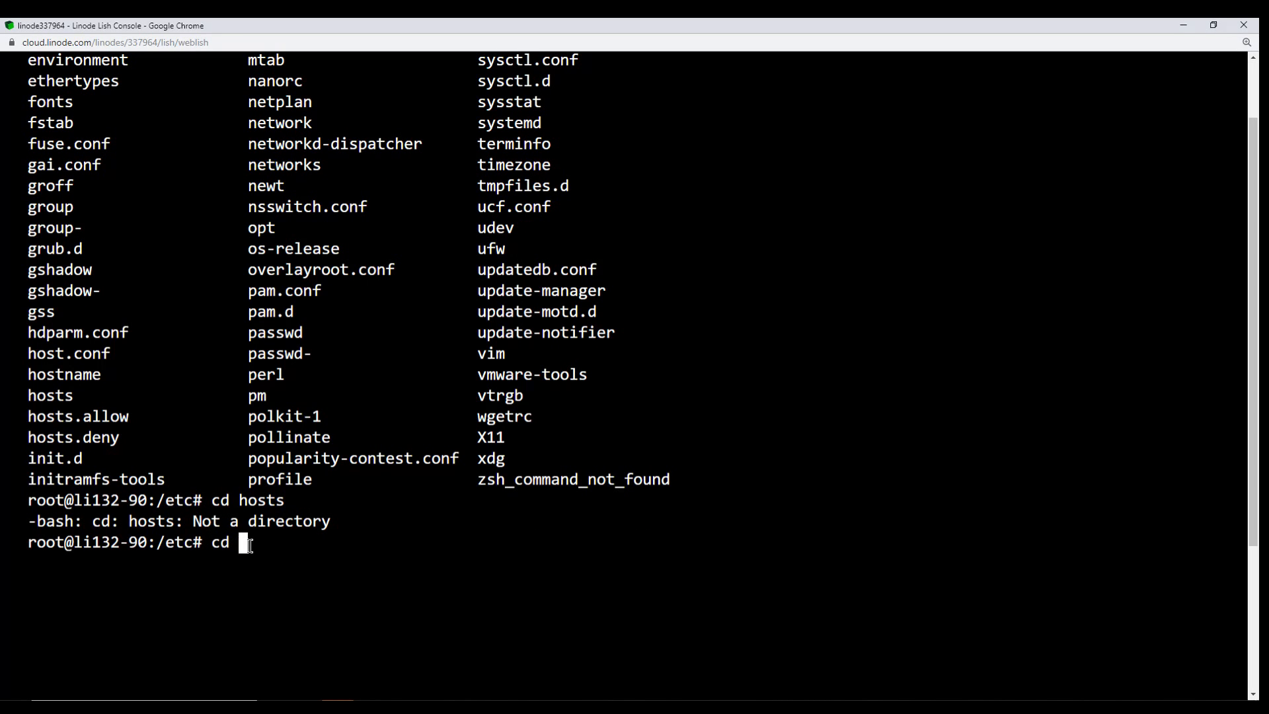
pyautogui.write('sudo')
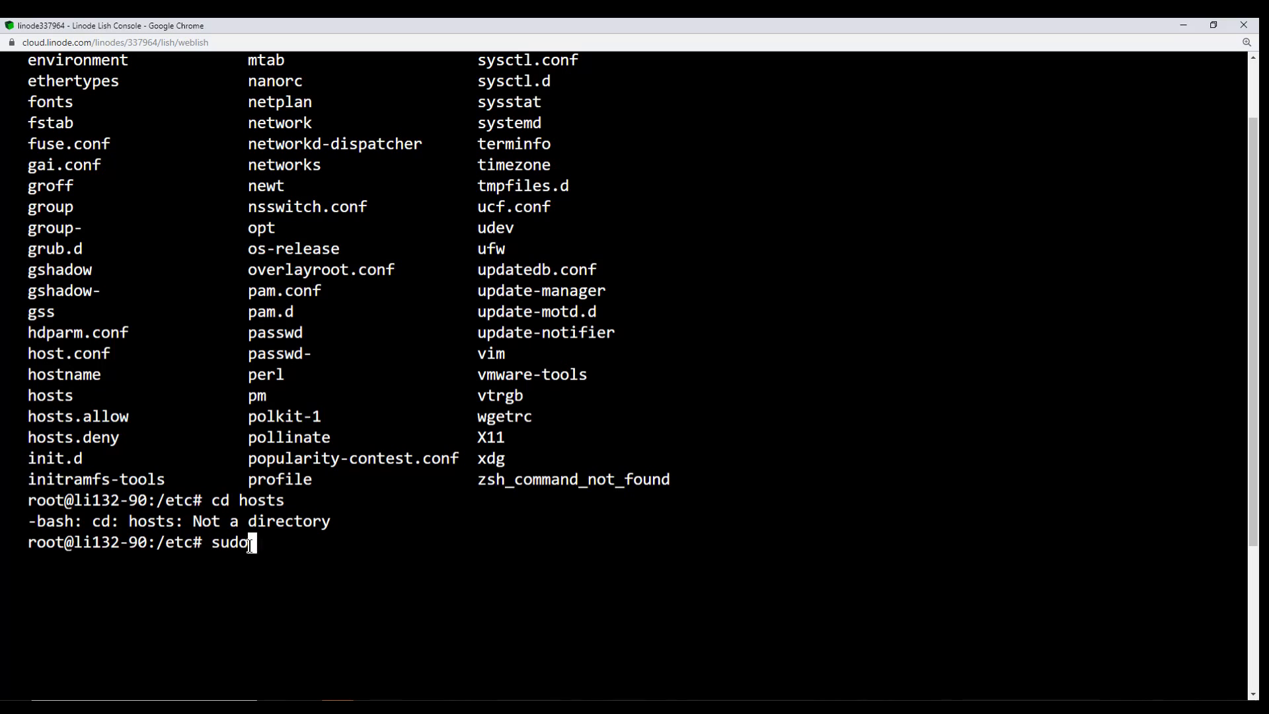
pyautogui.write('nano')
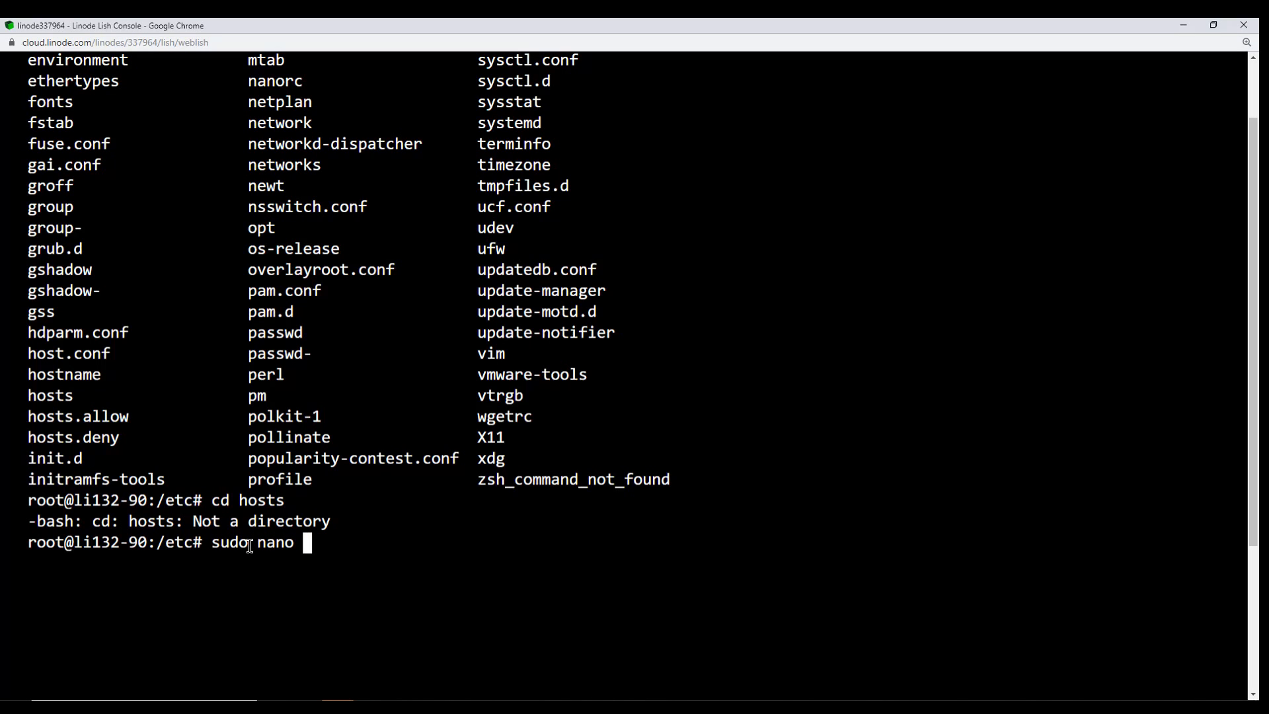
pyautogui.press('Enter')
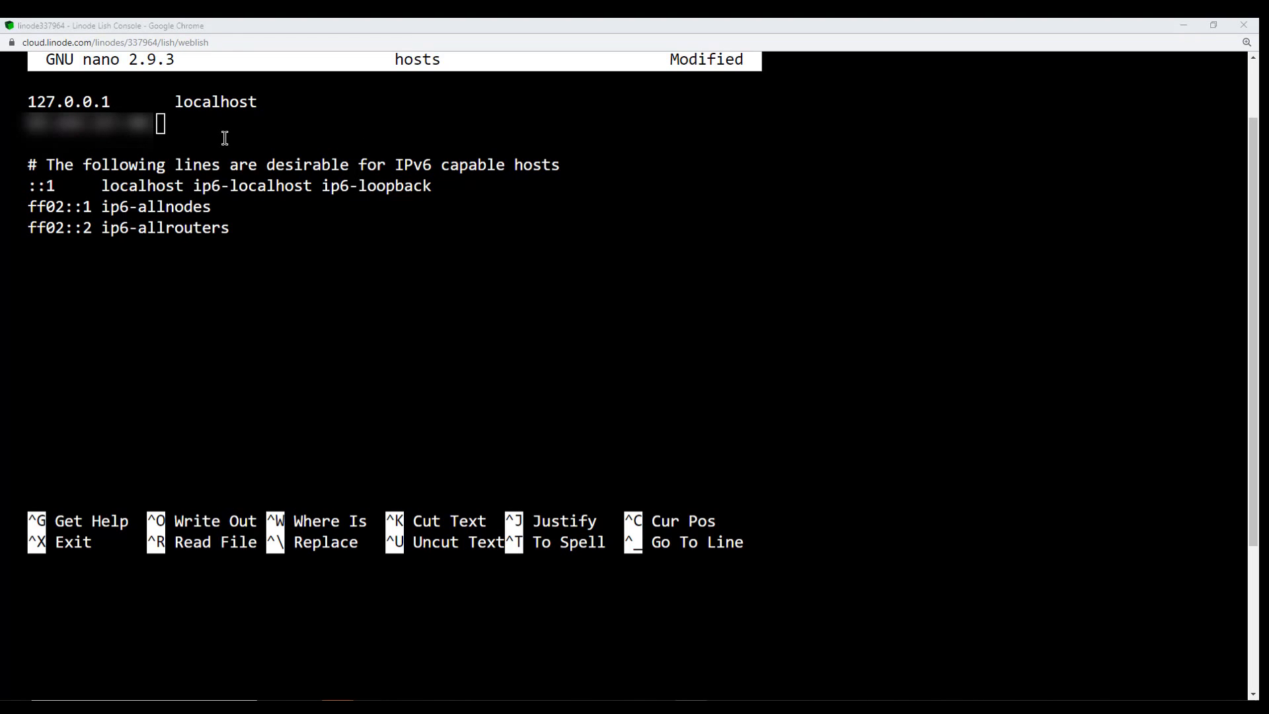
# Append bayside.noobmusic.com bayside to the IP line, then save and exit the editor
pyautogui.write('b')
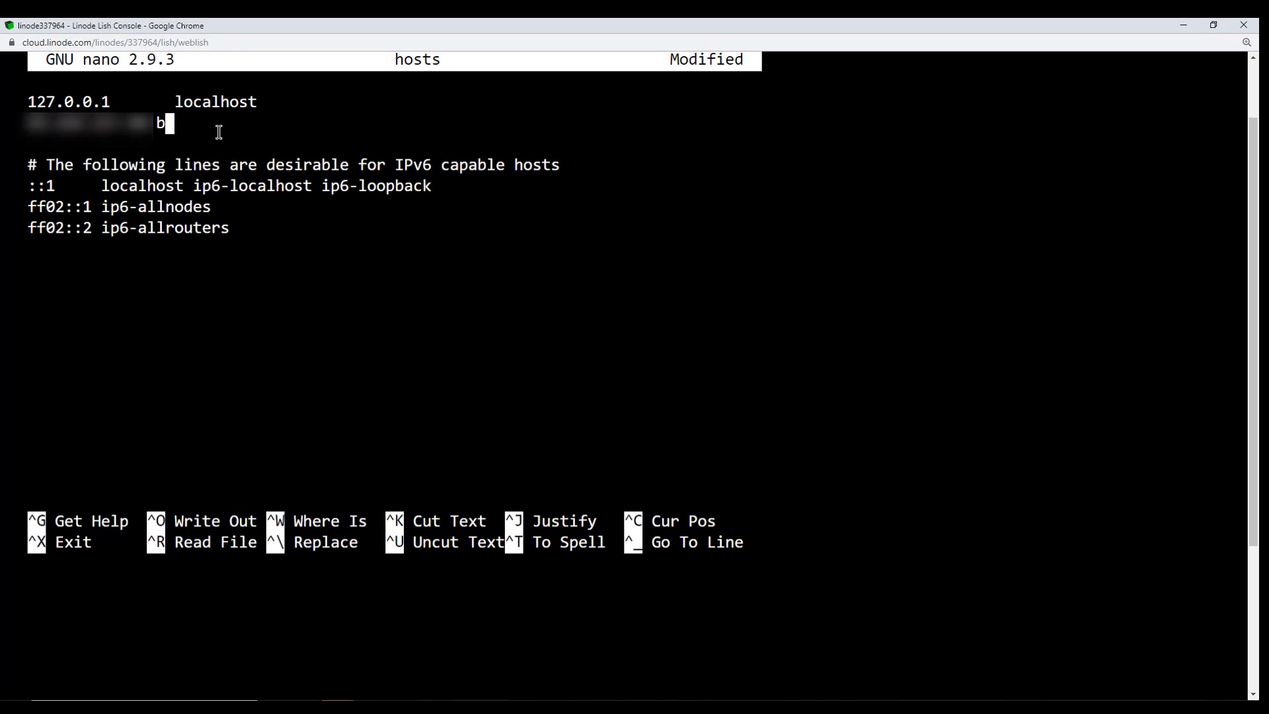
pyautogui.write('ayside')
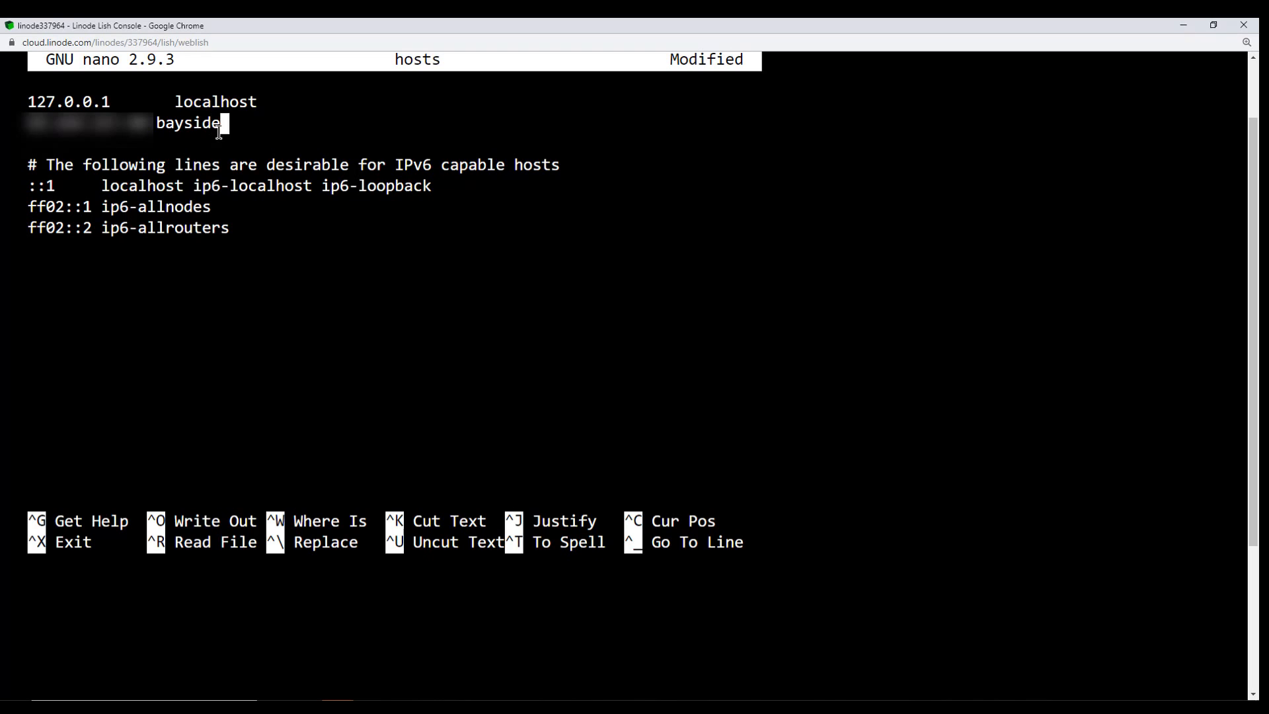
pyautogui.write('.')
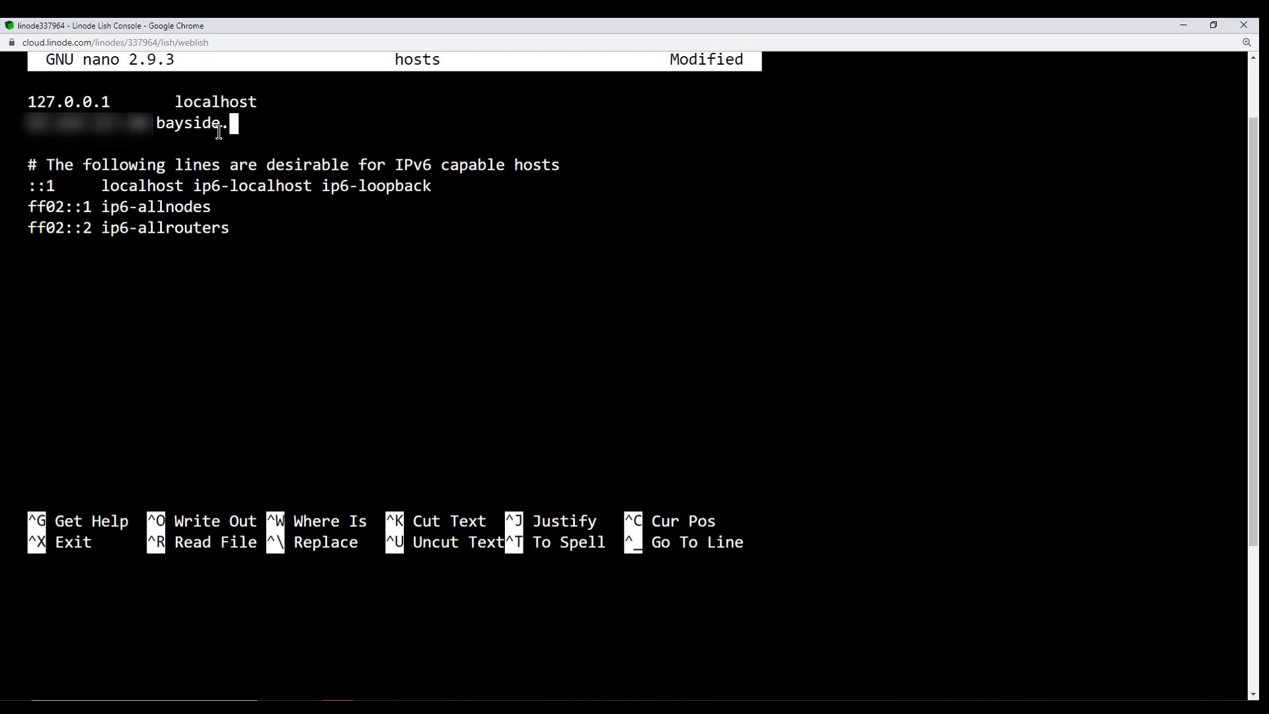
pyautogui.write('noob')
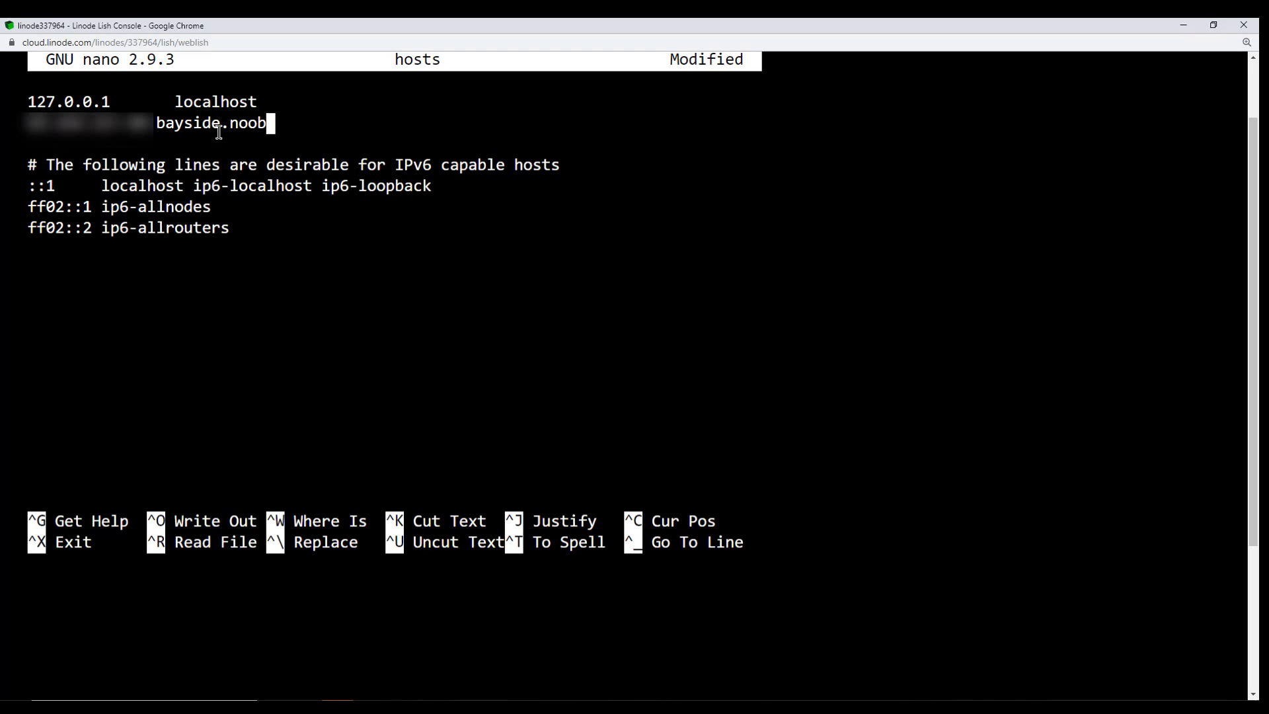
pyautogui.write('music.com')
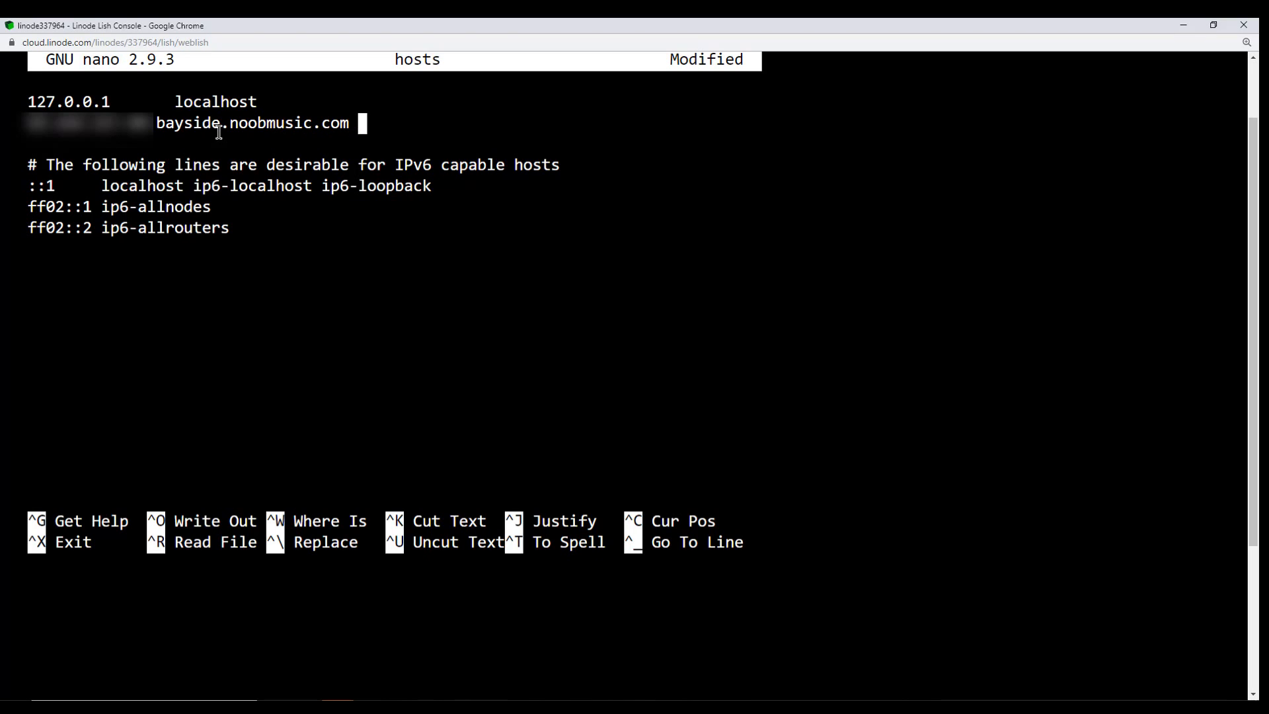
pyautogui.write('b')
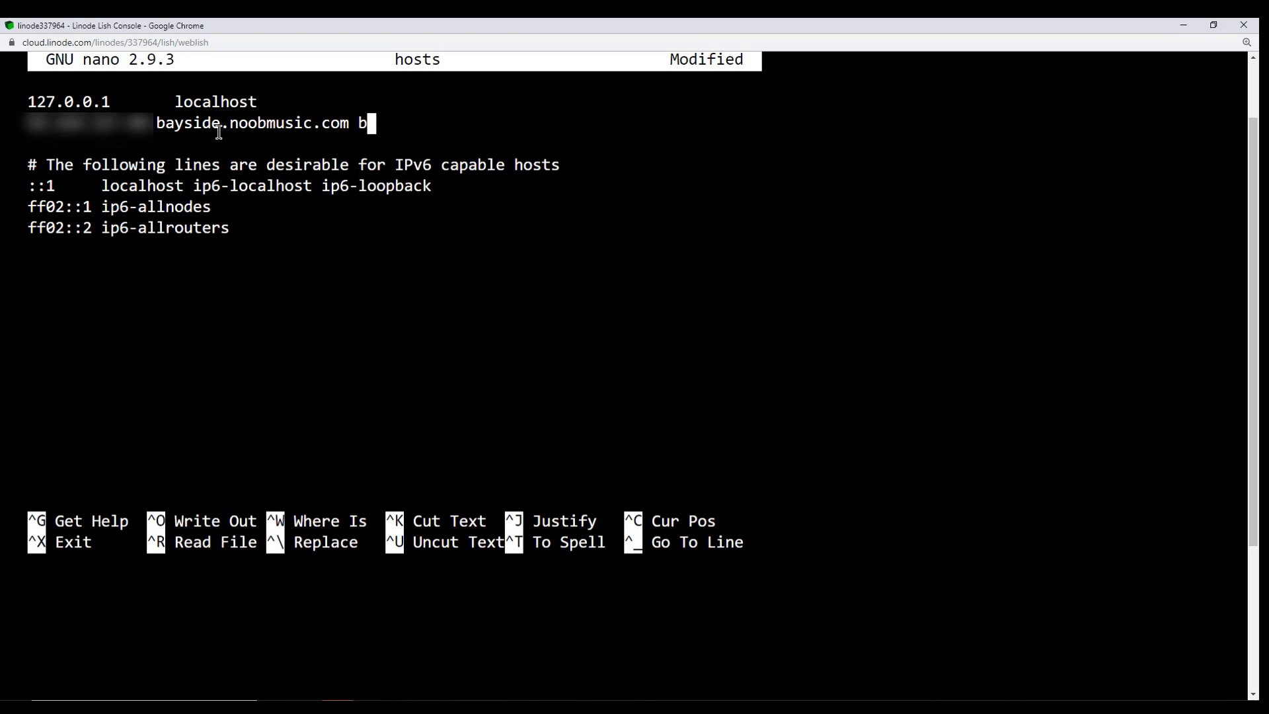
pyautogui.write('ayside')
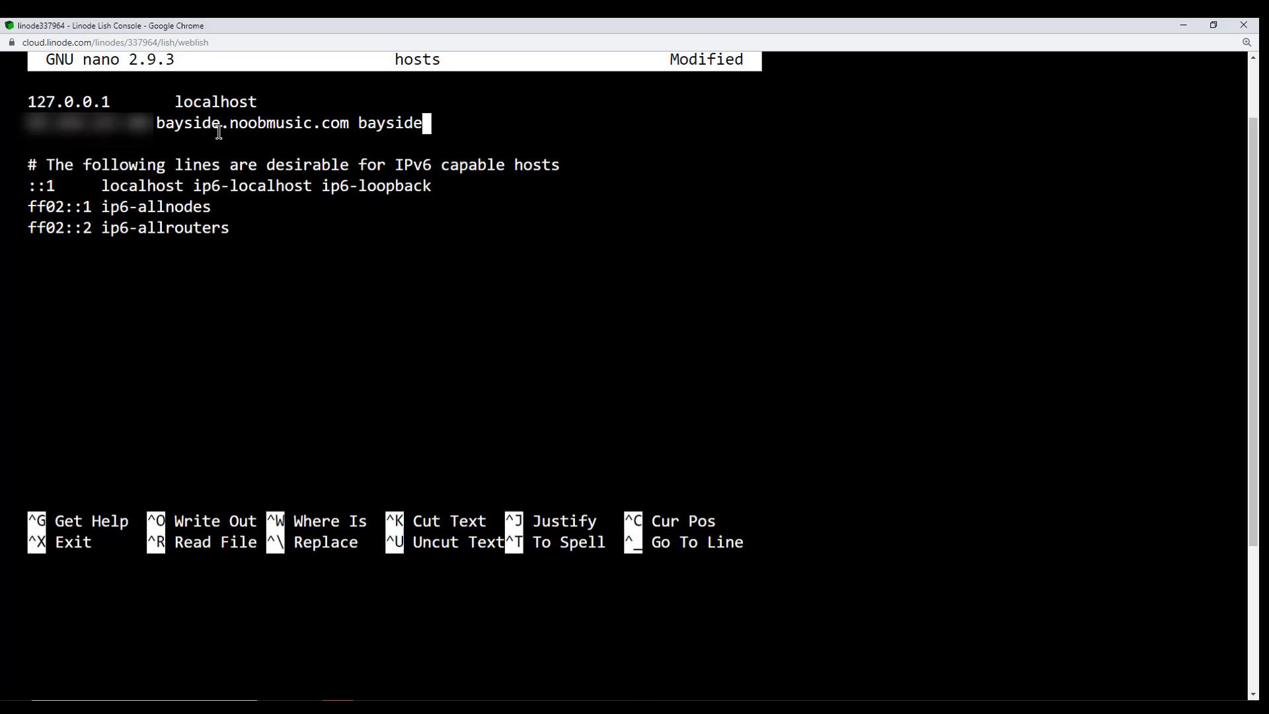
pyautogui.press('Ctrl+x')
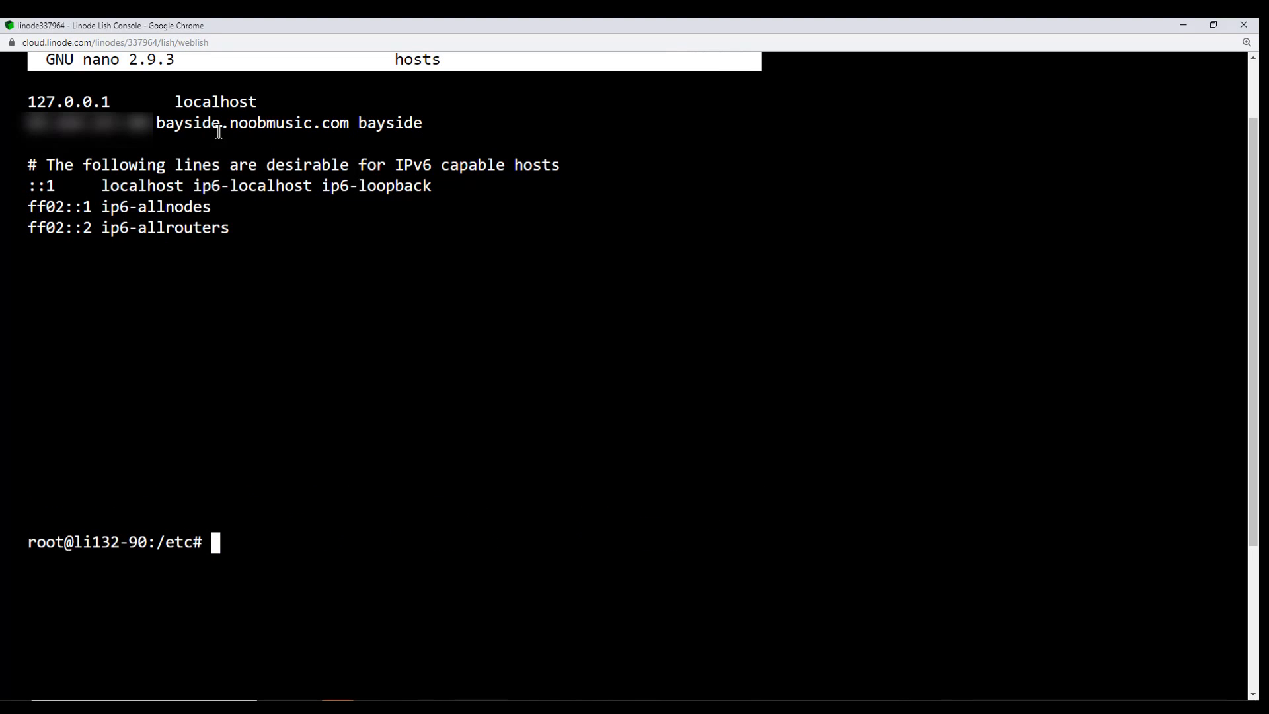
pyautogui.write('sudo nan')
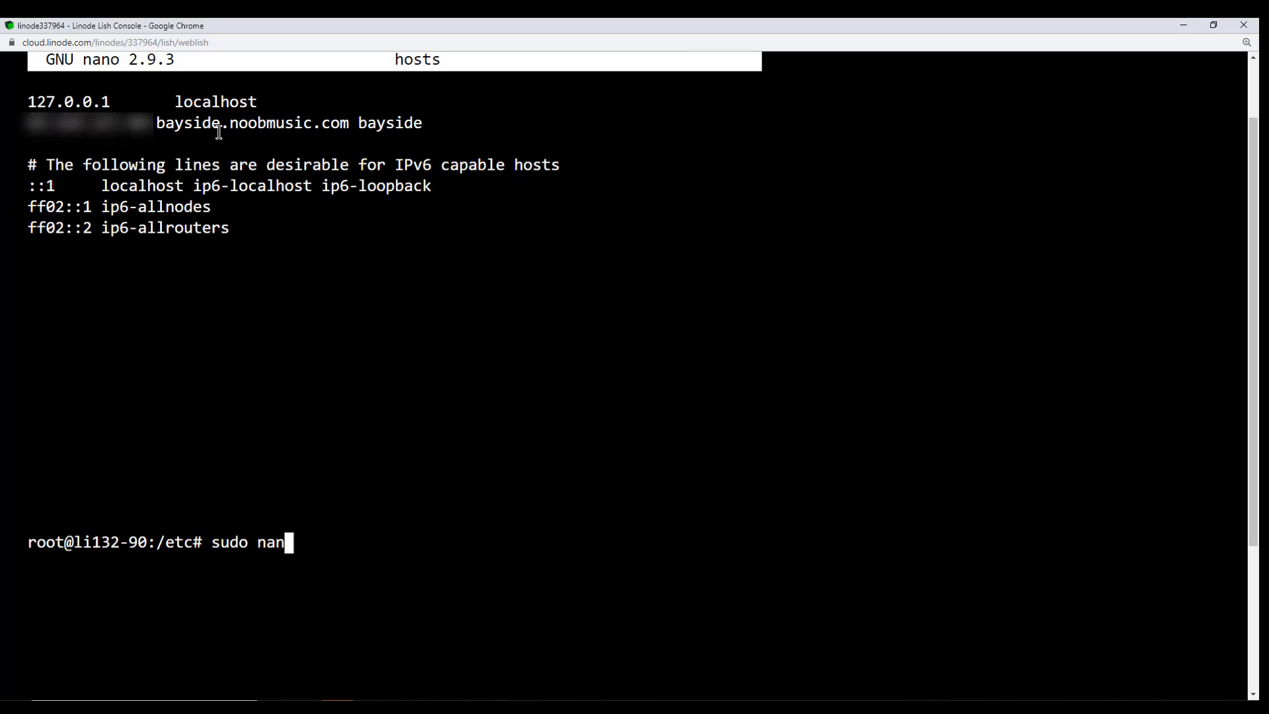
pyautogui.write('o')
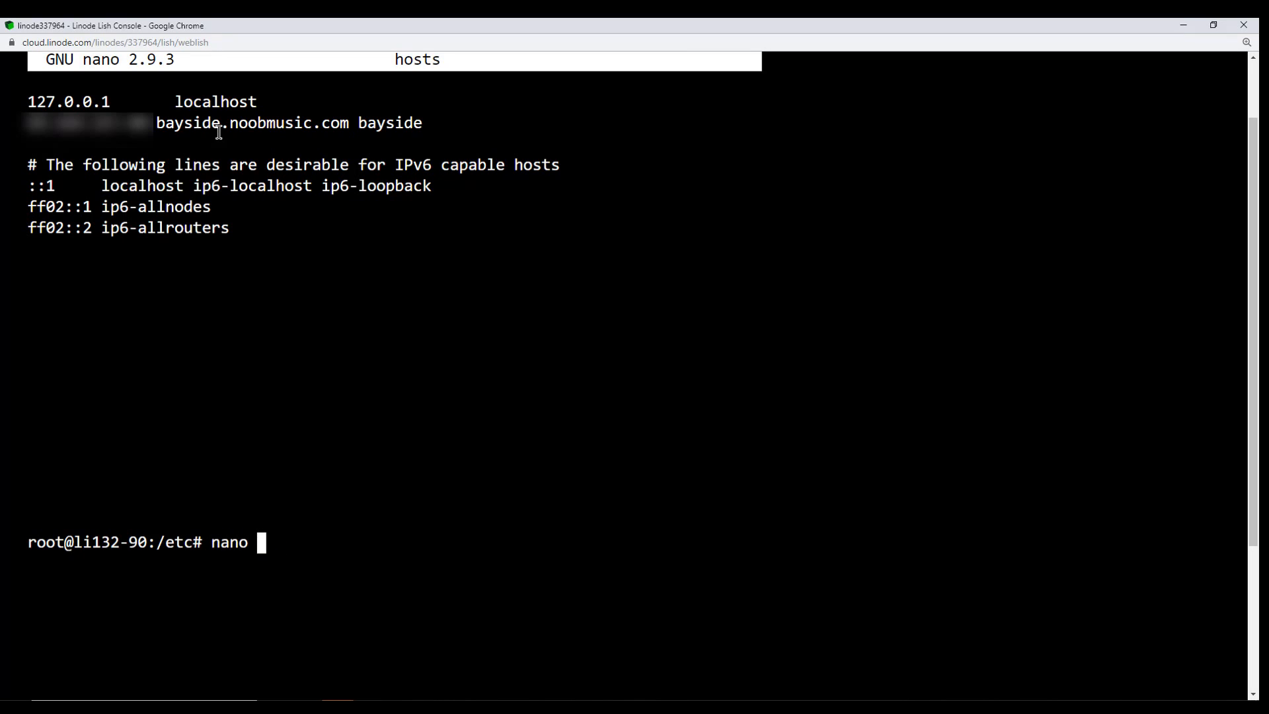
pyautogui.write('hos')
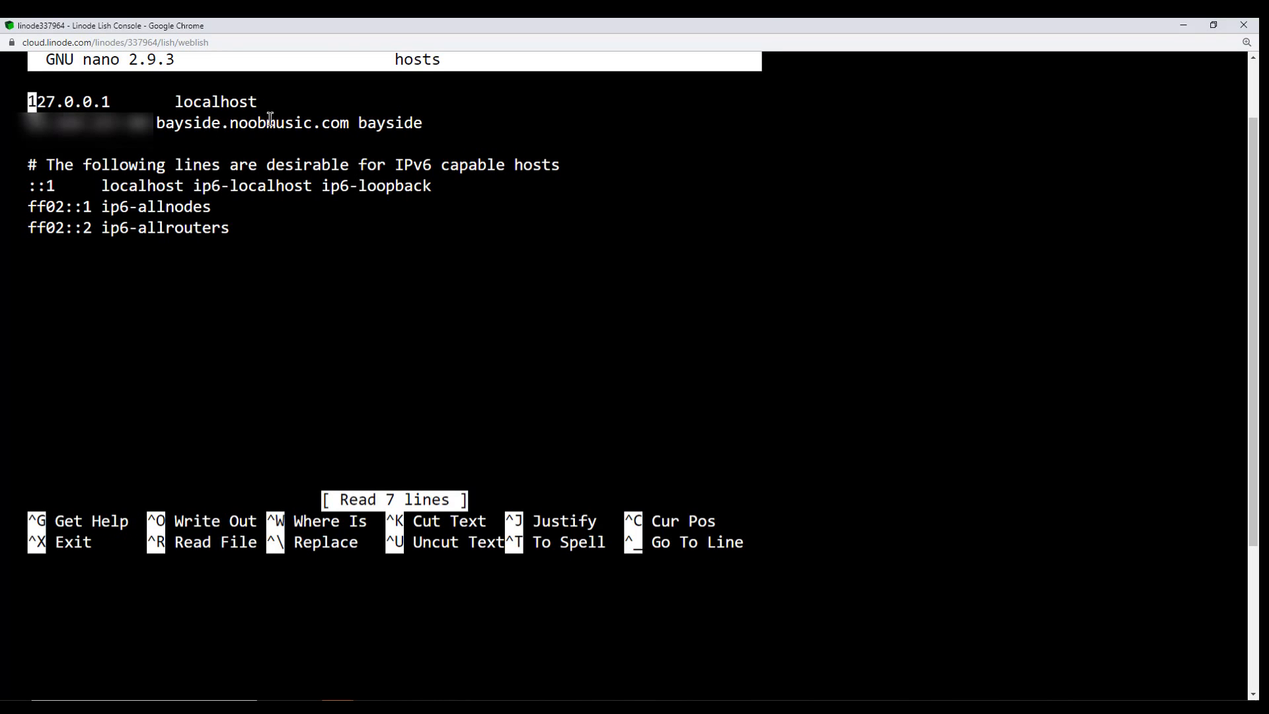
pyautogui.moveTo(282, 288)
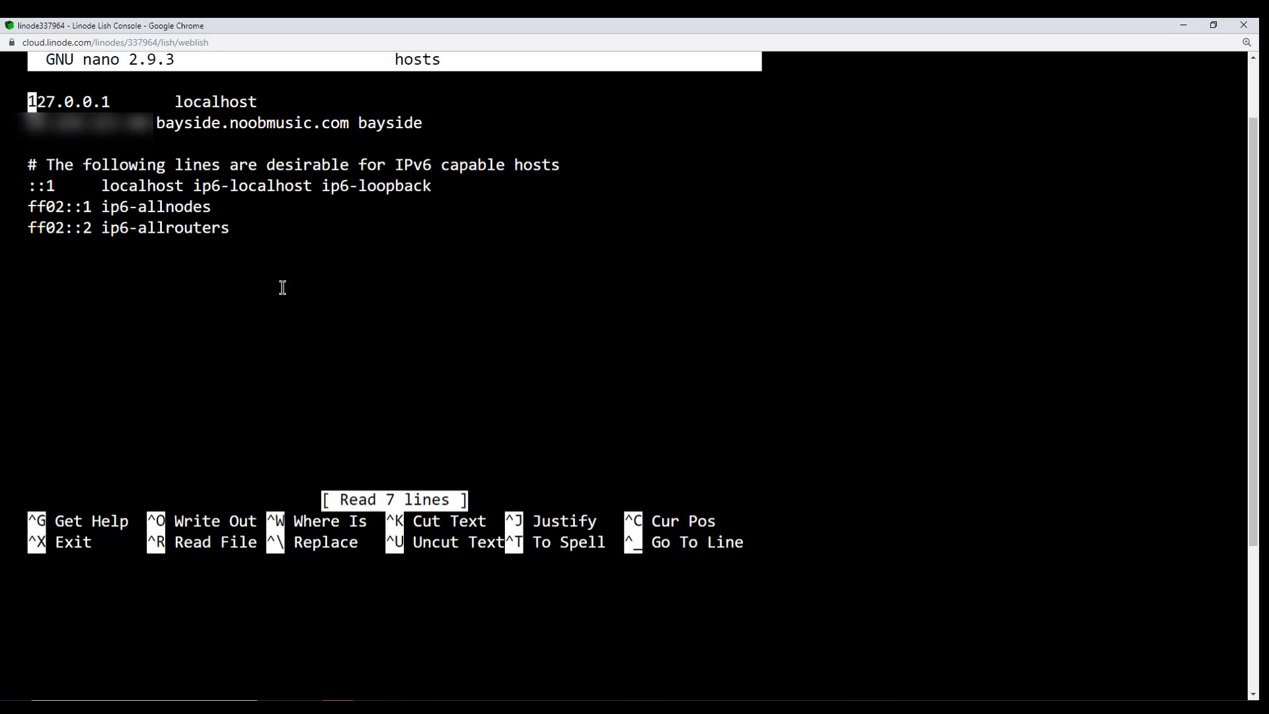
pyautogui.moveTo(725, 377)
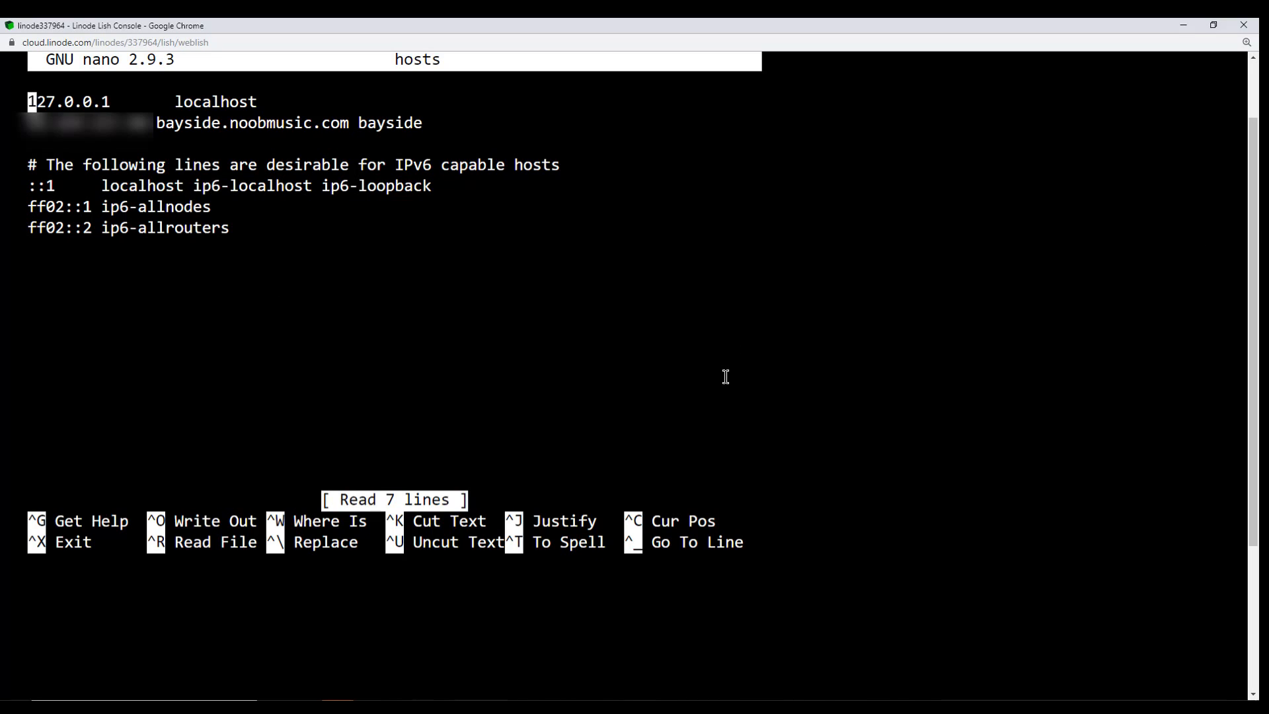
pyautogui.press('Ctrl+x')
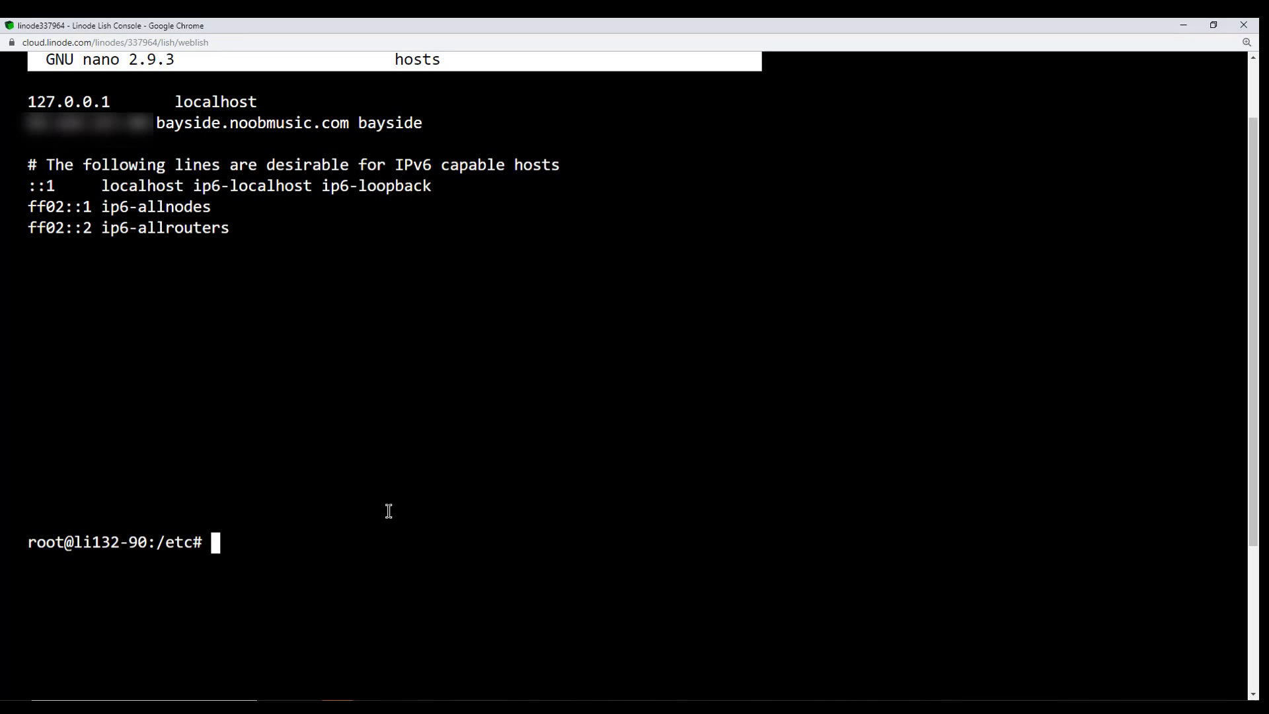
# Run dpkg-reconfigure tzdata and set the time zone to US/Eastern
pyautogui.write('dp')
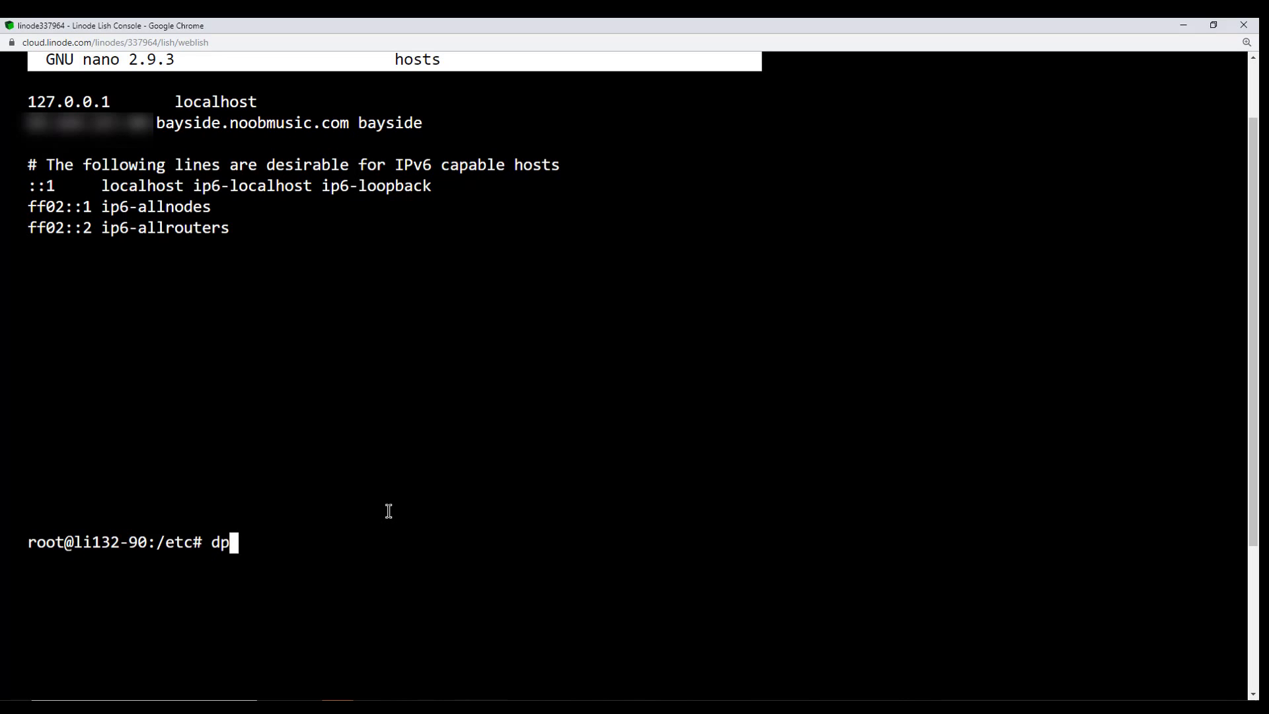
pyautogui.write('kg-')
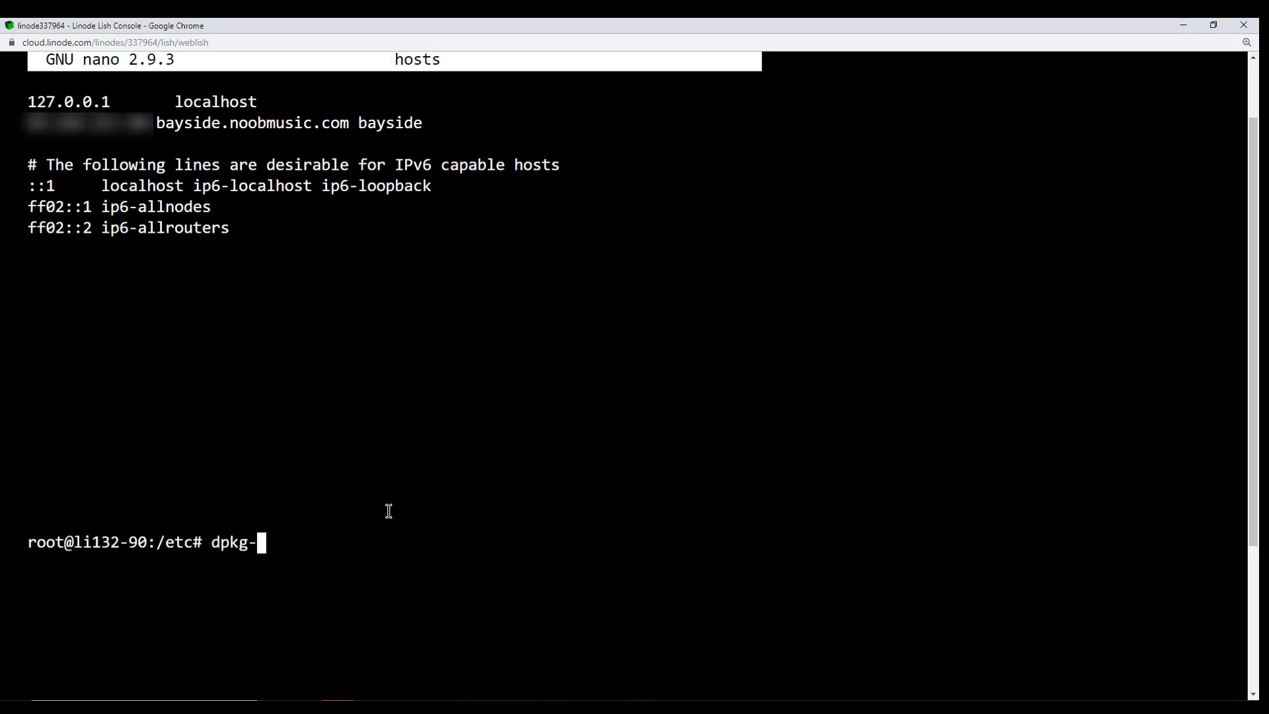
pyautogui.write('configure t')
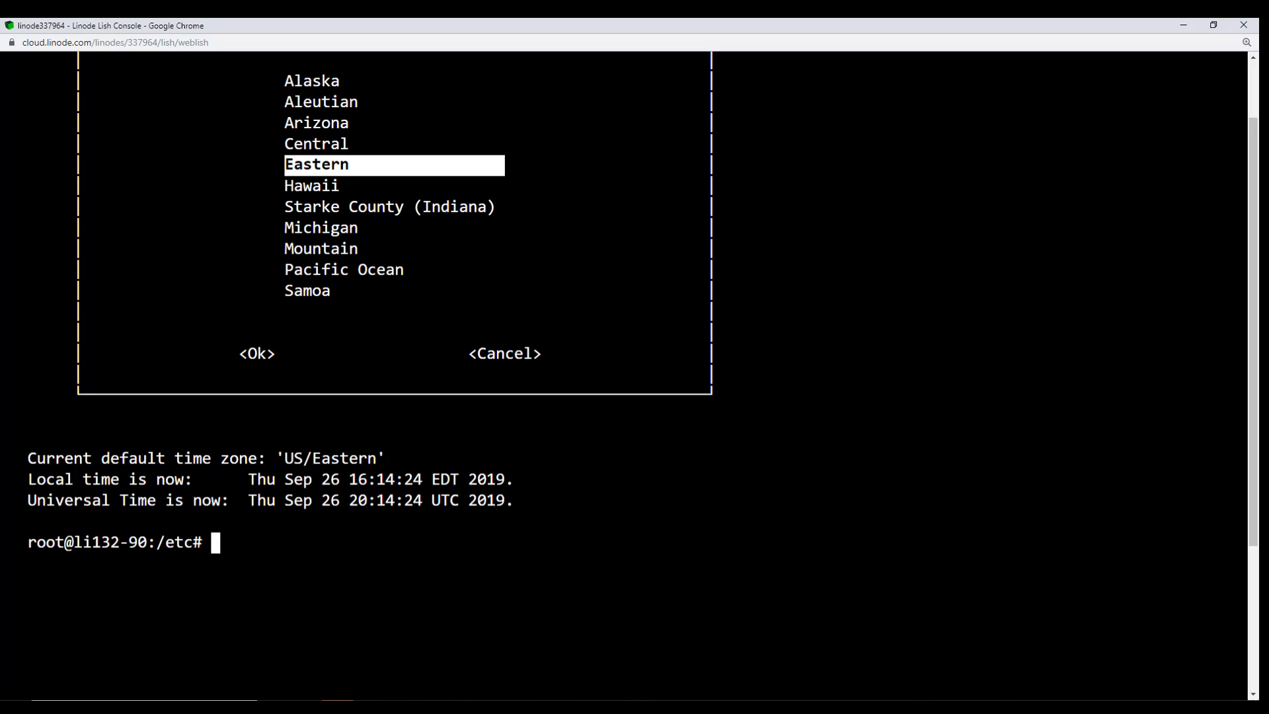
pyautogui.moveTo(430, 529)
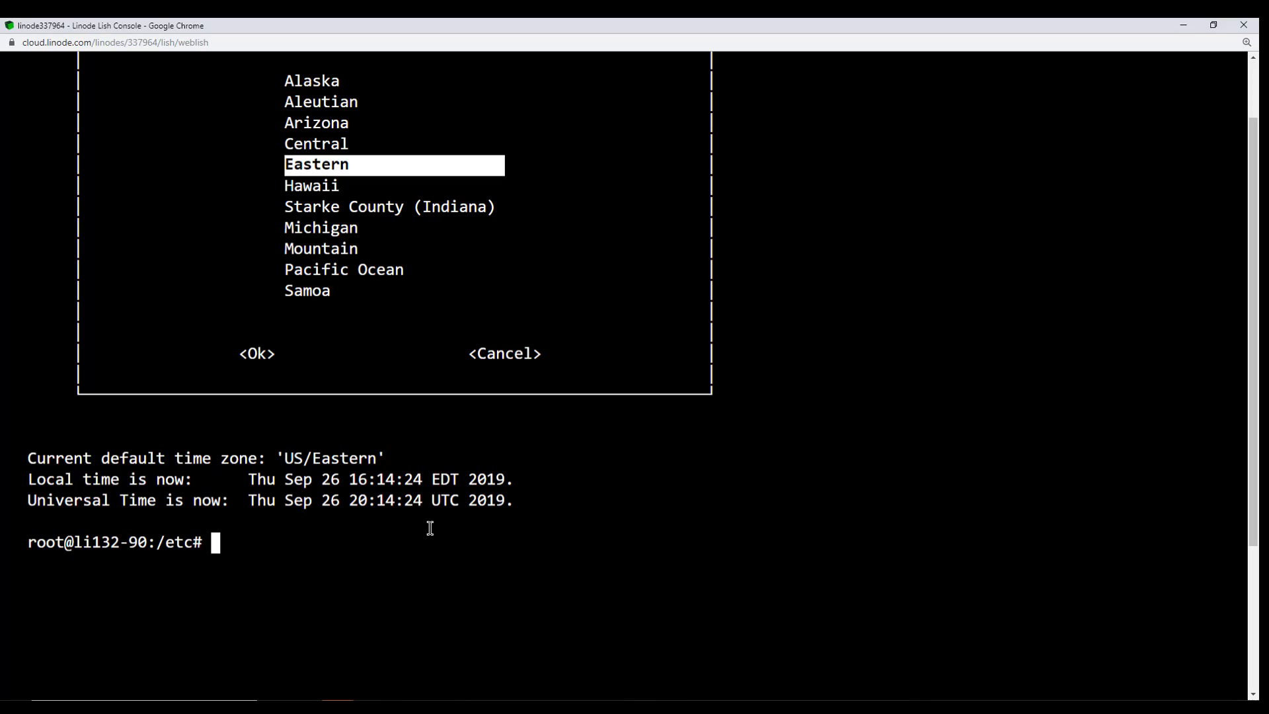
pyautogui.write('add')
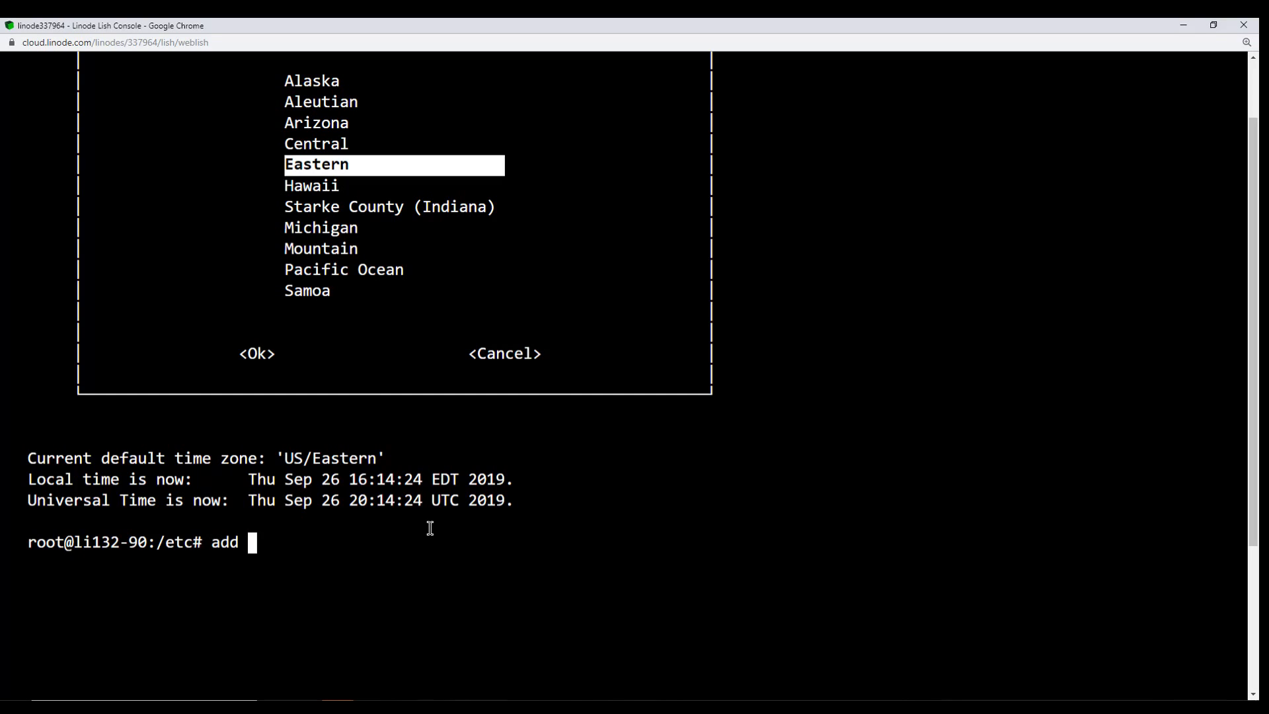
# Start an adduser command and erase the partly typed username
pyautogui.write('user')
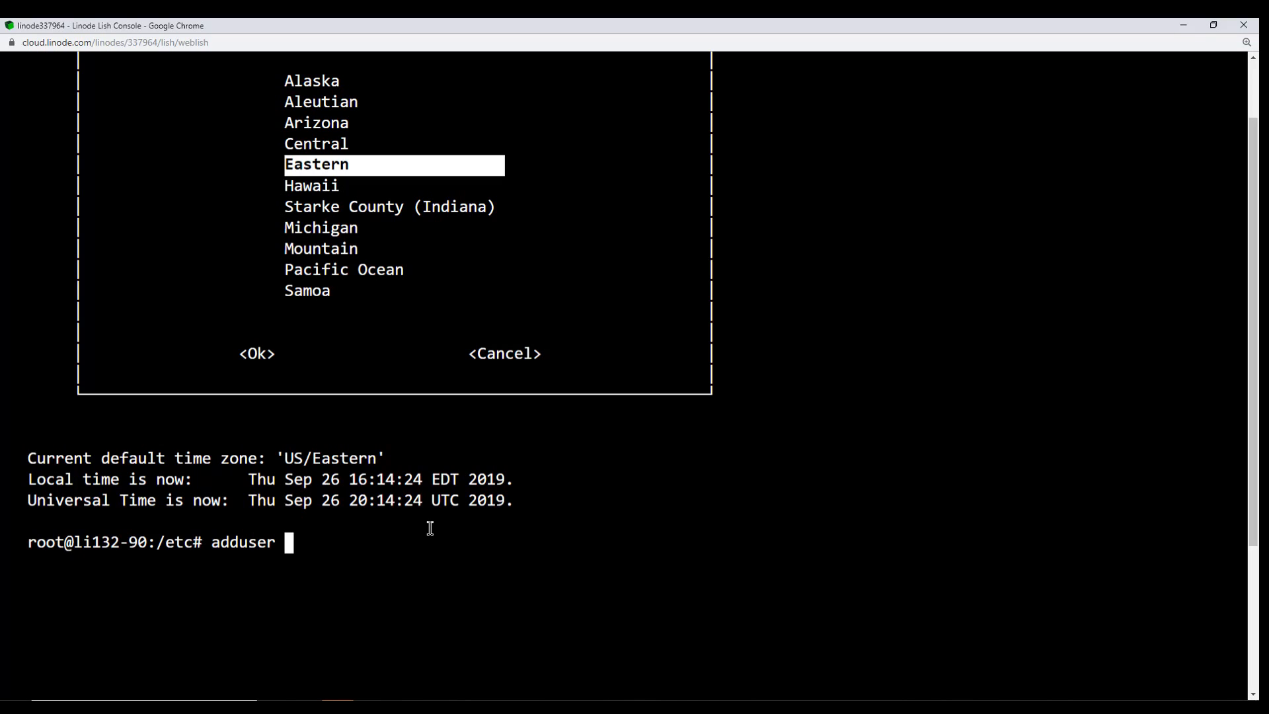
pyautogui.write('us')
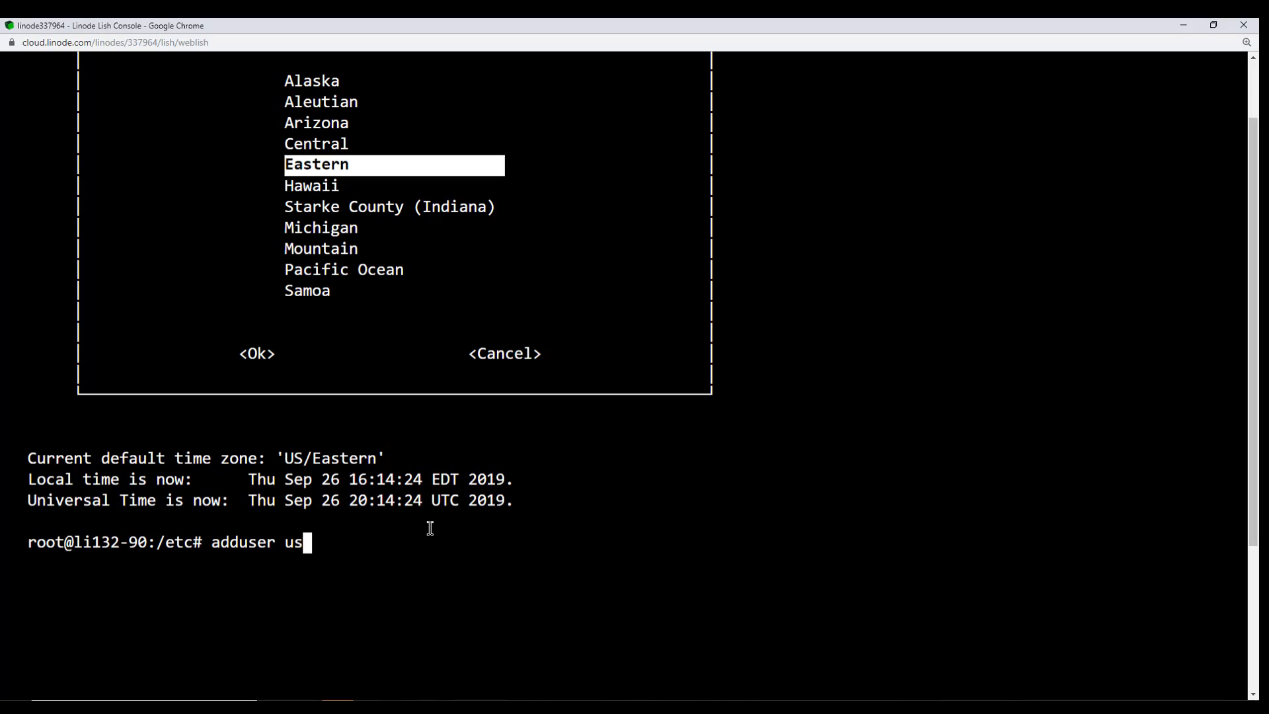
pyautogui.write('erna')
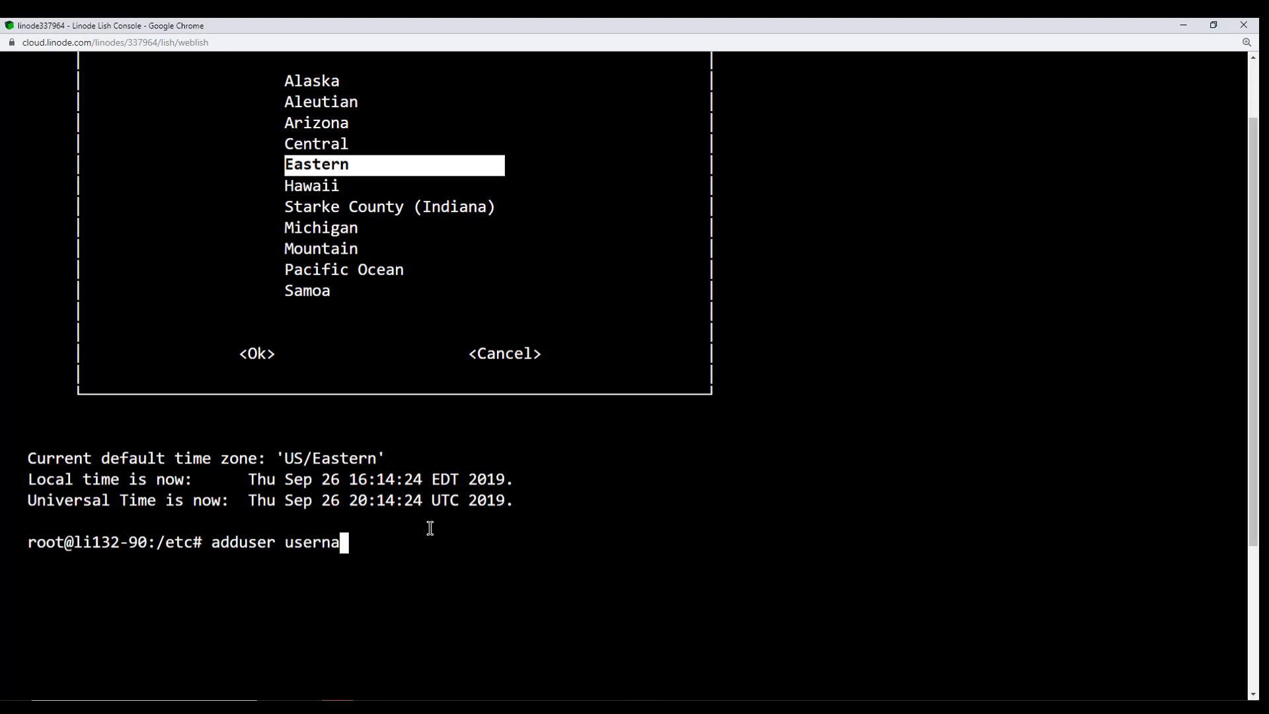
pyautogui.press('BackSpace')
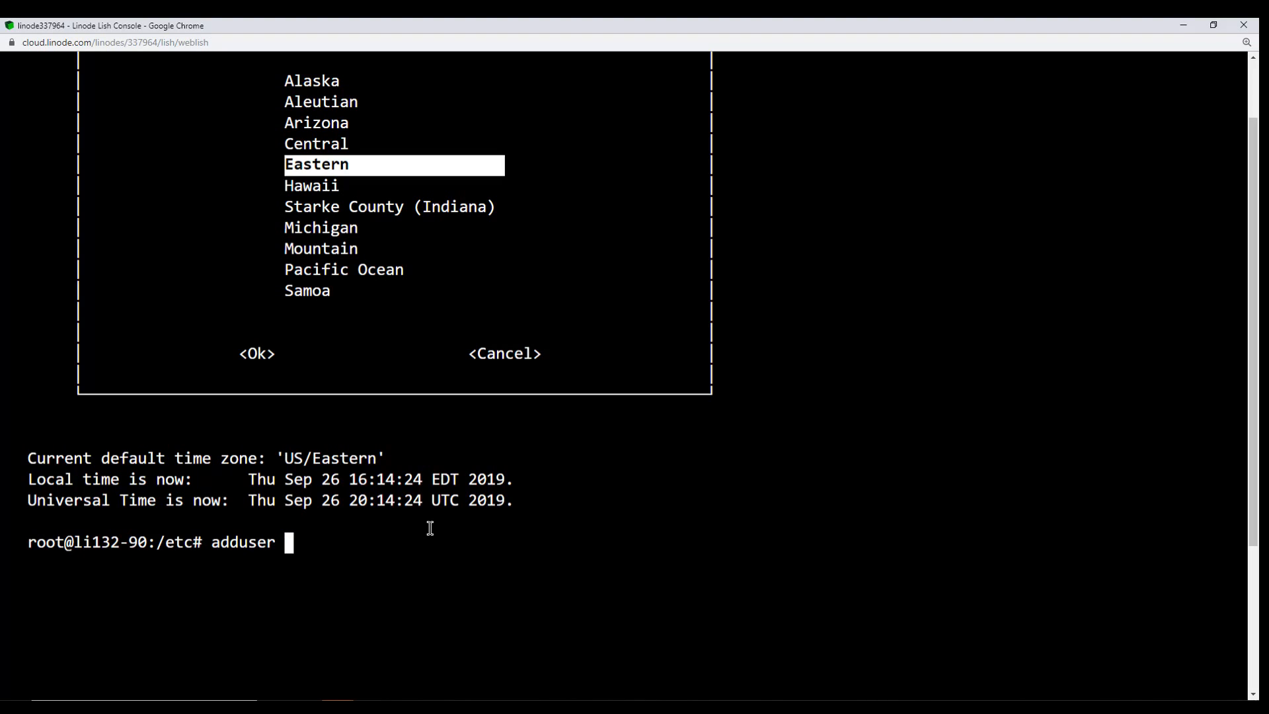
pyautogui.moveTo(865, 385)
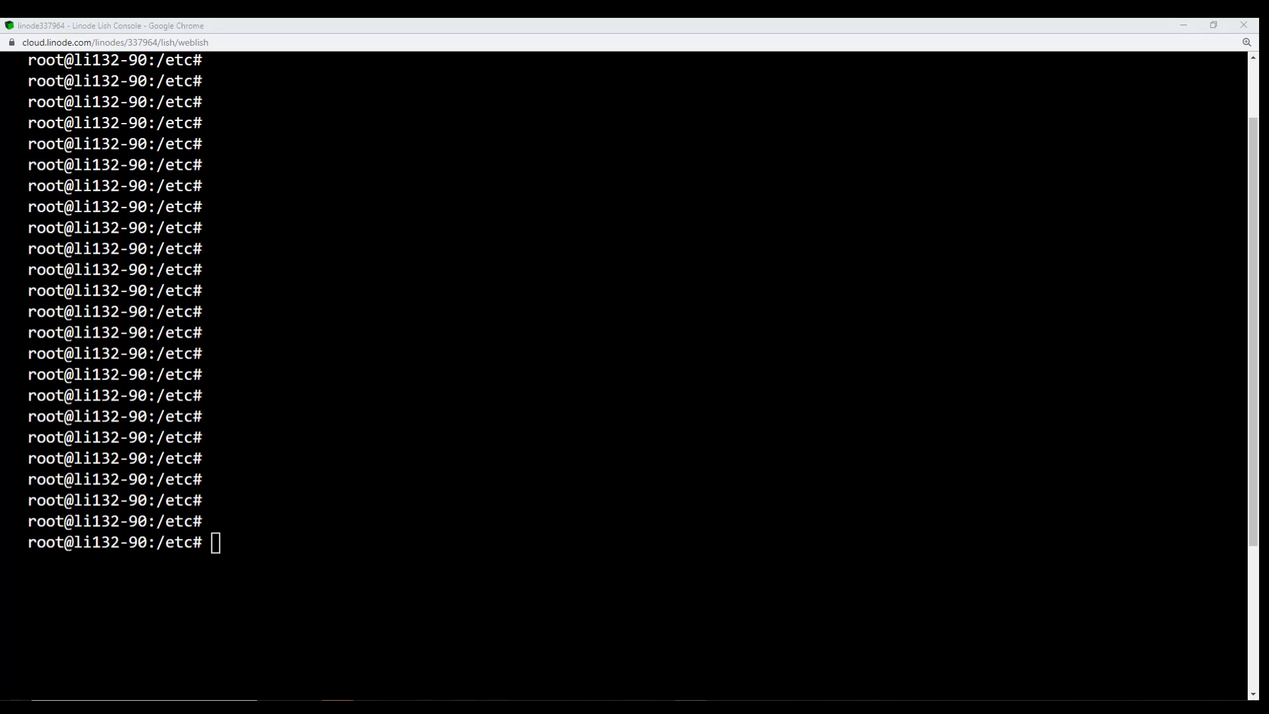
# Compose 'adduser whatever sudo' to add a user named whatever to the sudo group
pyautogui.write('add')
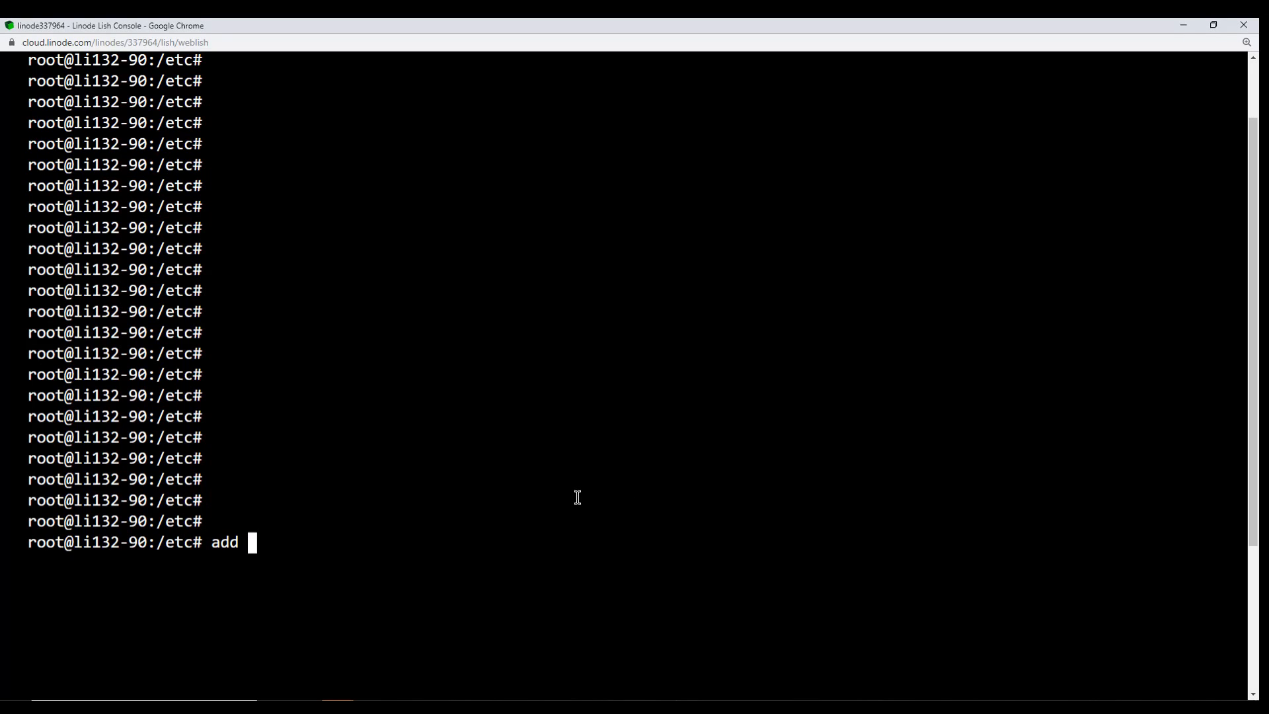
pyautogui.write('whateve')
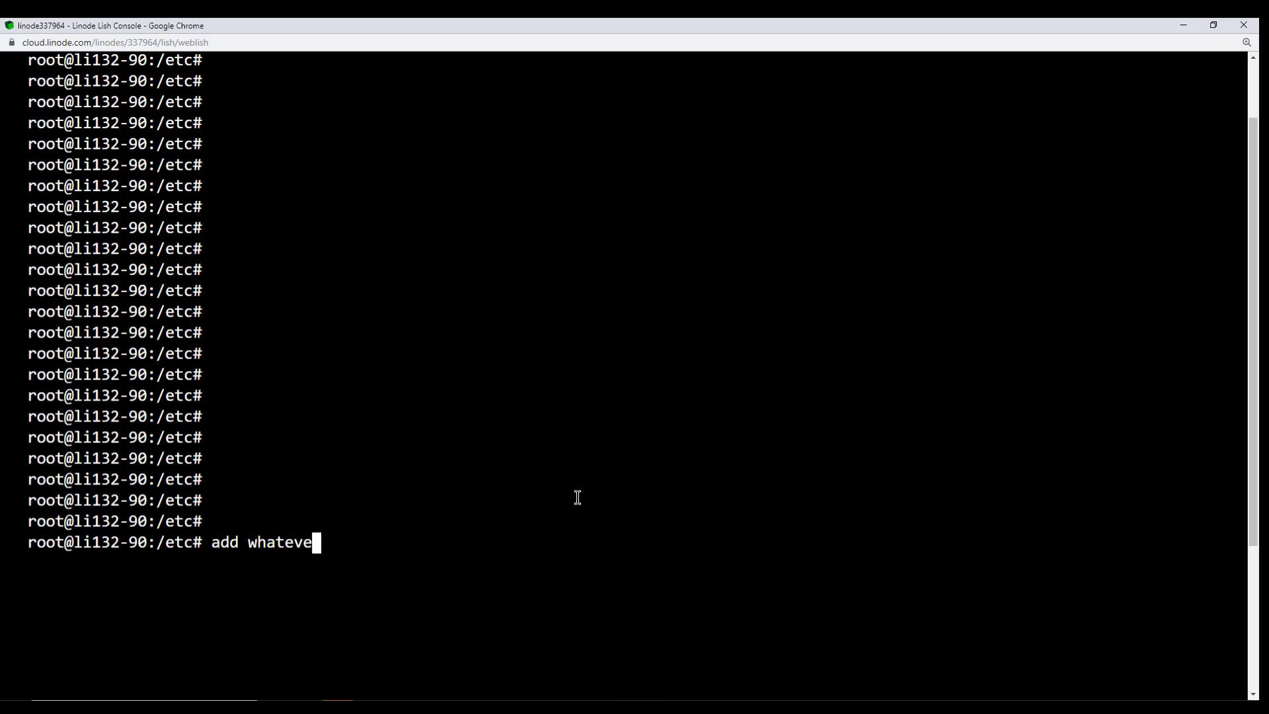
pyautogui.write('r')
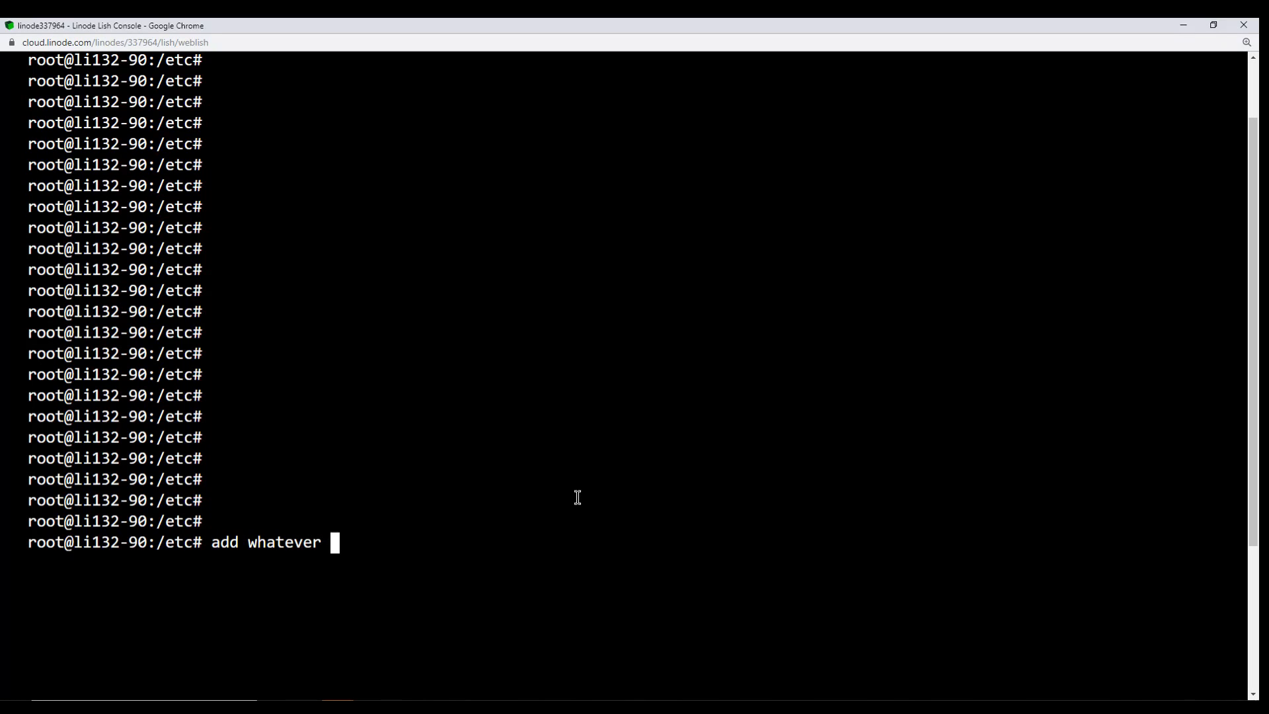
pyautogui.write('sudo')
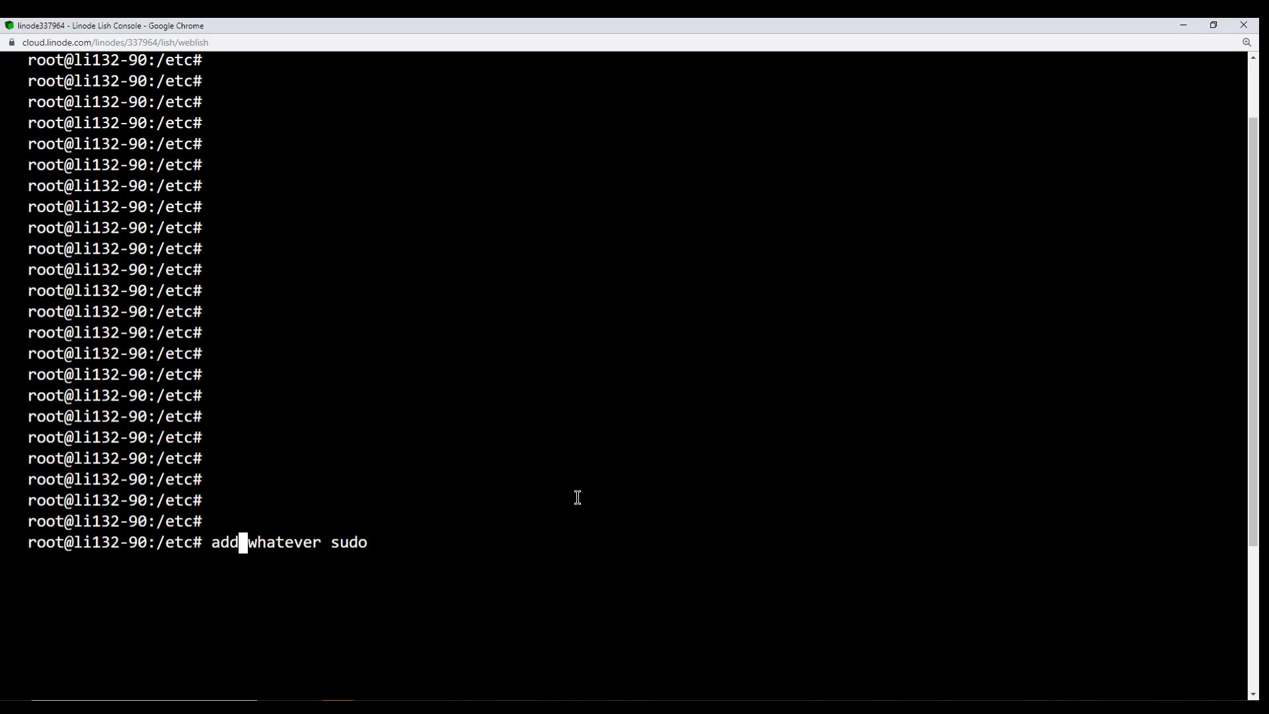
pyautogui.write('user')
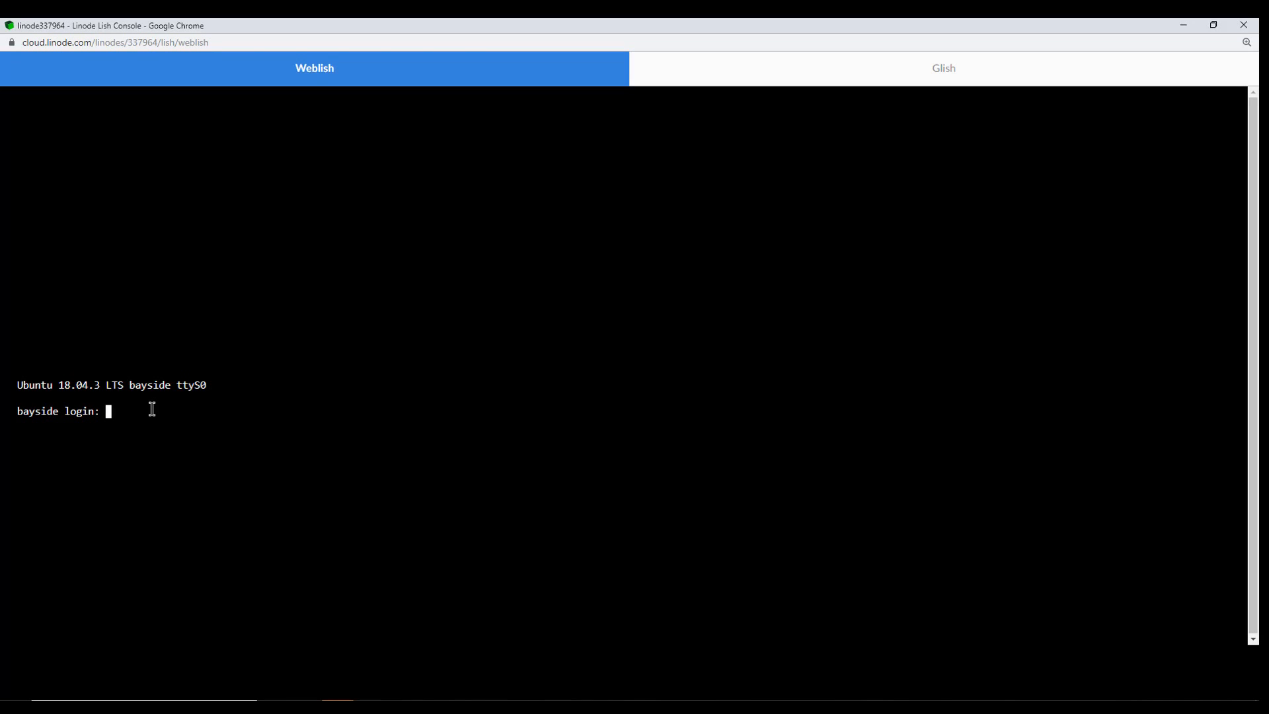
pyautogui.moveTo(219, 428)
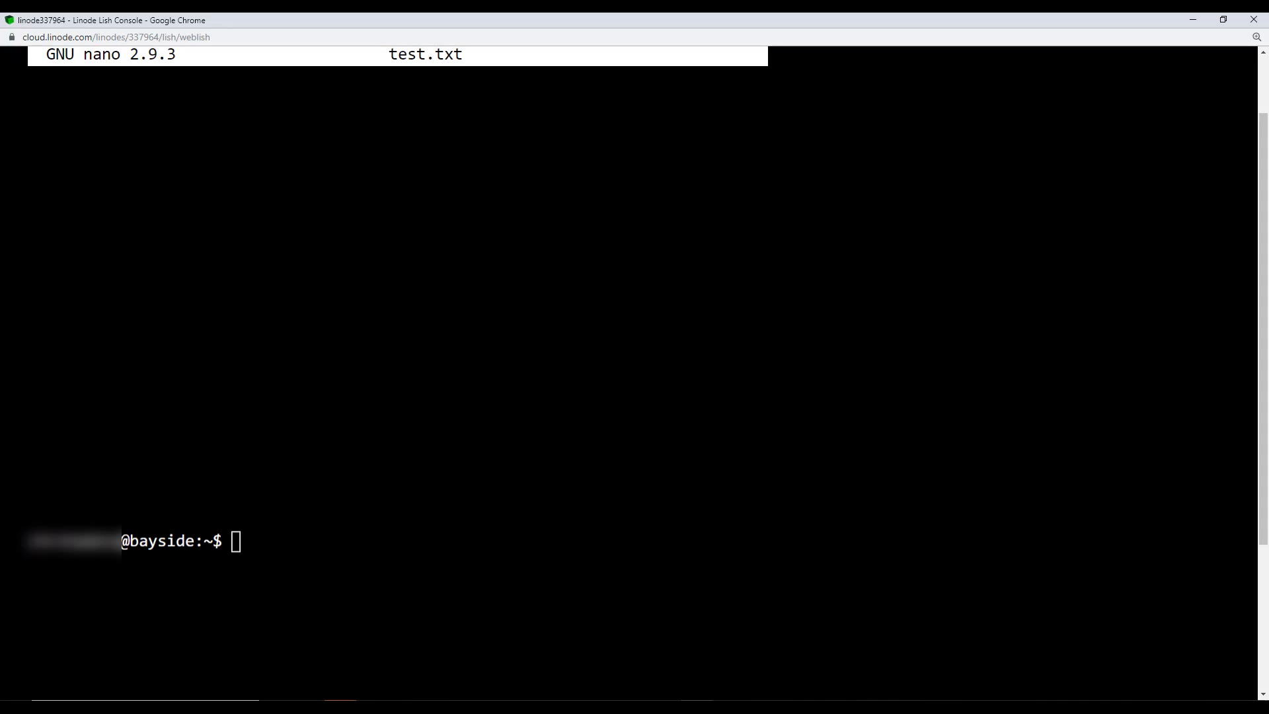
pyautogui.moveTo(240, 688)
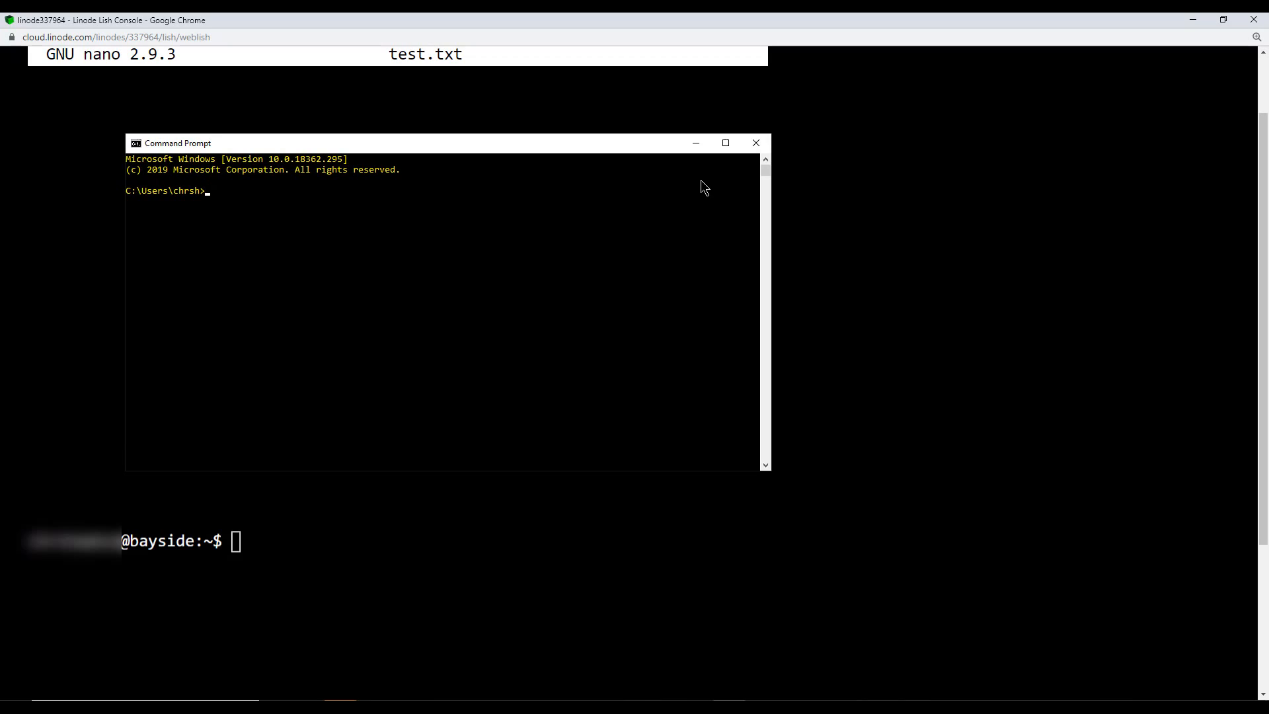
pyautogui.moveTo(427, 269)
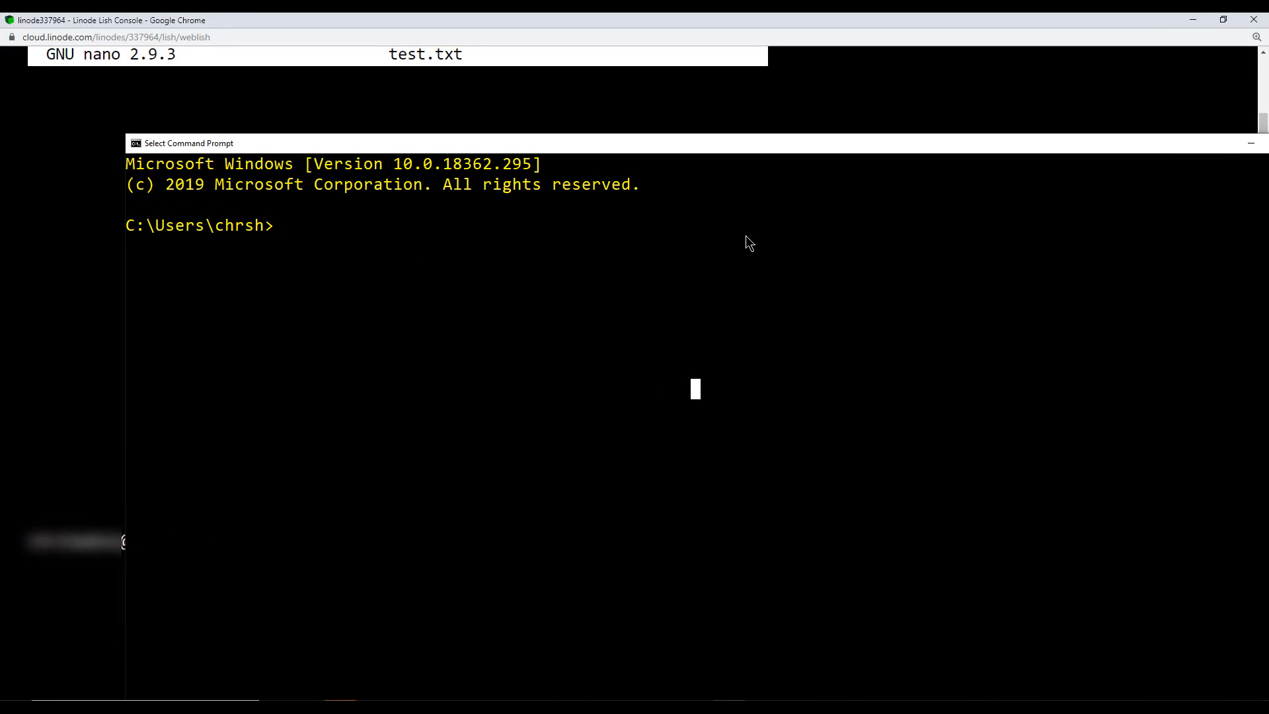
# Run ssh-keygen -b 4096, accepting the default key path and answering the passphrase prompt
pyautogui.moveTo(188, 143); pyautogui.dragTo(126, 99)
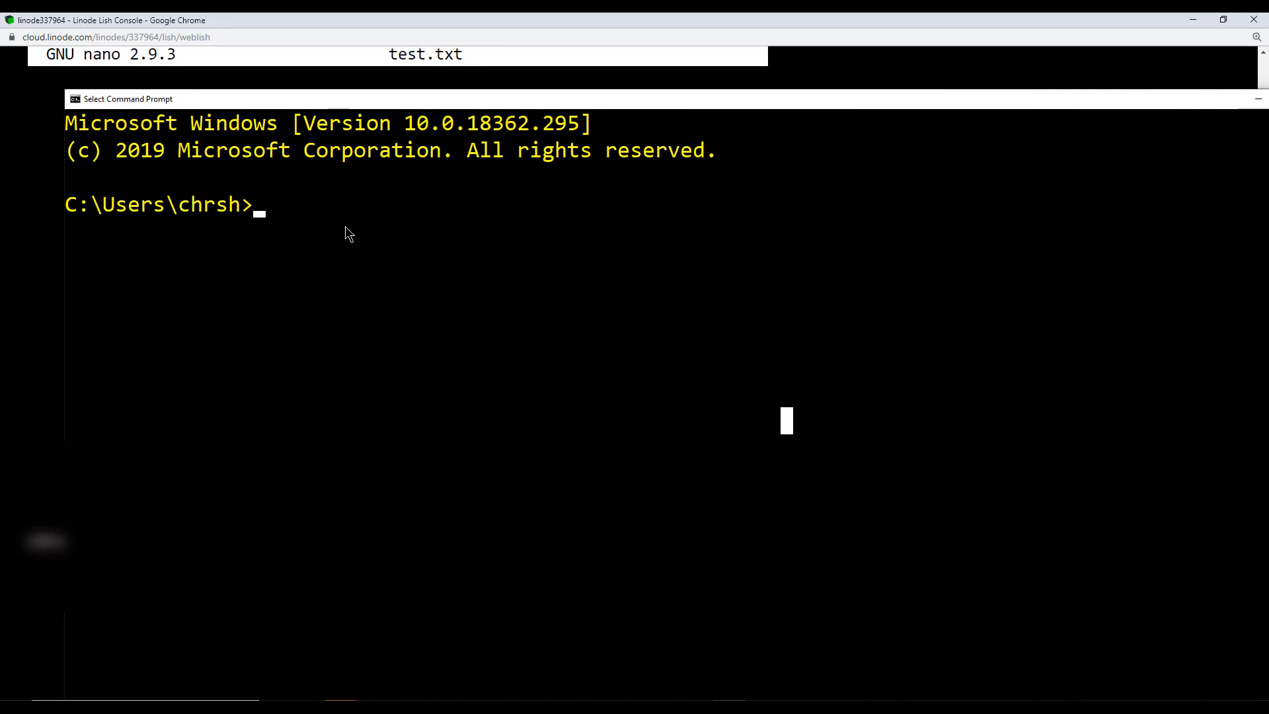
pyautogui.write('ssh-')
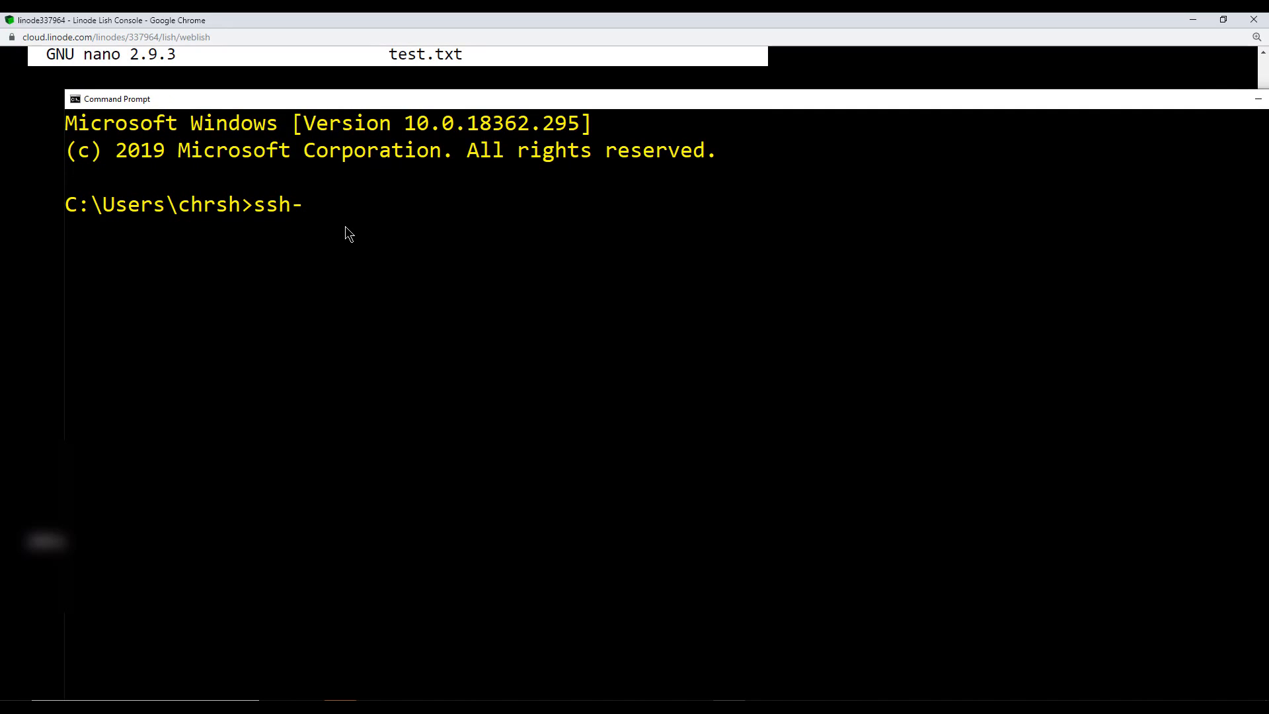
pyautogui.write('keygen')
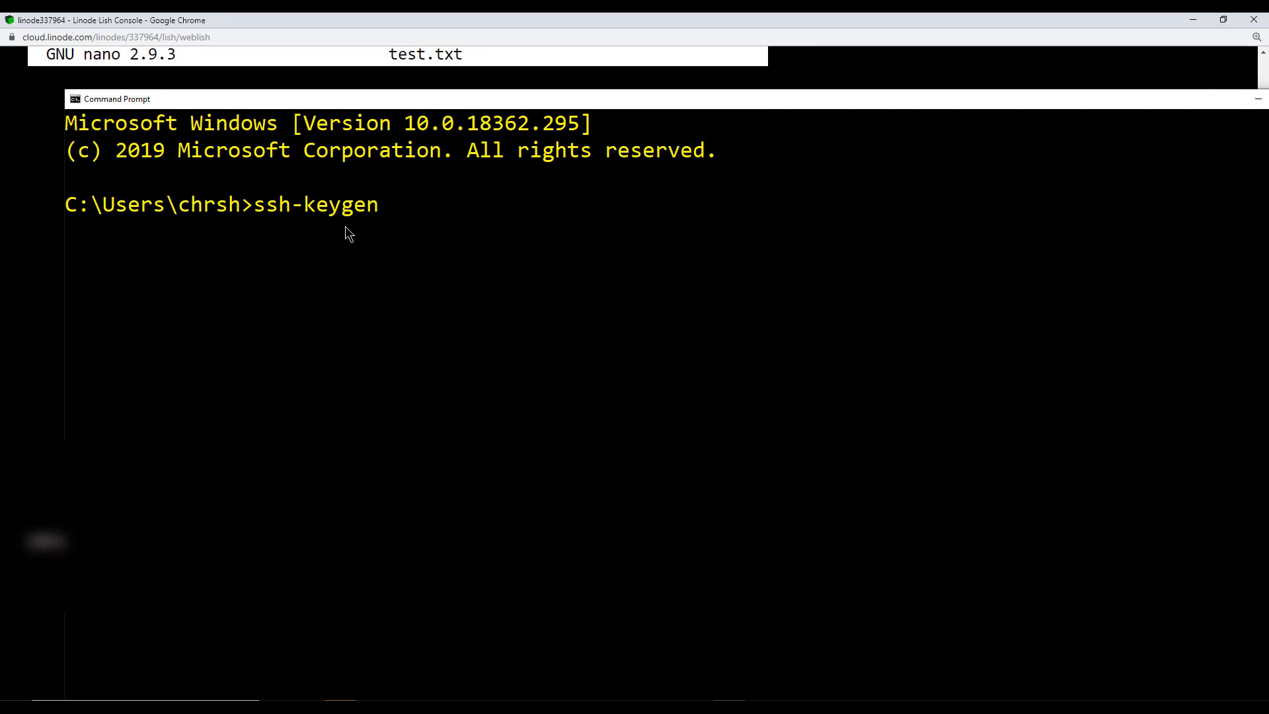
pyautogui.write('-b')
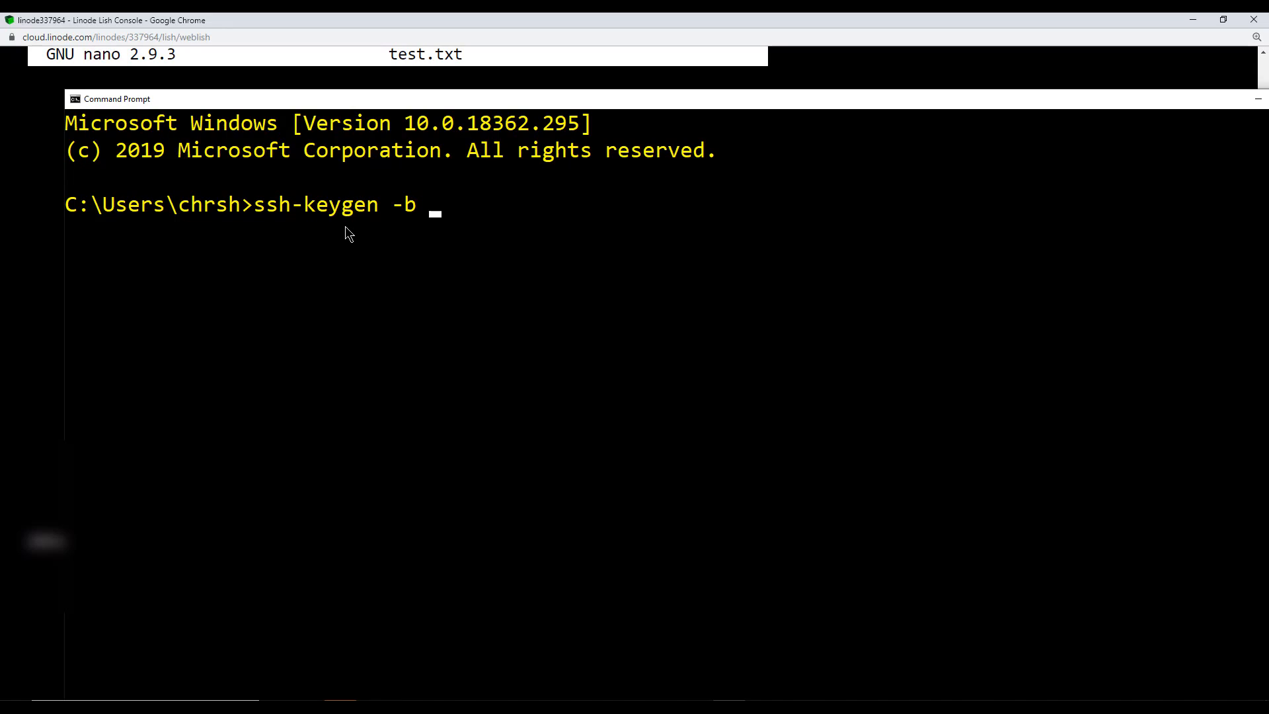
pyautogui.write('4')
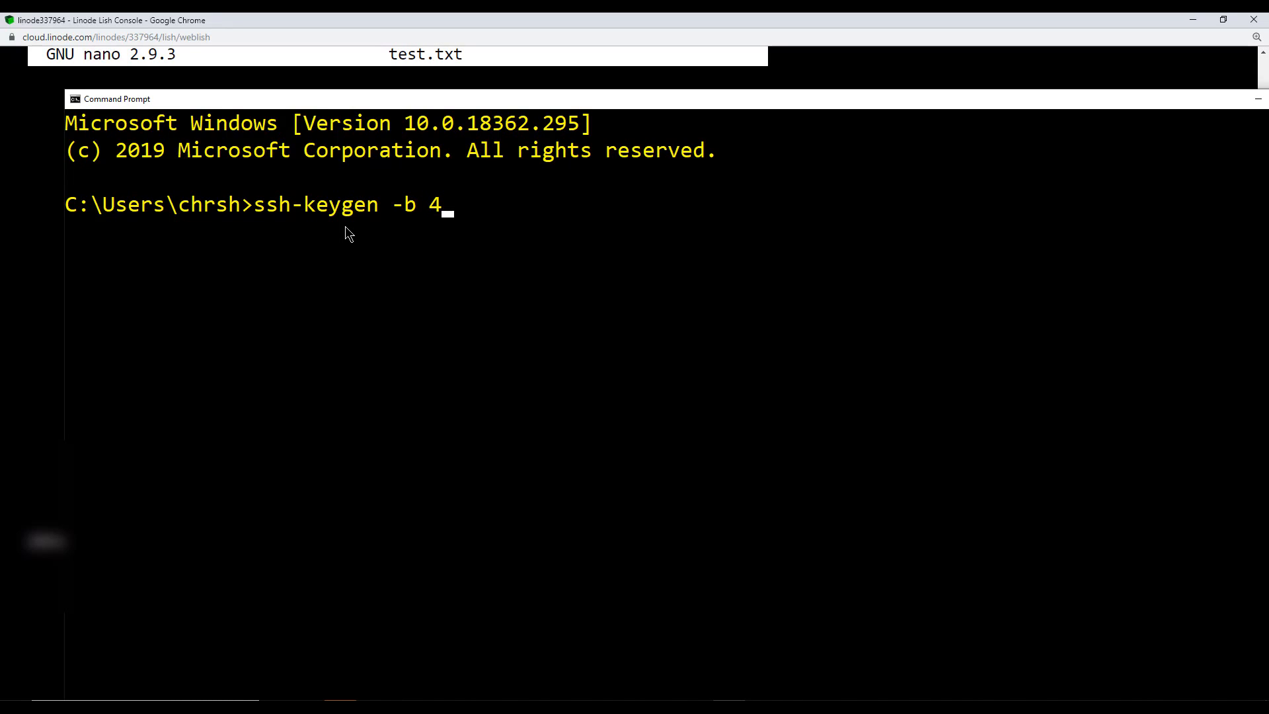
pyautogui.write('096')
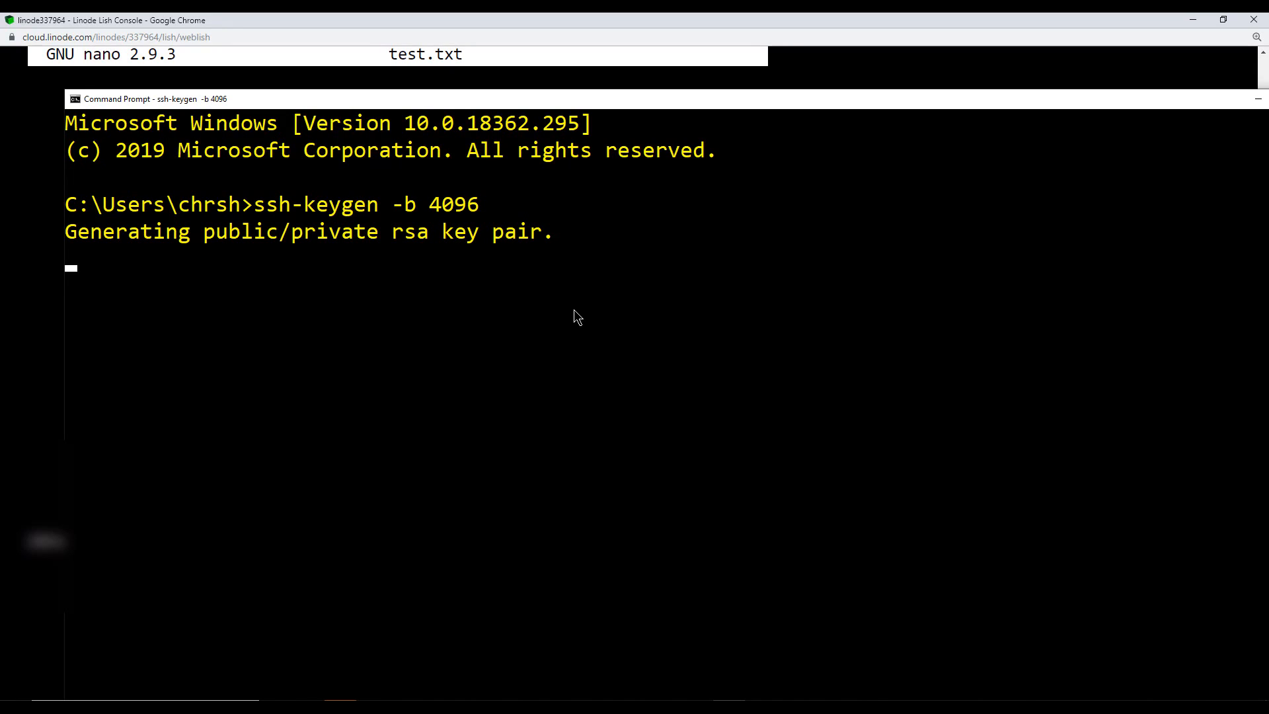
pyautogui.moveTo(586, 314)
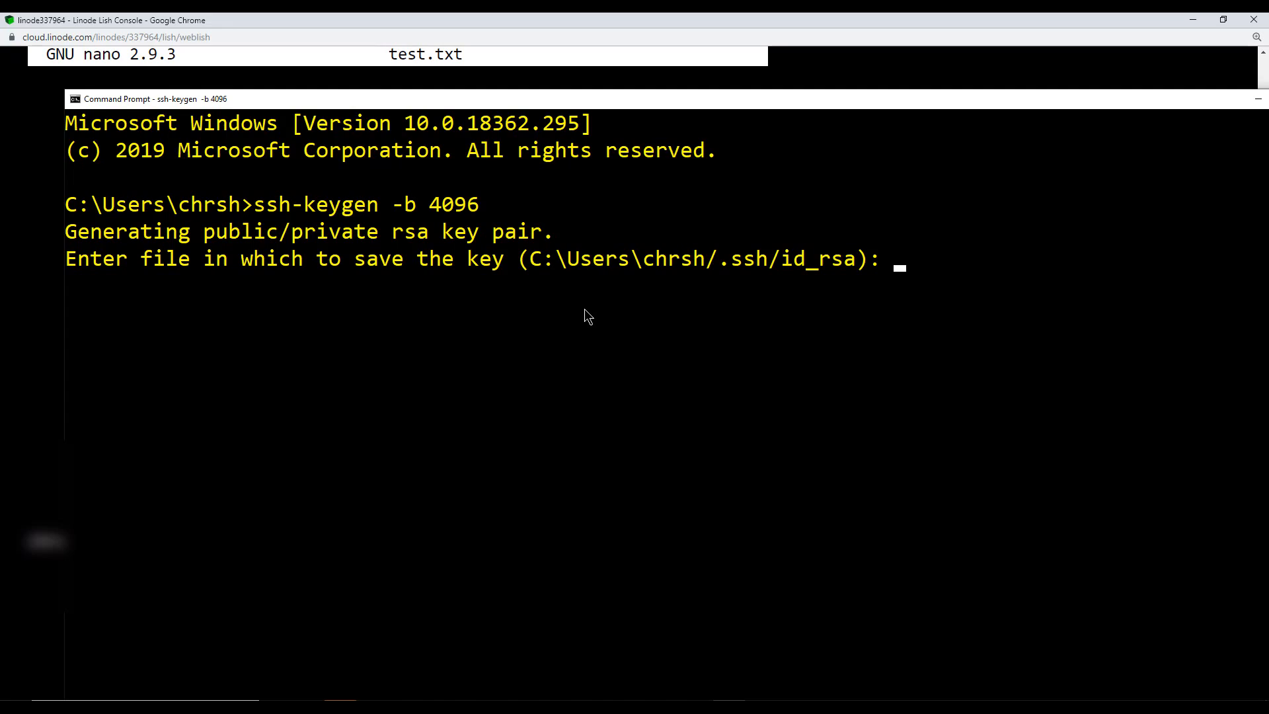
pyautogui.press('Enter')
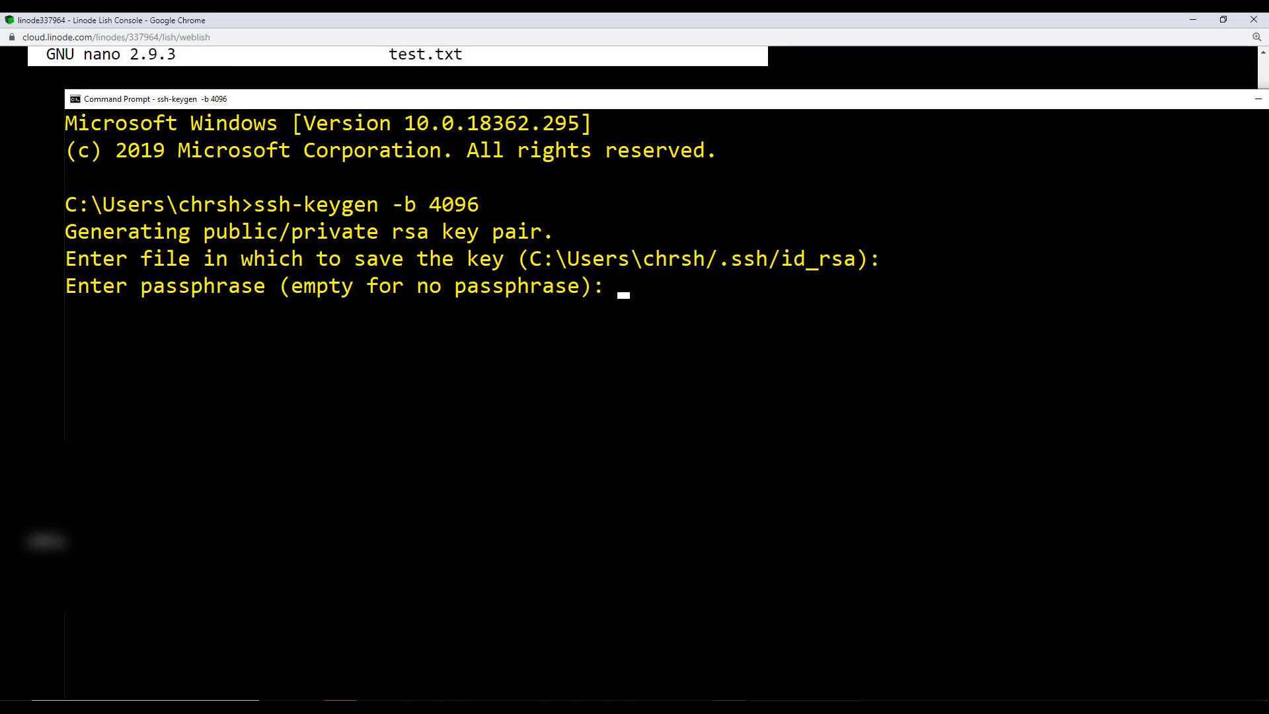
pyautogui.press('Enter')
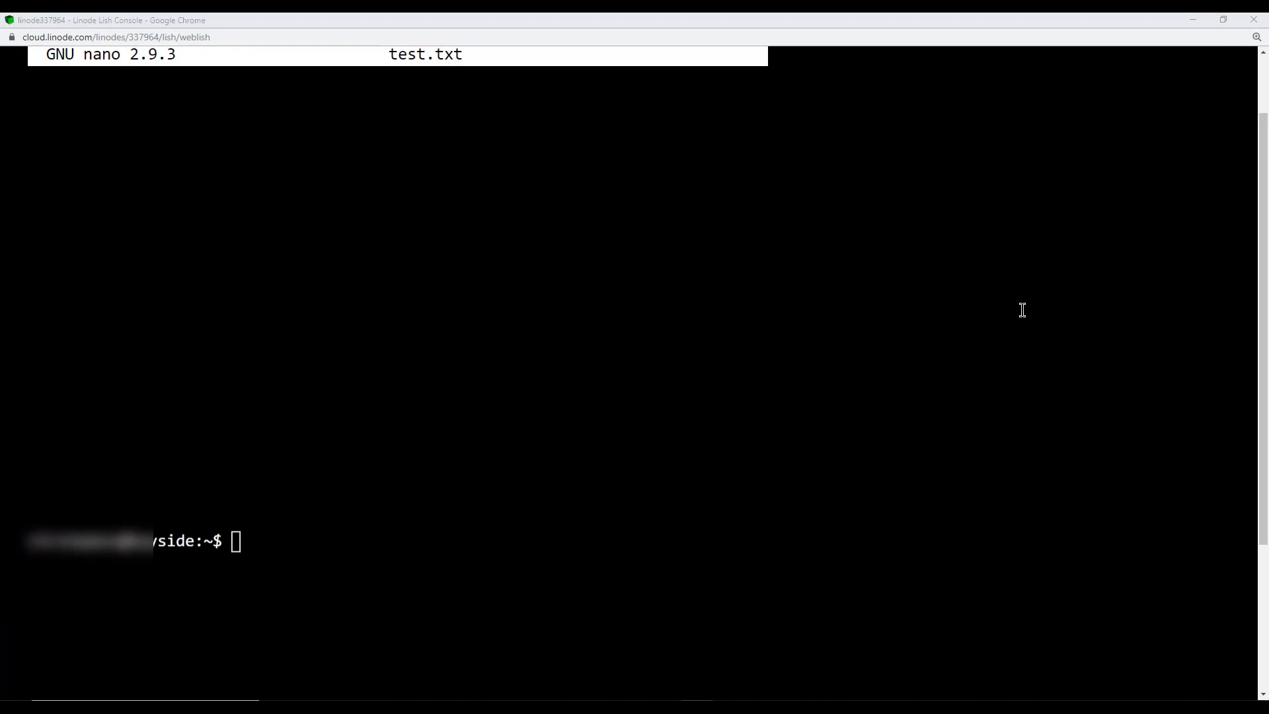
pyautogui.moveTo(1090, 321)
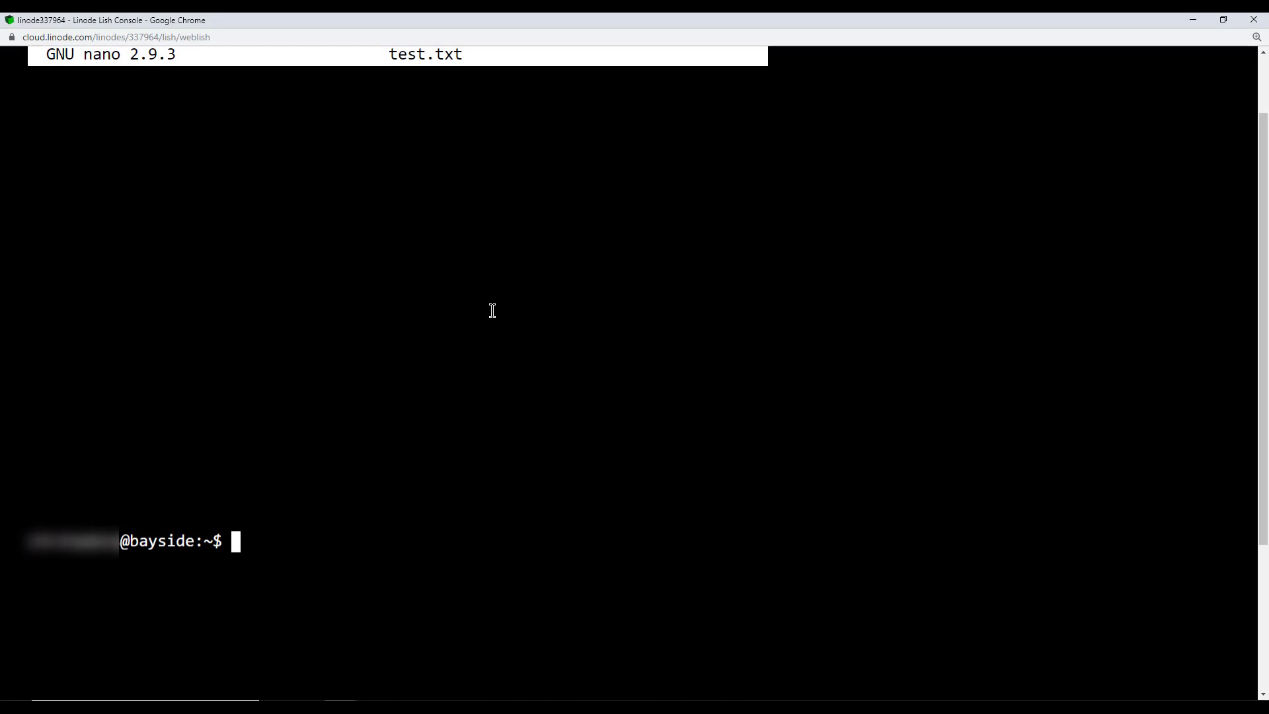
# Compose mkdir -p ~/.ssh to create the .ssh folder in the home directory
pyautogui.write('m')
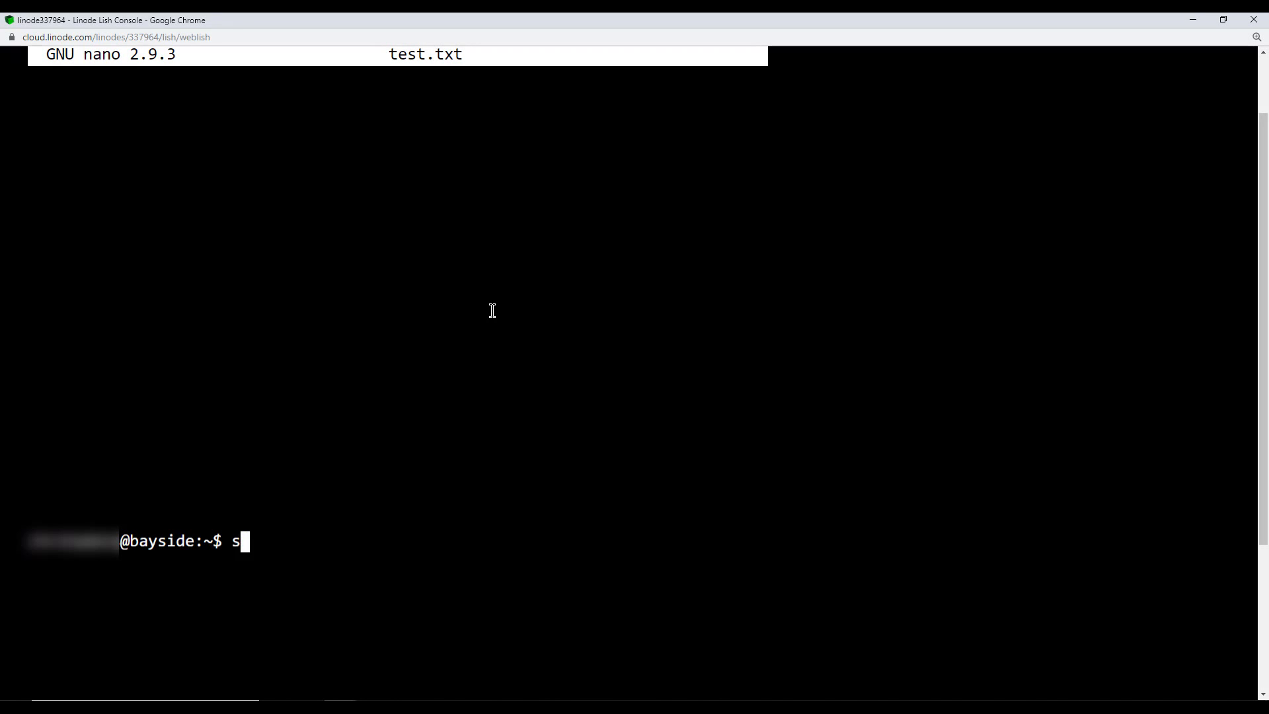
pyautogui.write('udo mk')
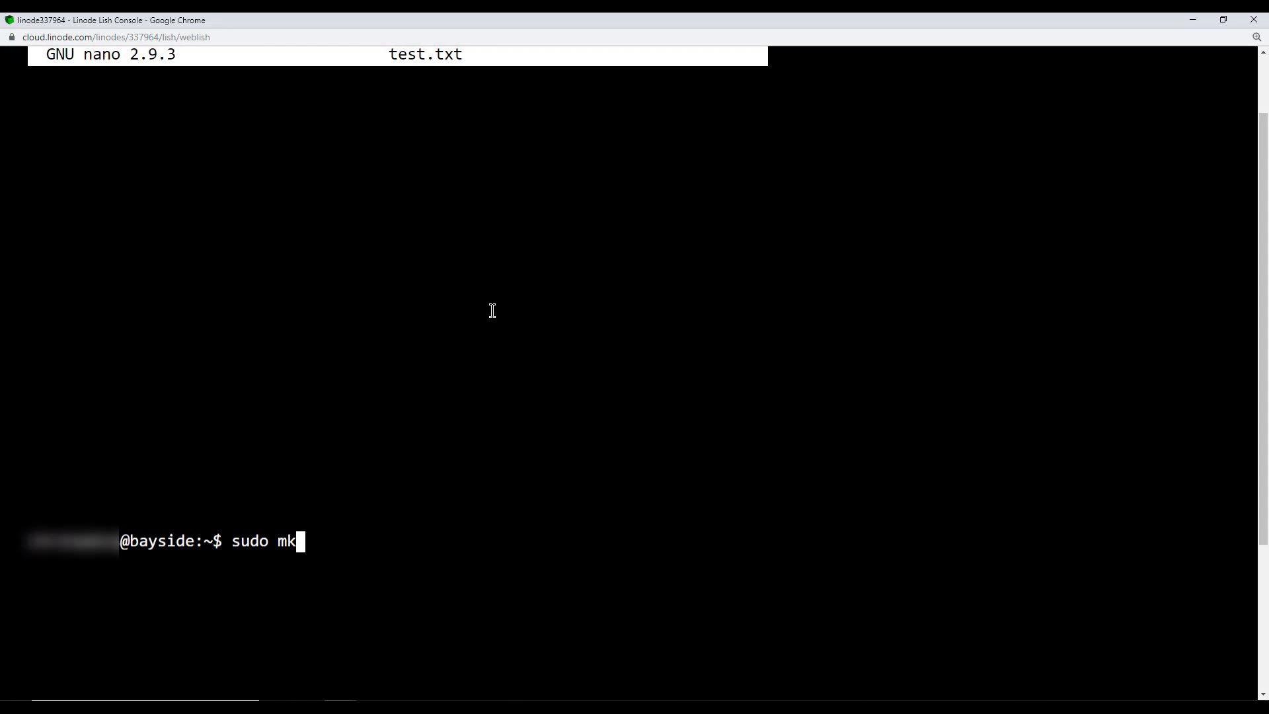
pyautogui.write('dir')
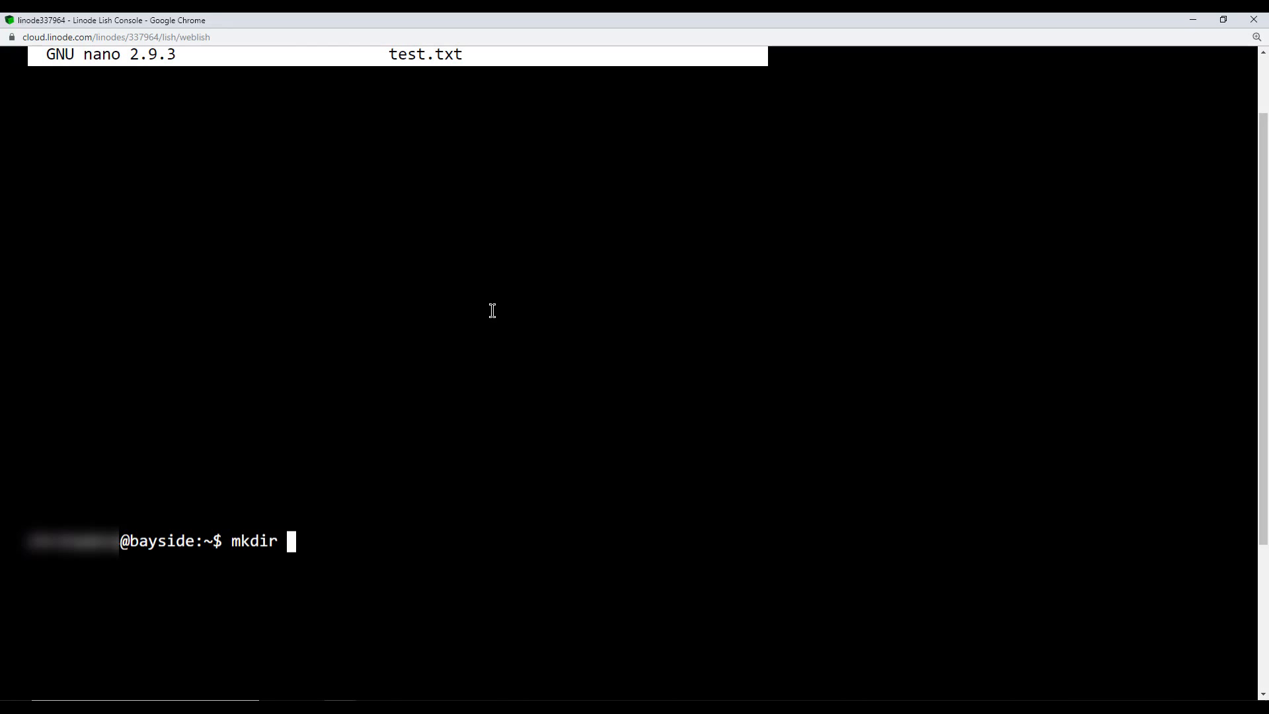
pyautogui.write('-p')
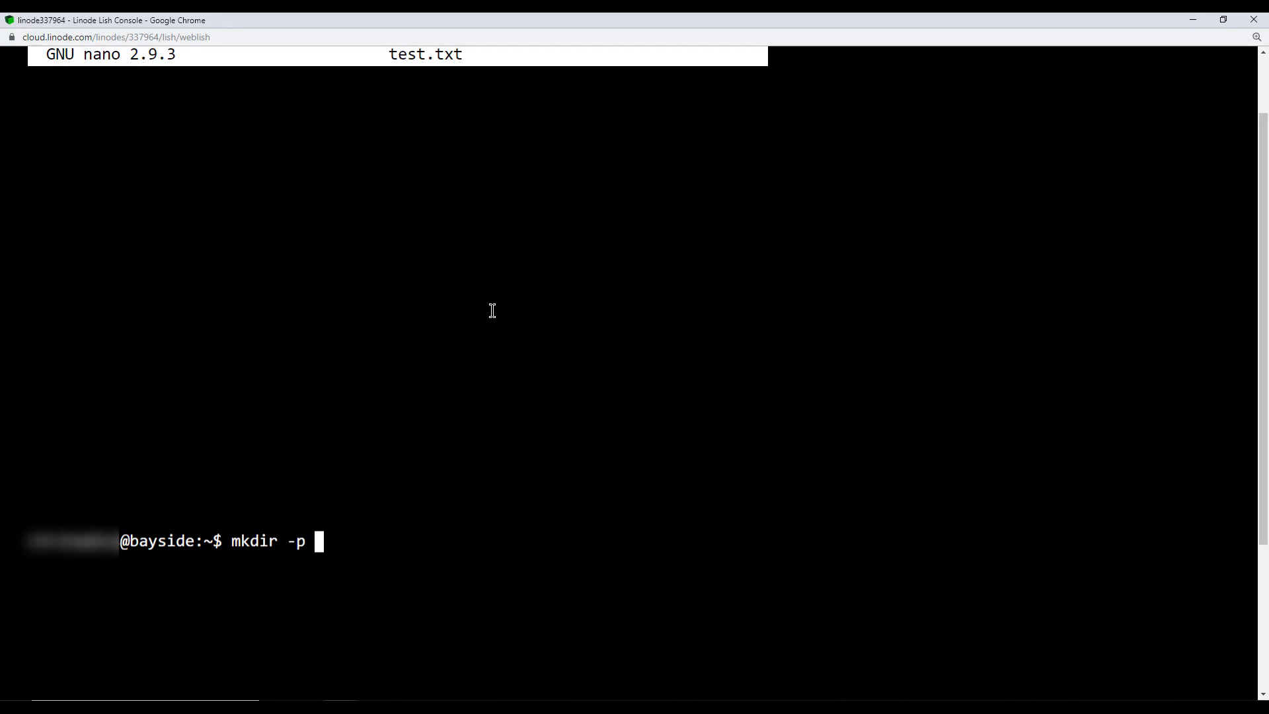
pyautogui.write('~/ss')
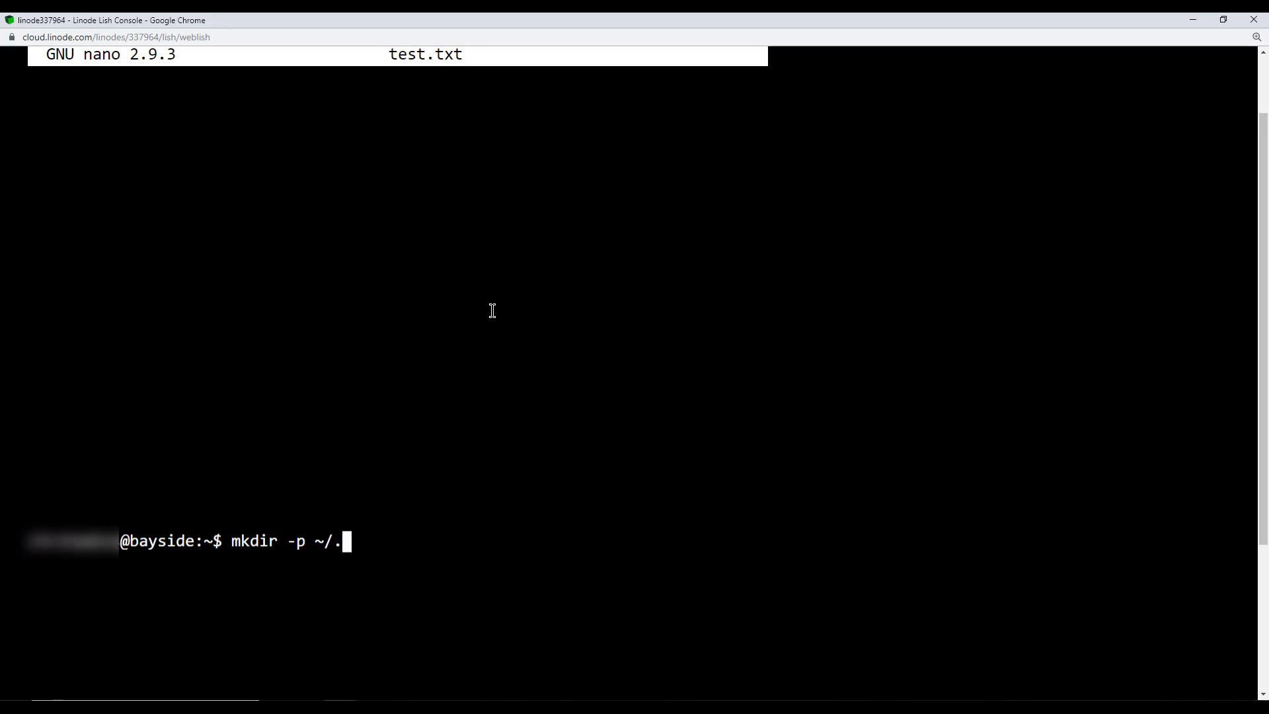
pyautogui.write('ssh')
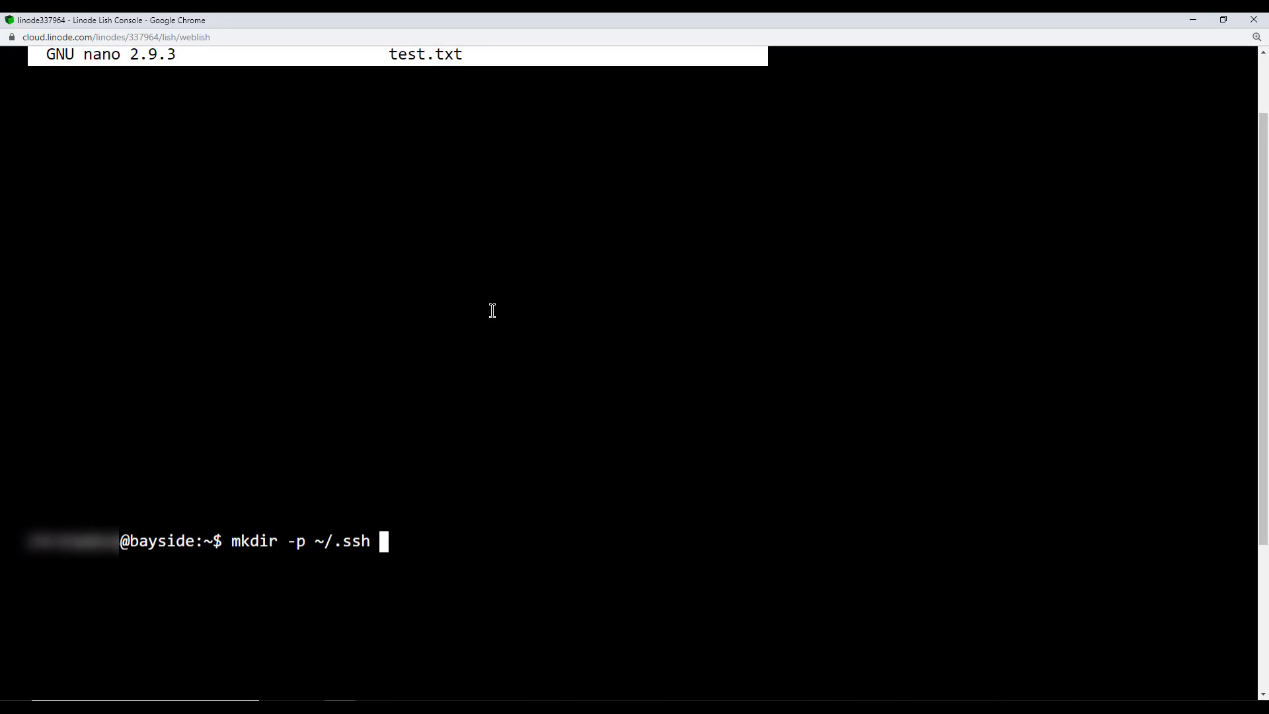
# Chain sudo chmod -R 700 ~/.ssh/ to restrict the folder to its owner
pyautogui.write('&& sudo')
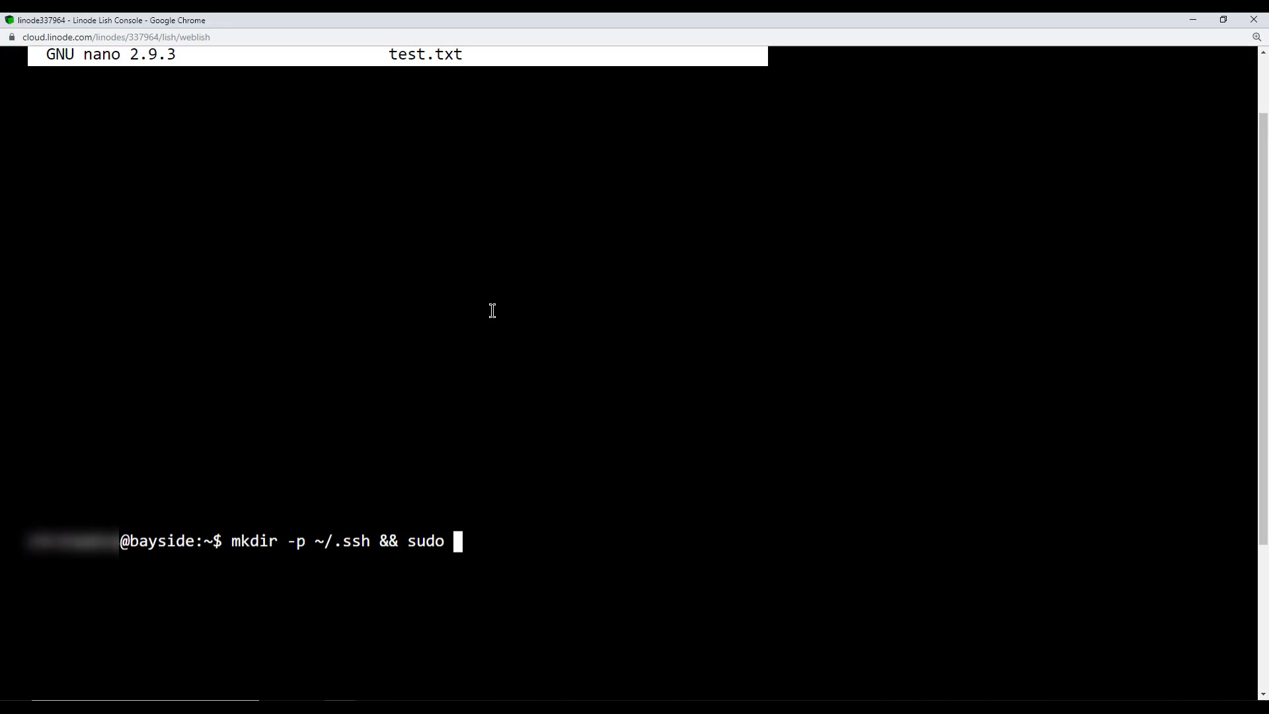
pyautogui.write('chmod')
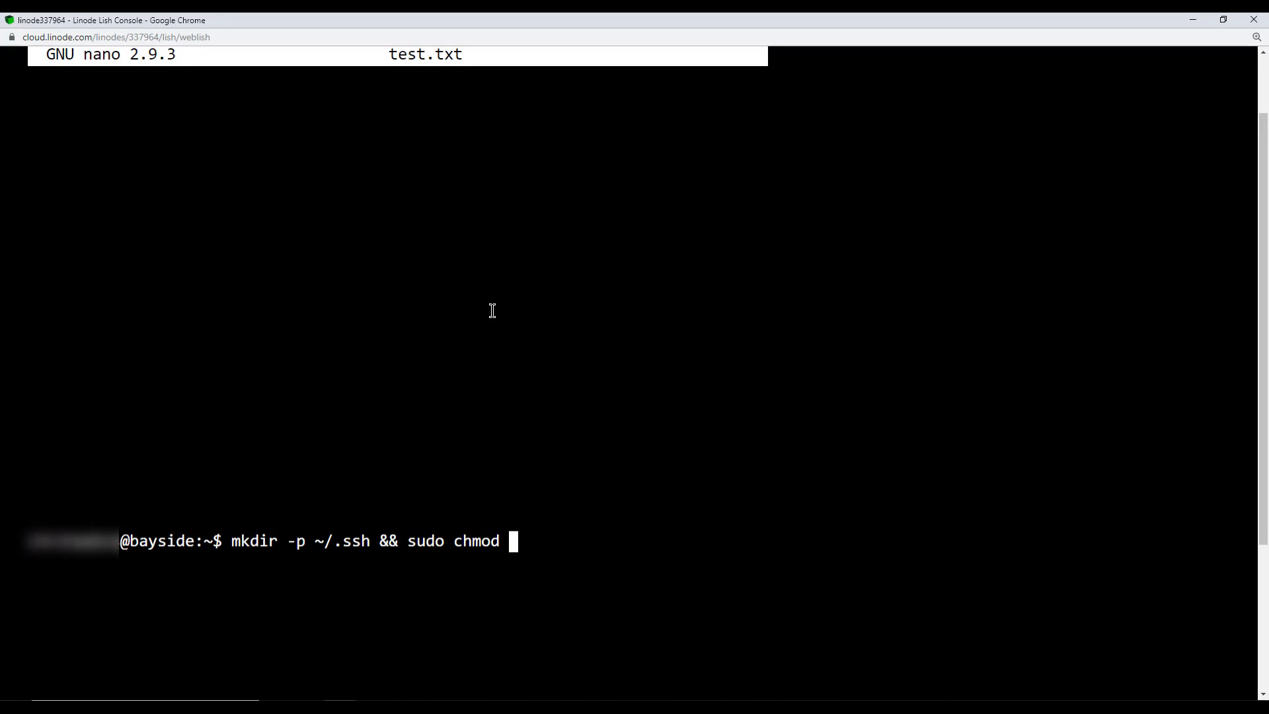
pyautogui.write('-R')
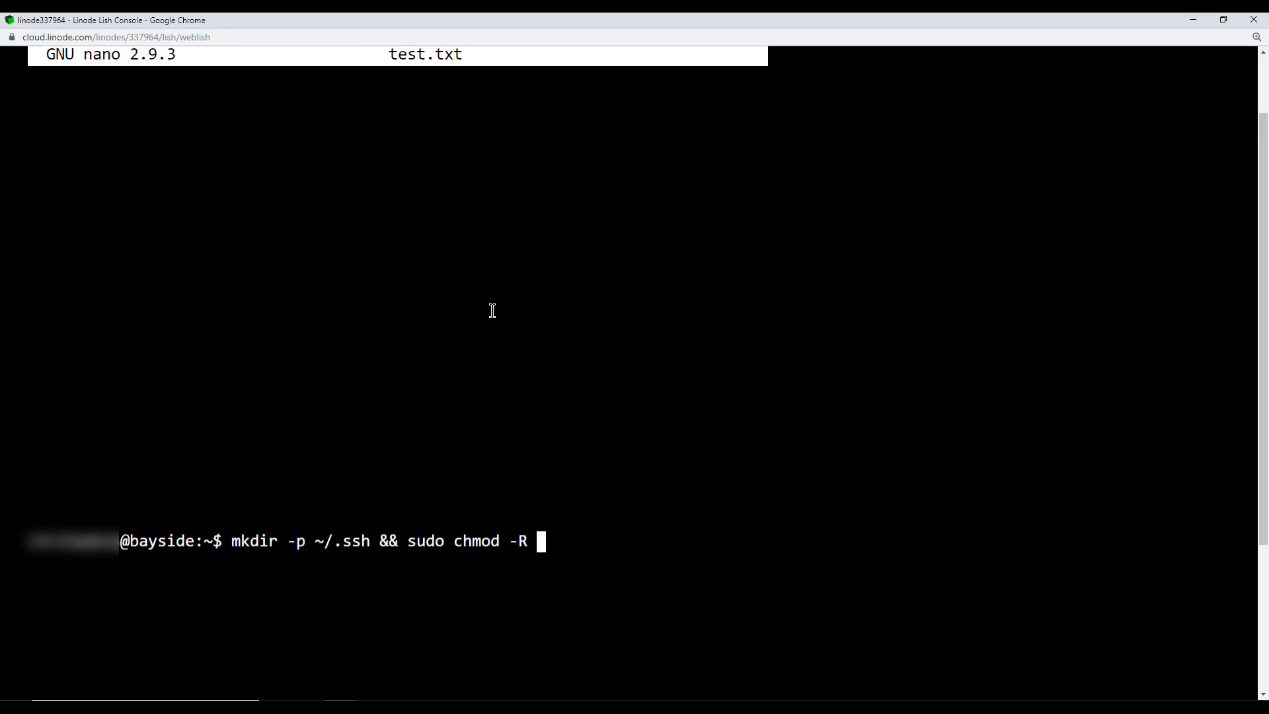
pyautogui.write('700')
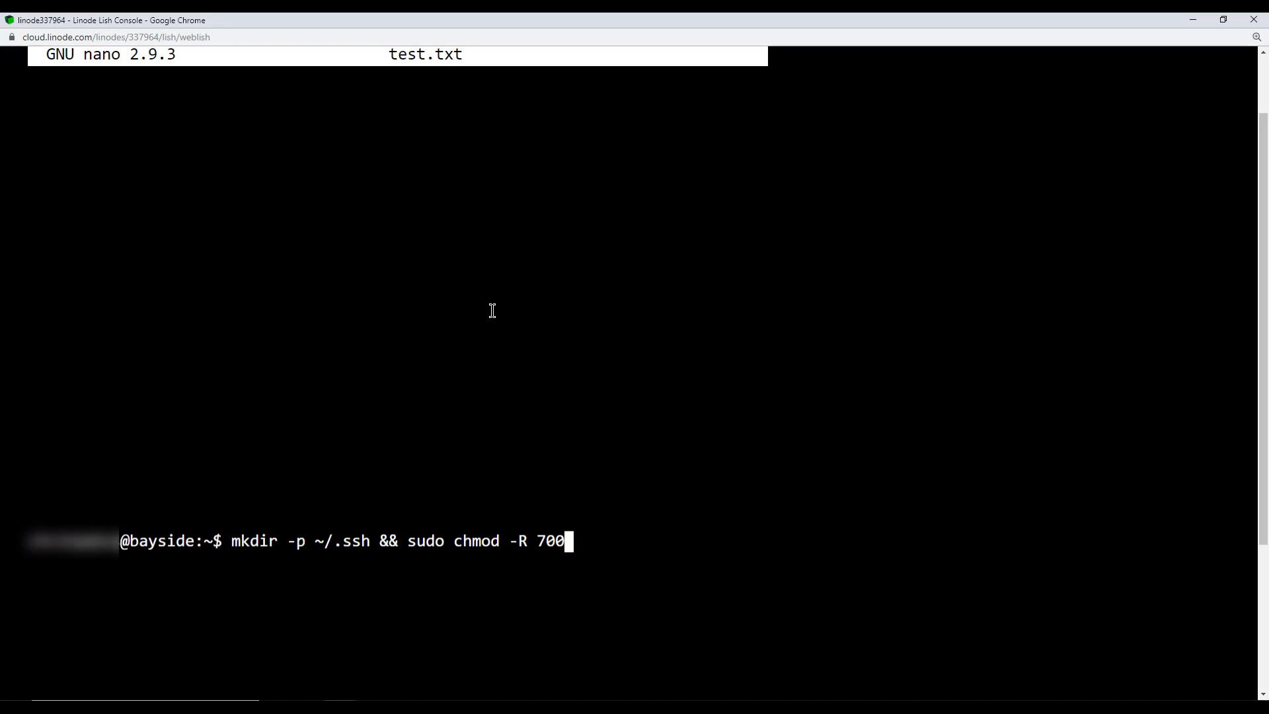
pyautogui.write('~')
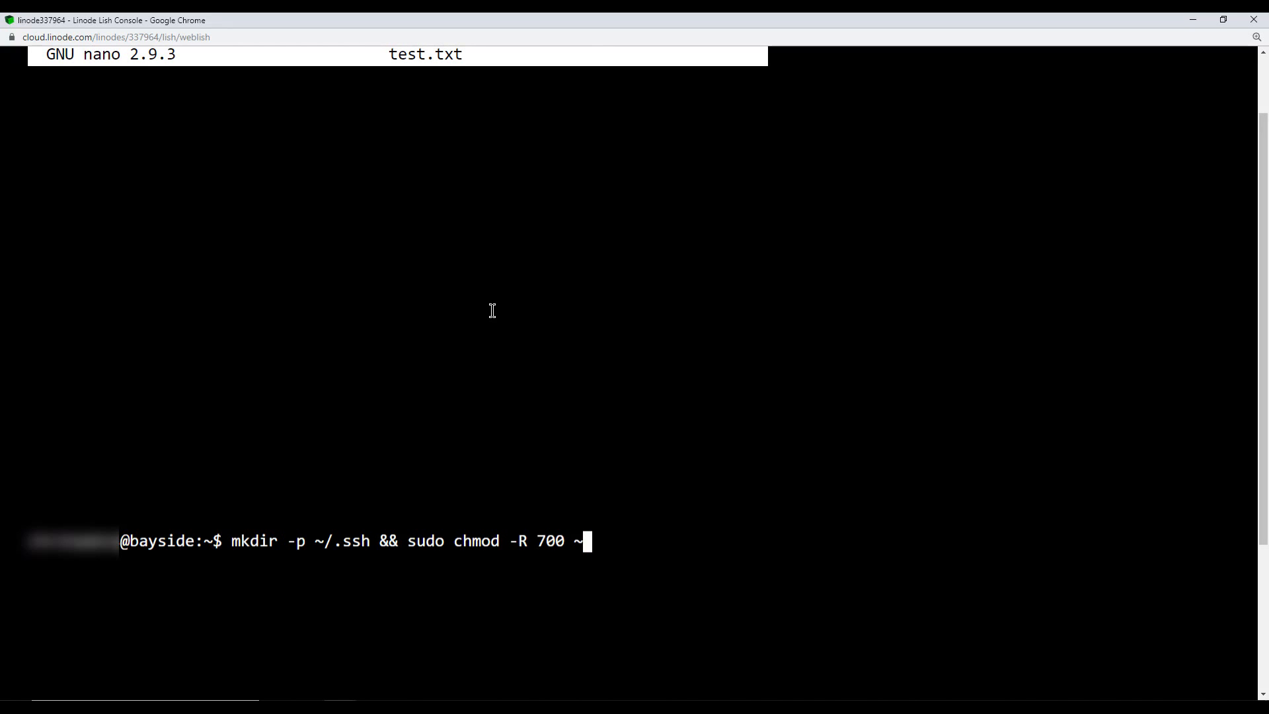
pyautogui.write('/ss')
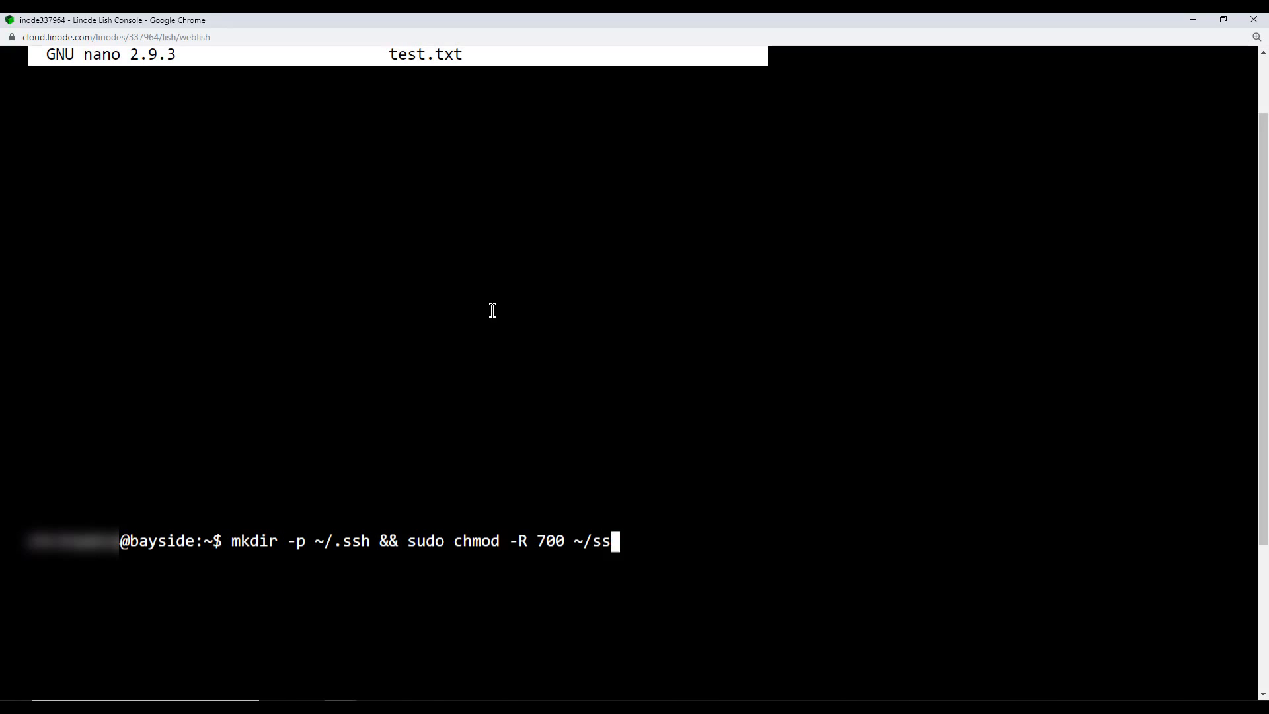
pyautogui.write('h/')
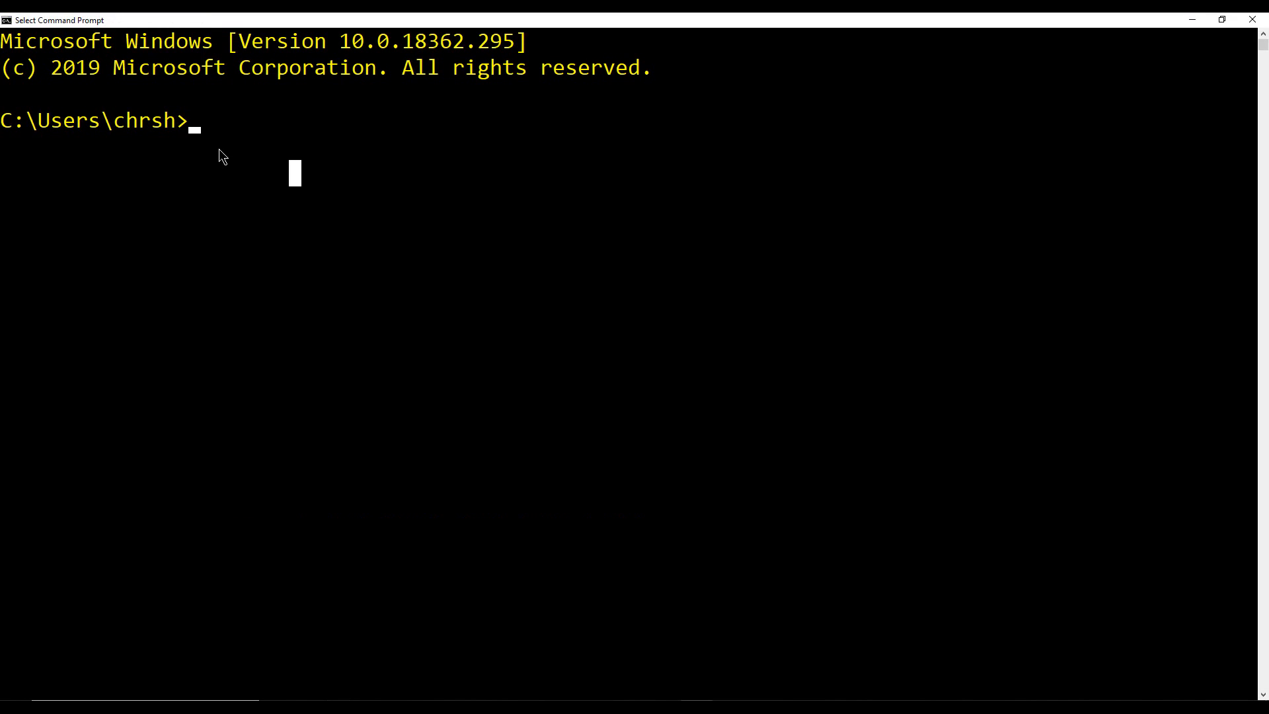
# Compose an scp command with the local source C:\Users\chrsh\.ssh/id_rsa.pub
pyautogui.write('scp')
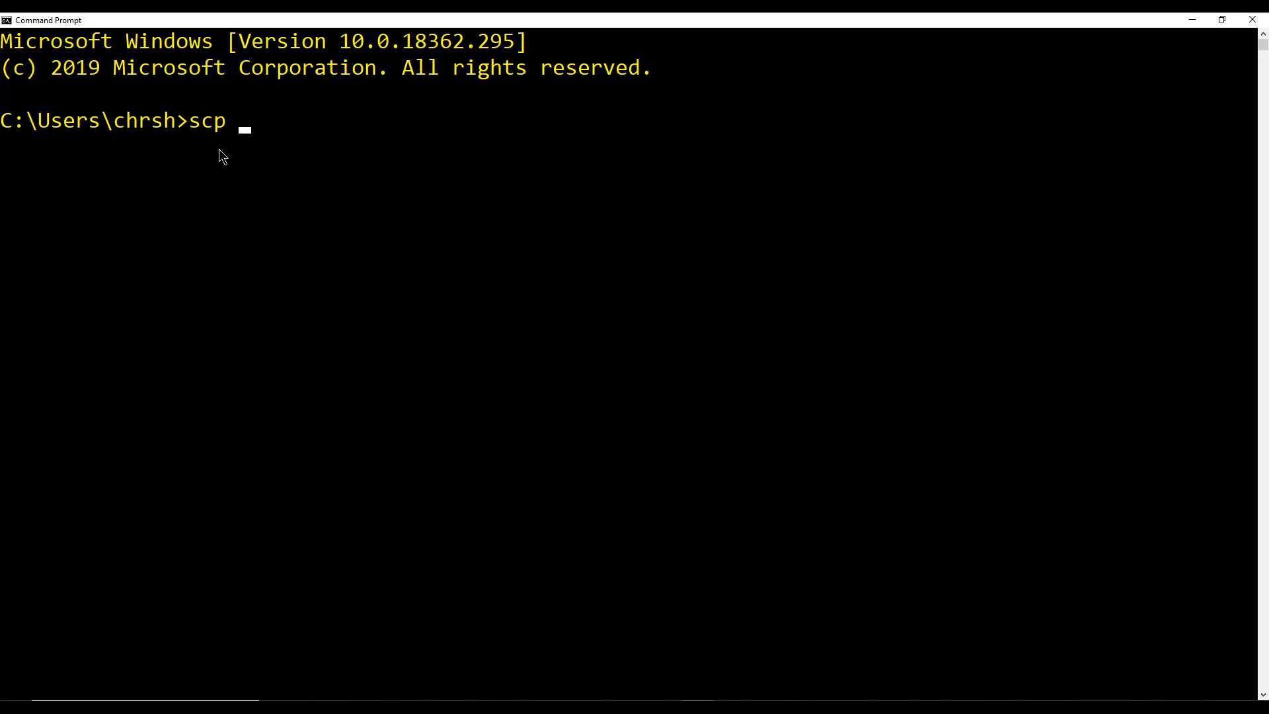
pyautogui.write('C')
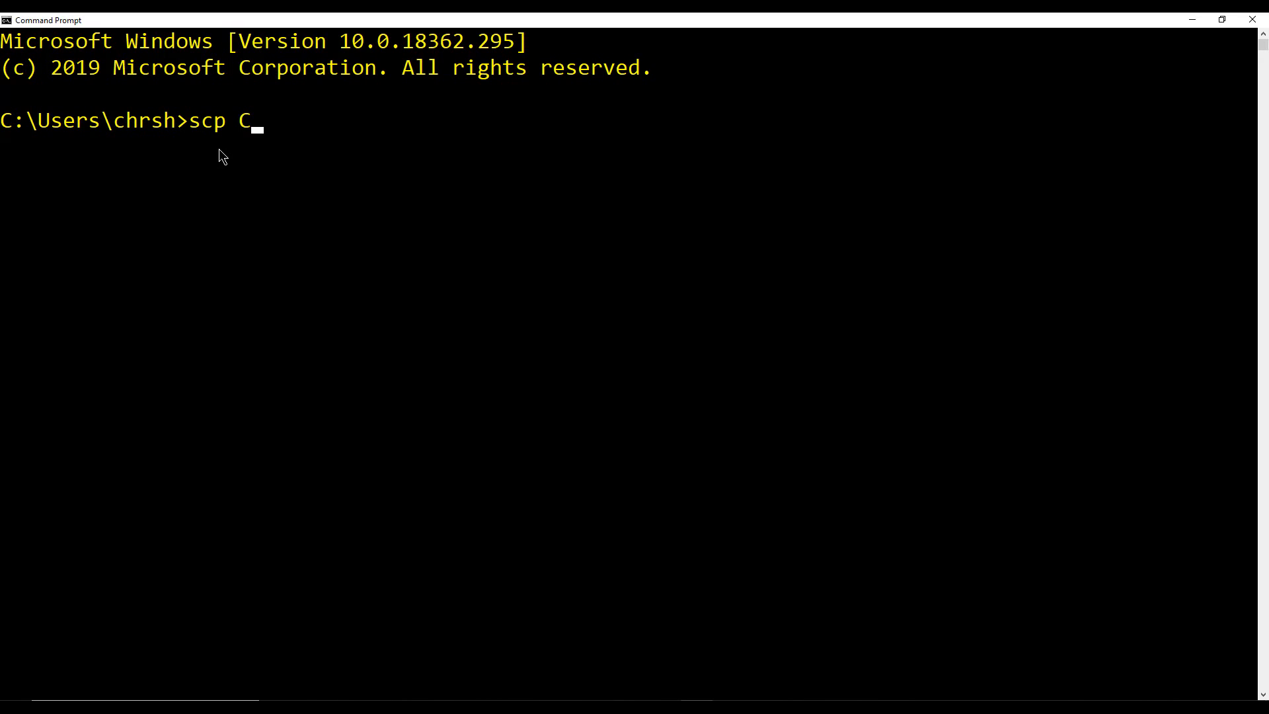
pyautogui.write(':')
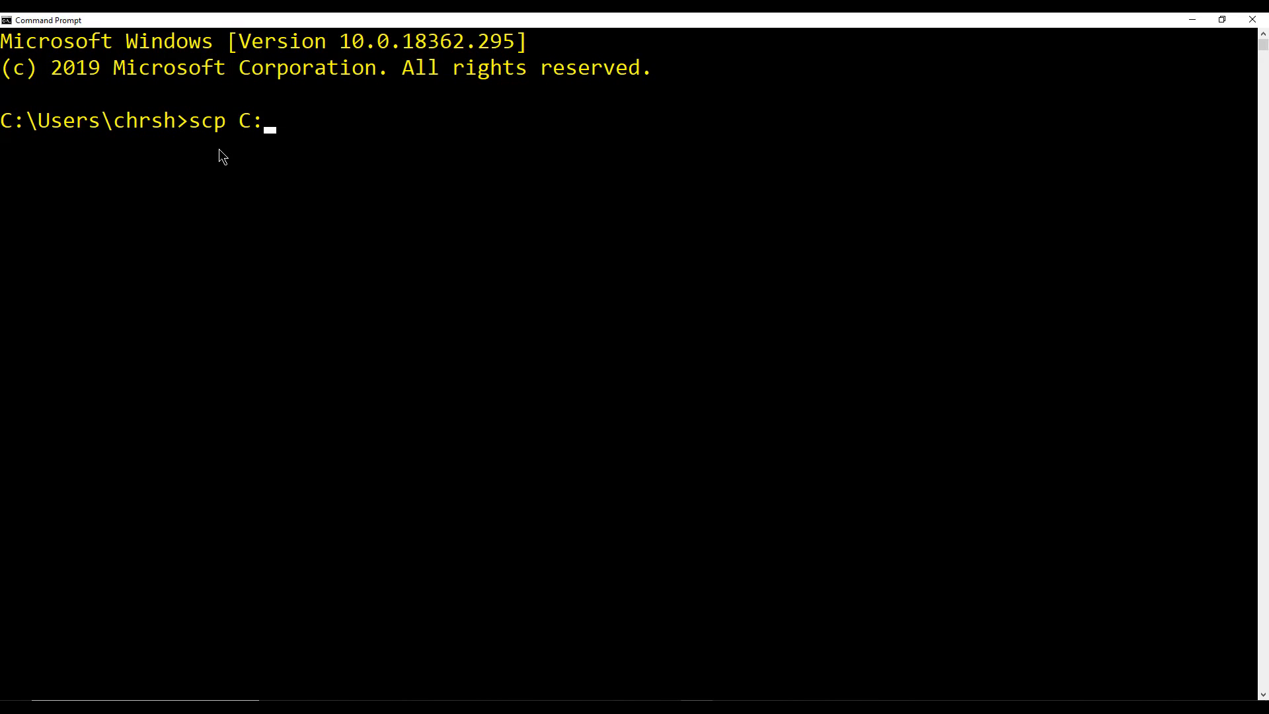
pyautogui.write('\\Users')
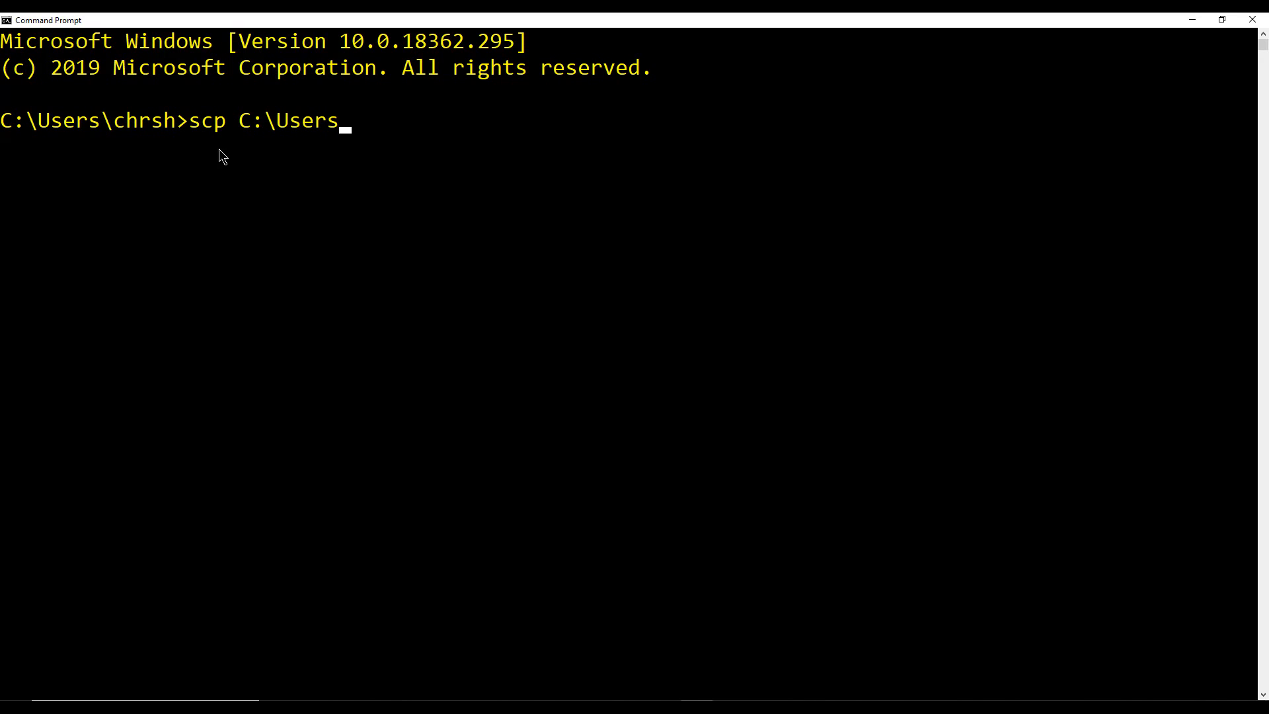
pyautogui.write('\\chrsh')
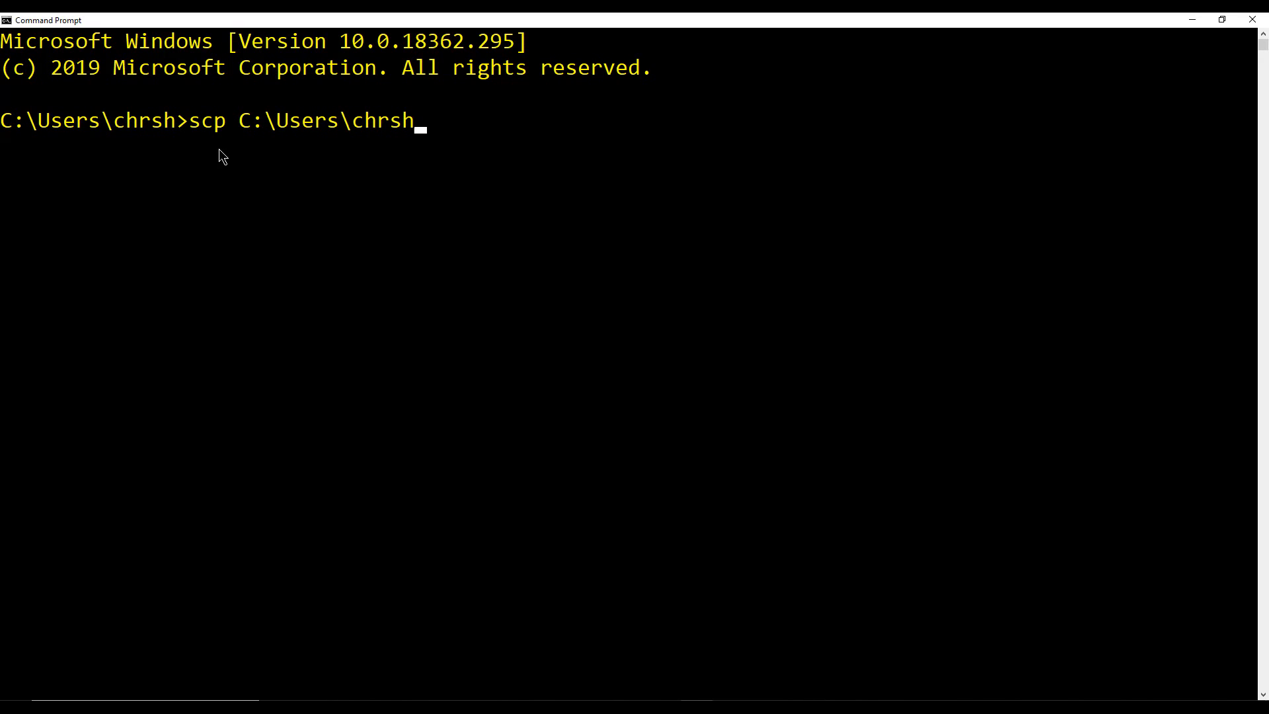
pyautogui.write('\\')
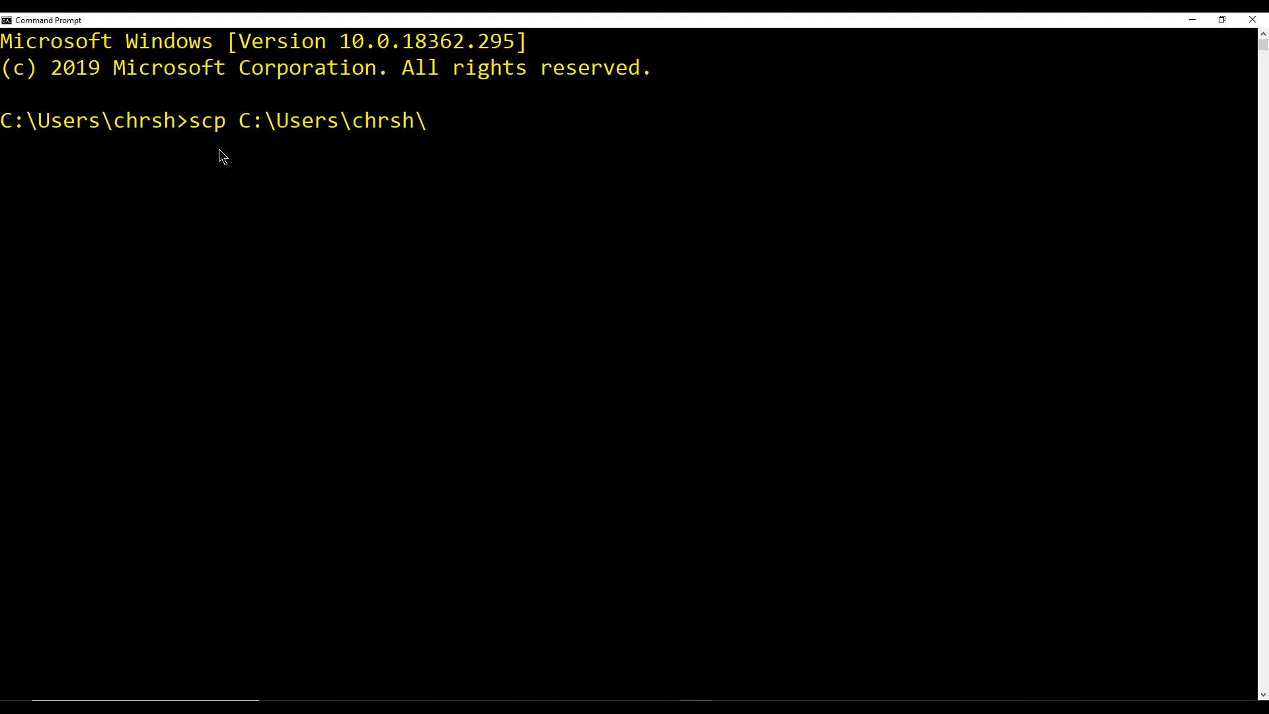
pyautogui.write('.ssh')
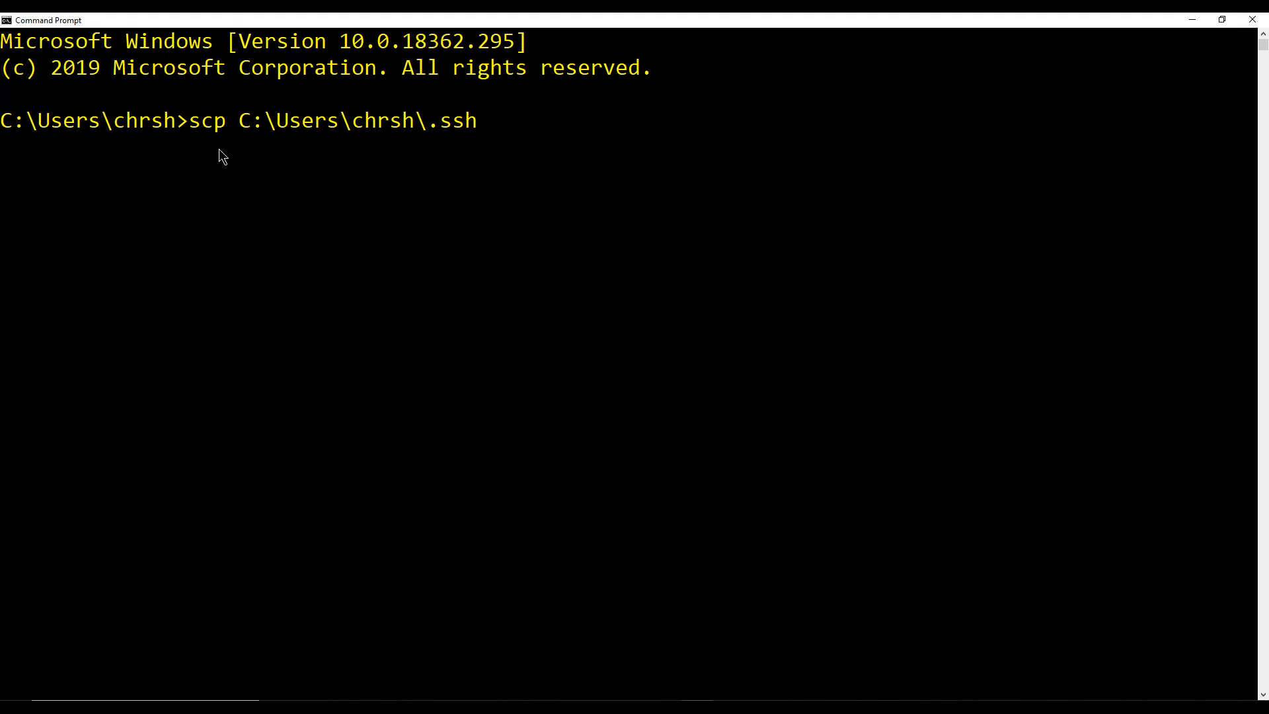
pyautogui.write('/id')
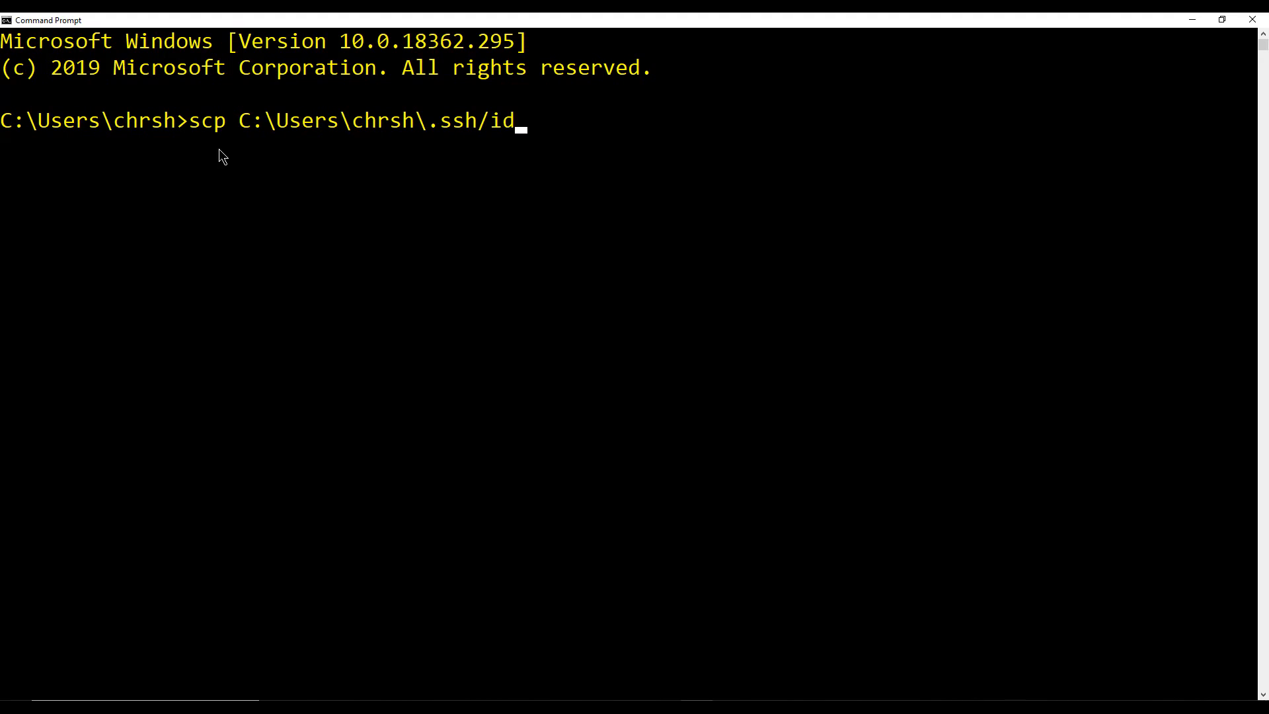
pyautogui.write('_rsa')
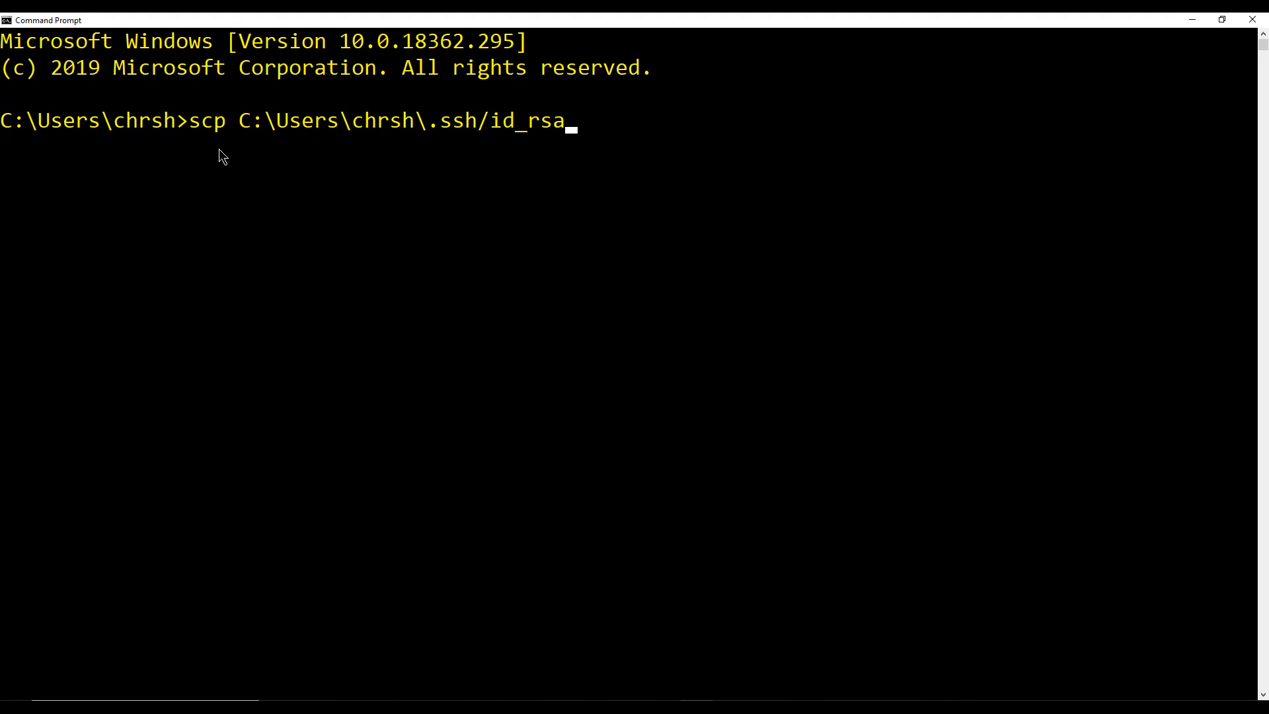
pyautogui.write('.pub')
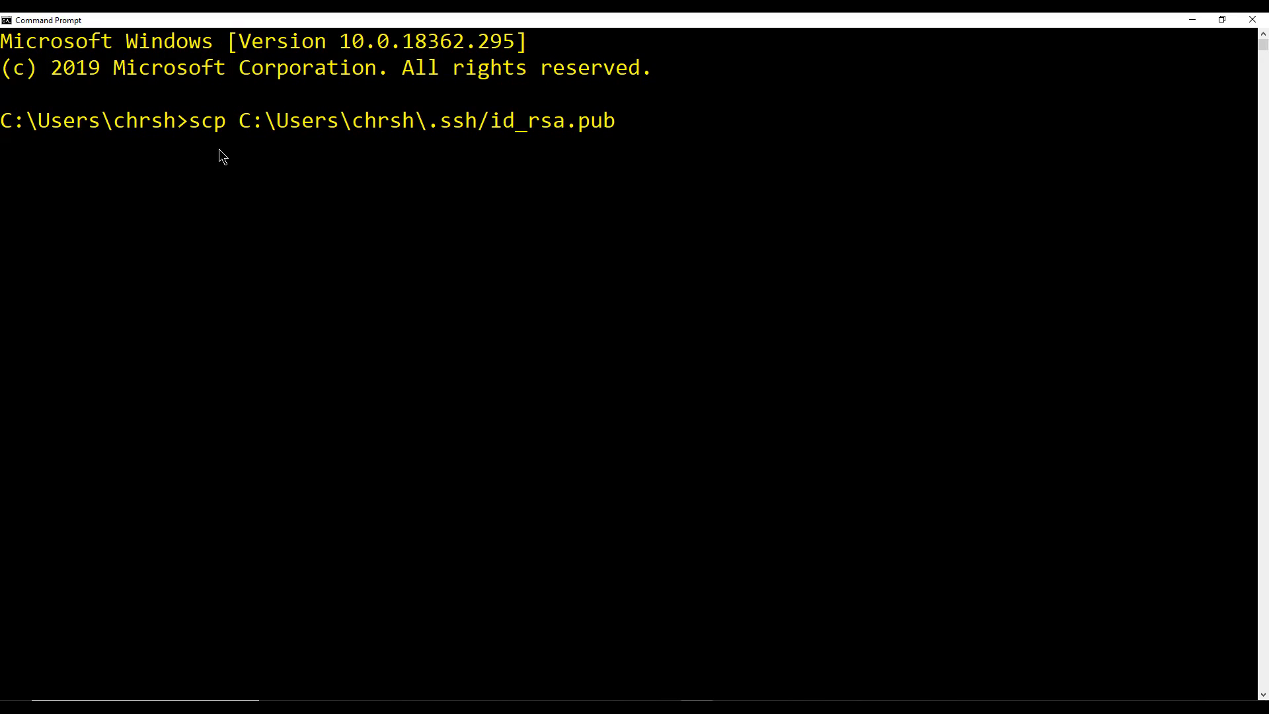
pyautogui.write('user@')
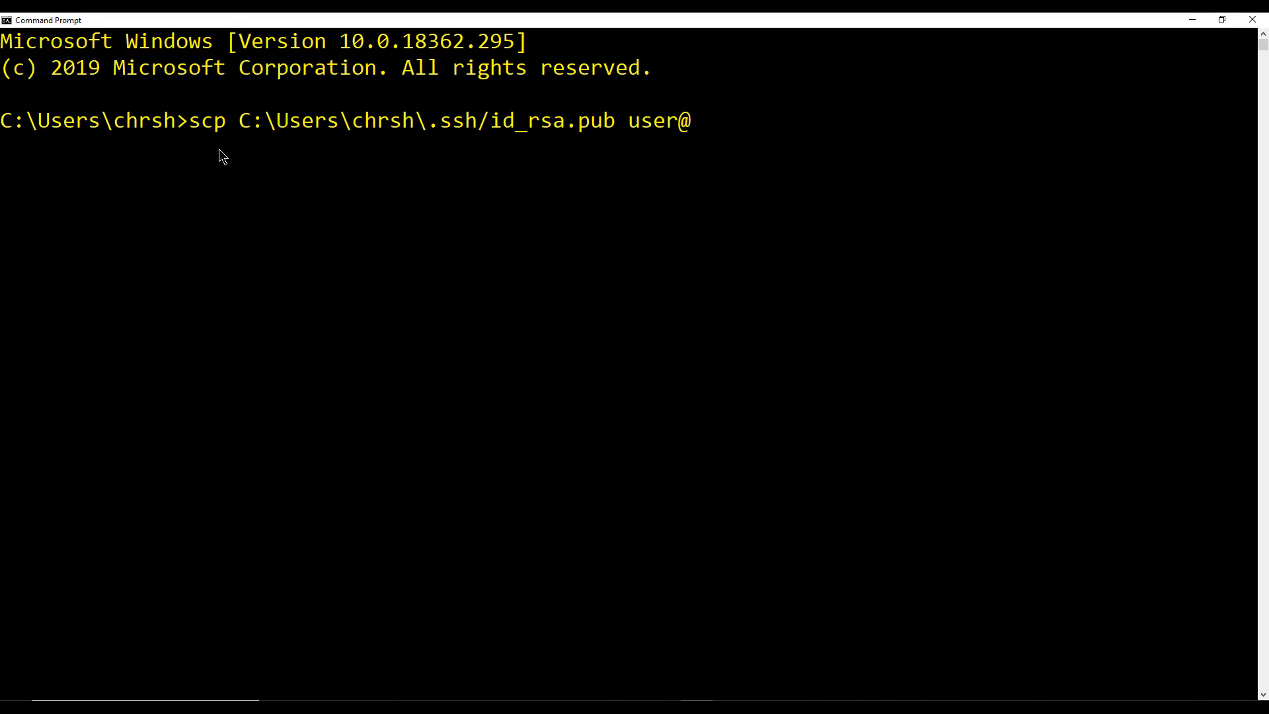
pyautogui.write('14')
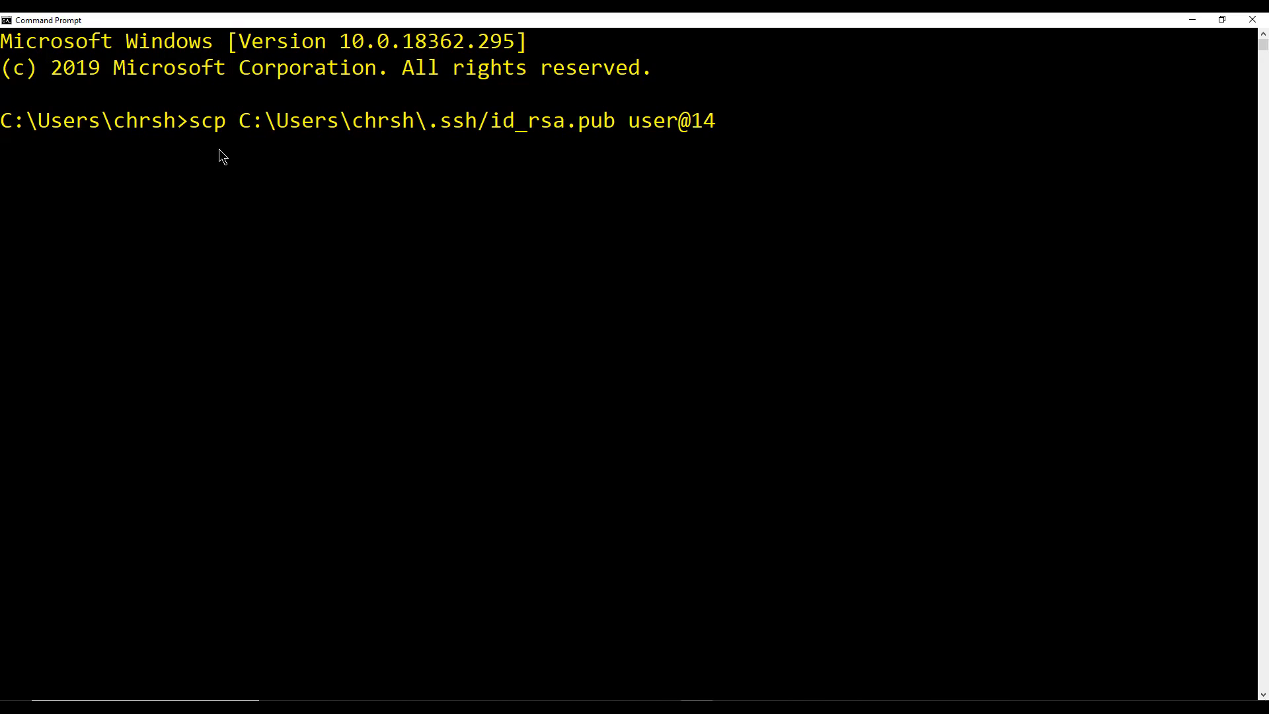
pyautogui.write('7.')
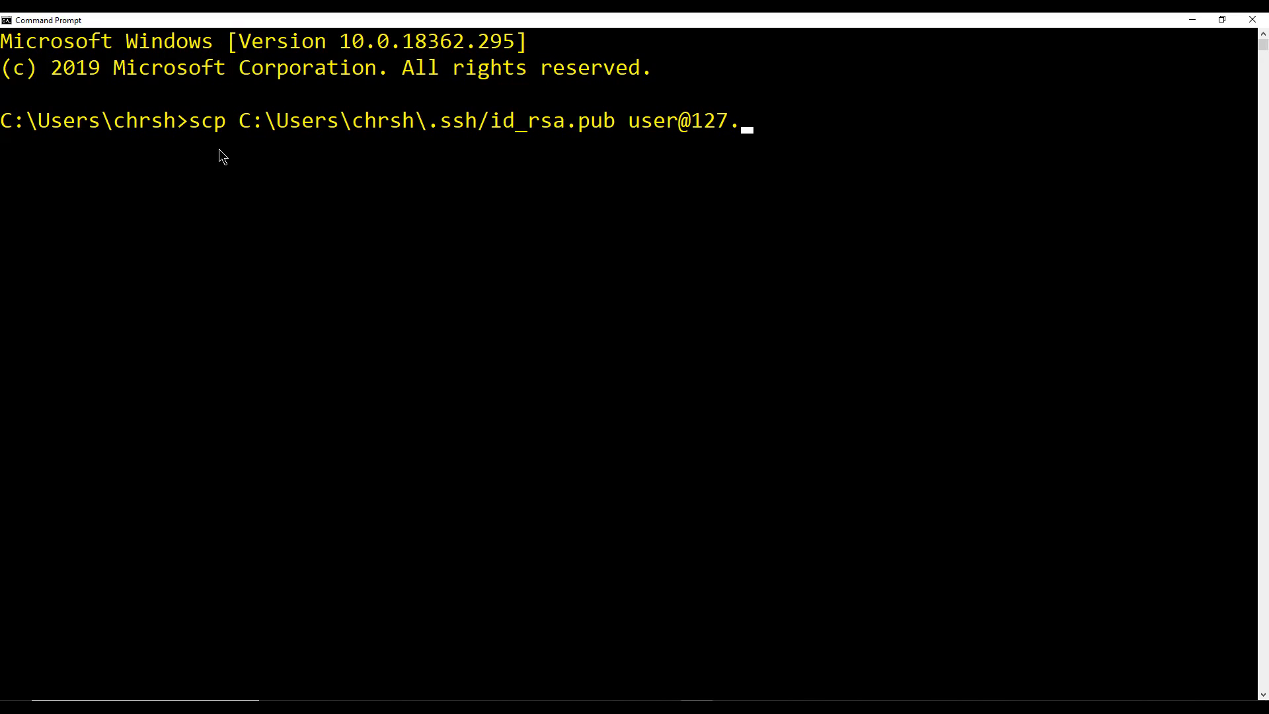
pyautogui.write('15.1')
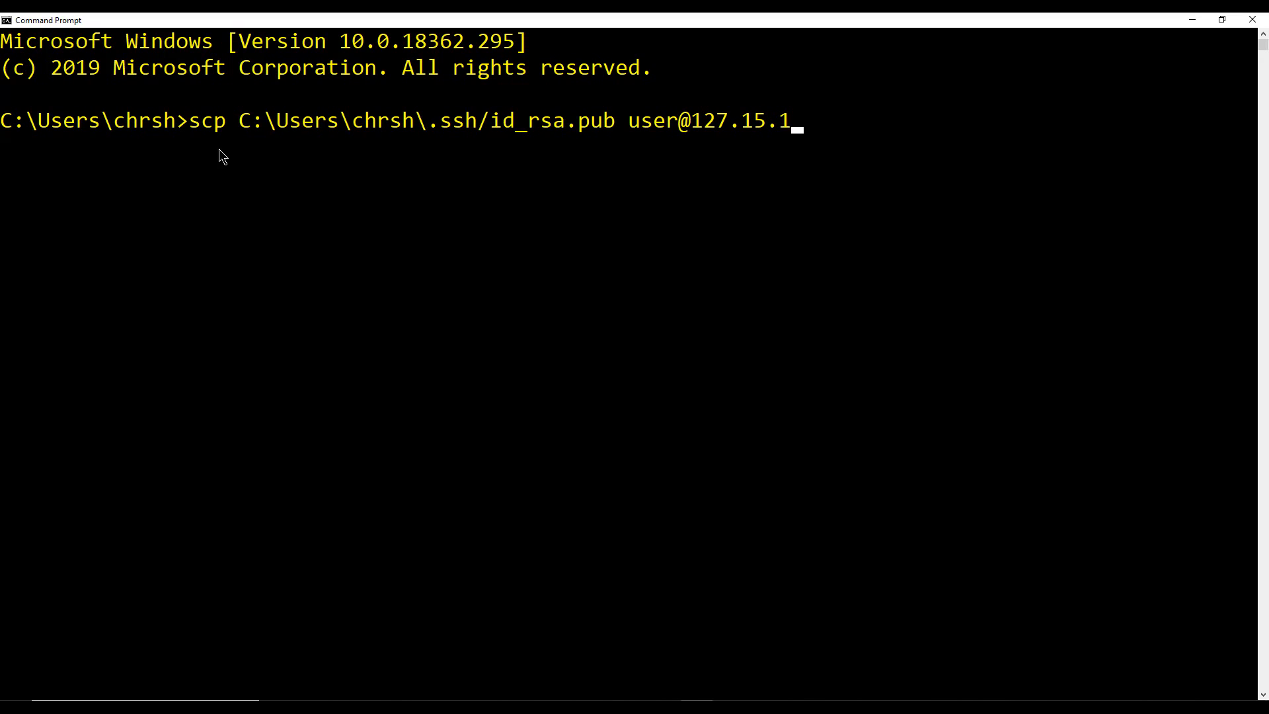
pyautogui.write('51')
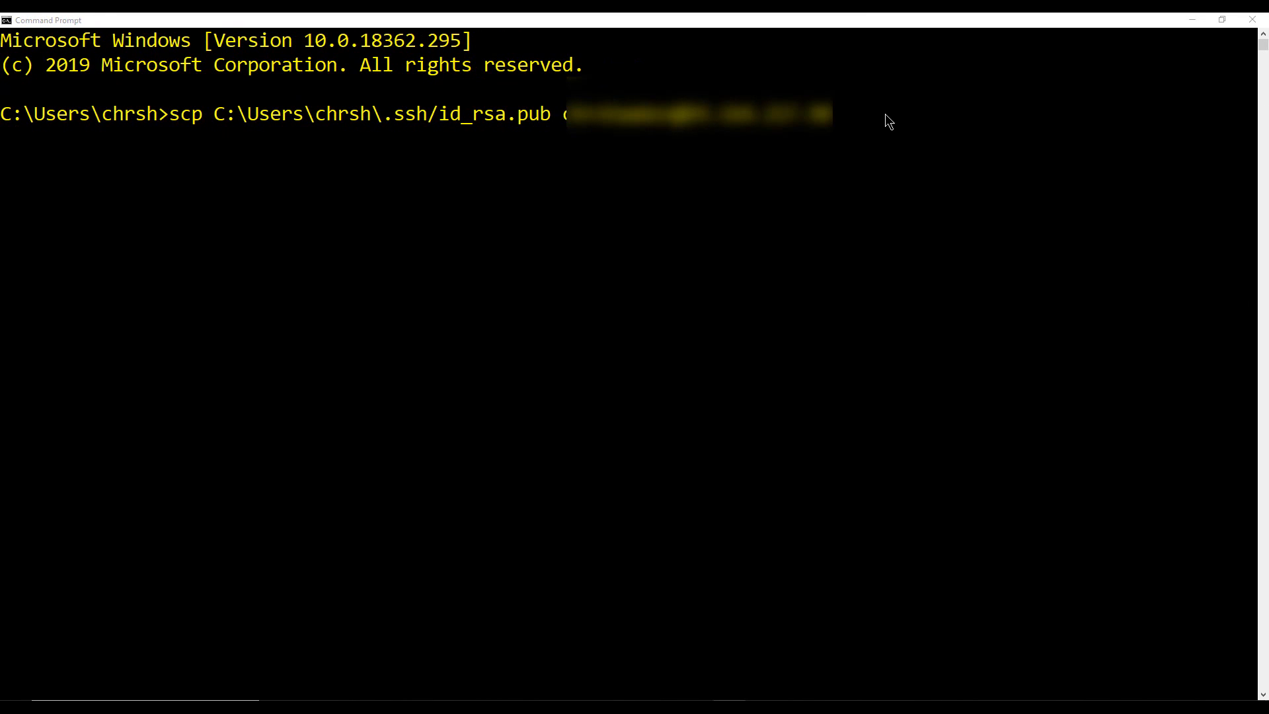
pyautogui.write(':~')
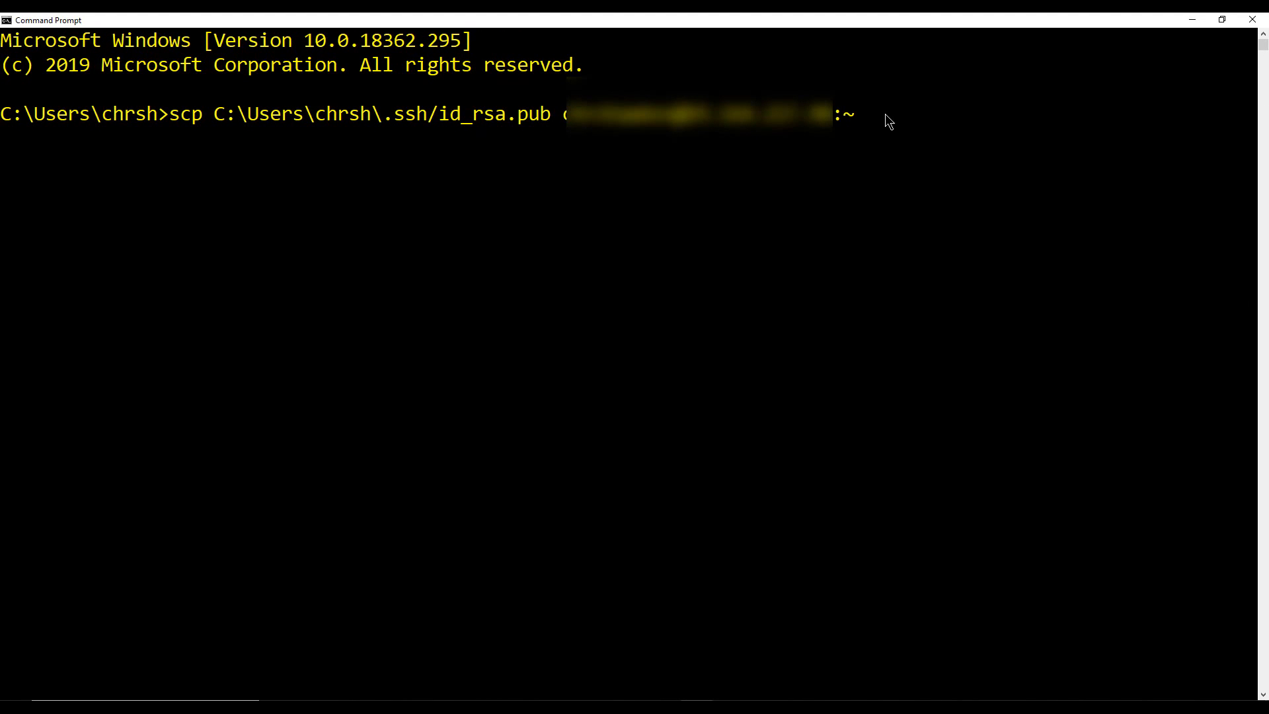
pyautogui.write('/')
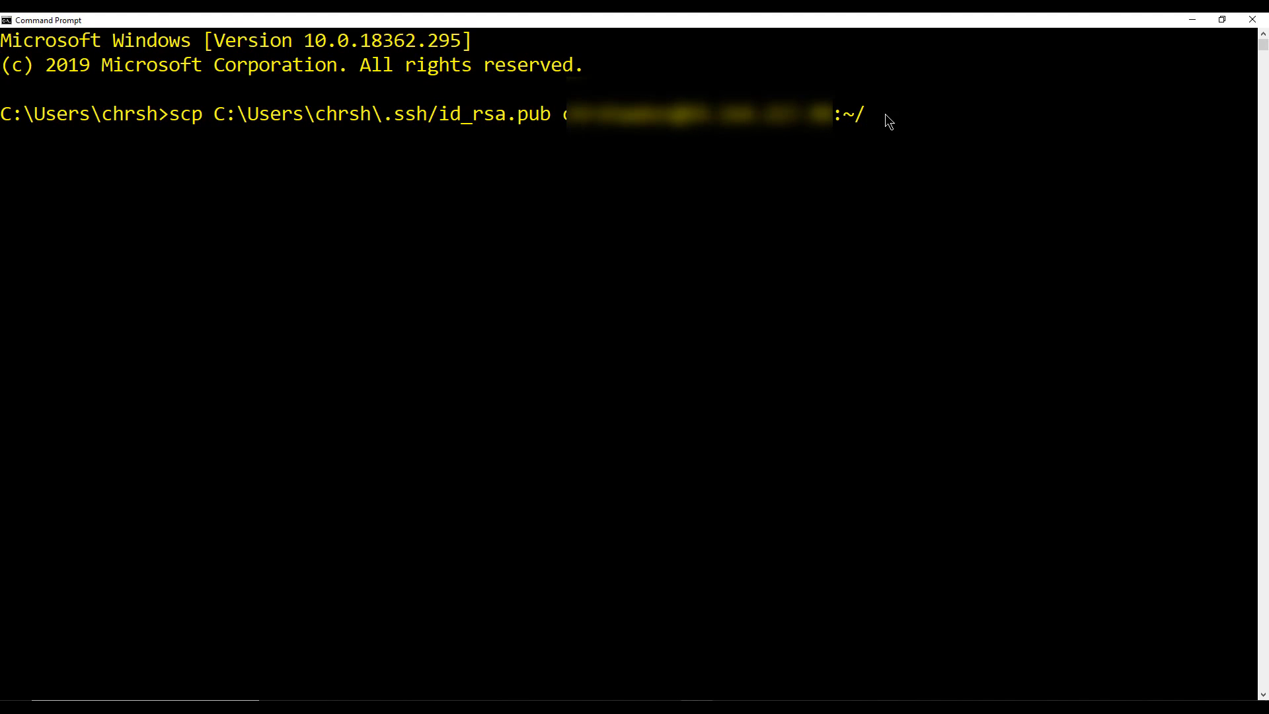
pyautogui.write('.ssh')
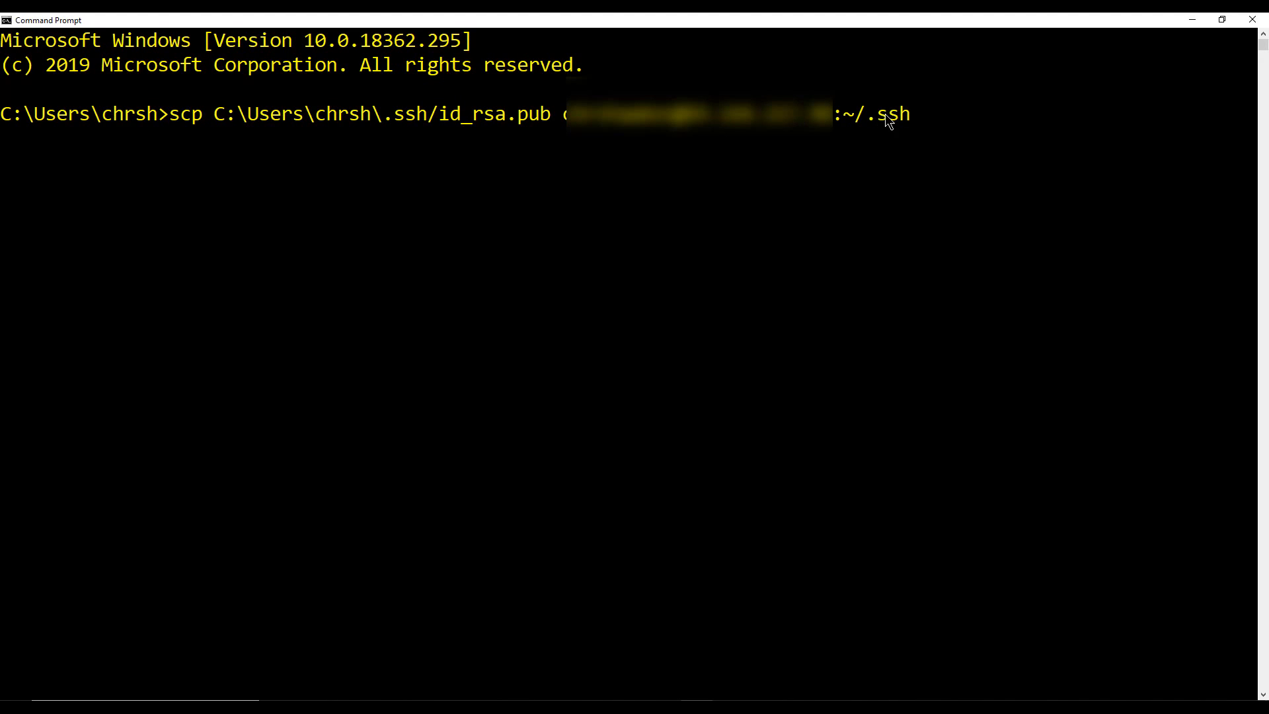
pyautogui.write('/')
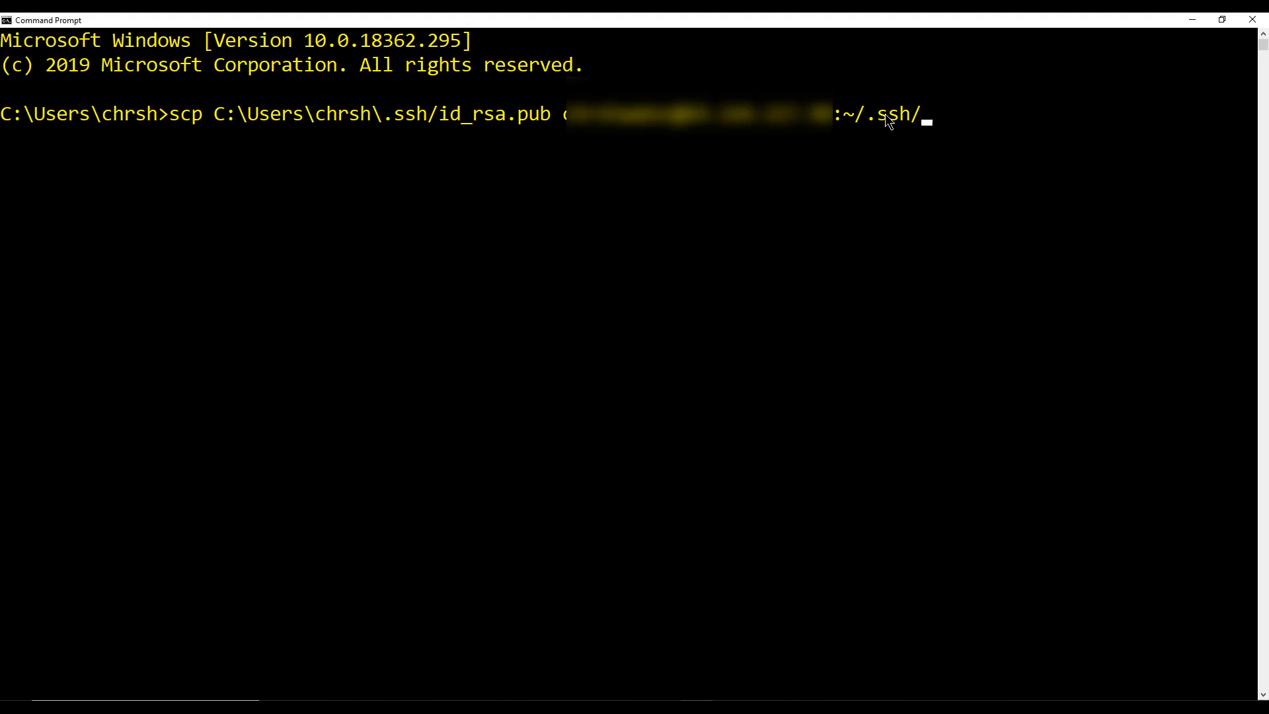
pyautogui.write('authori')
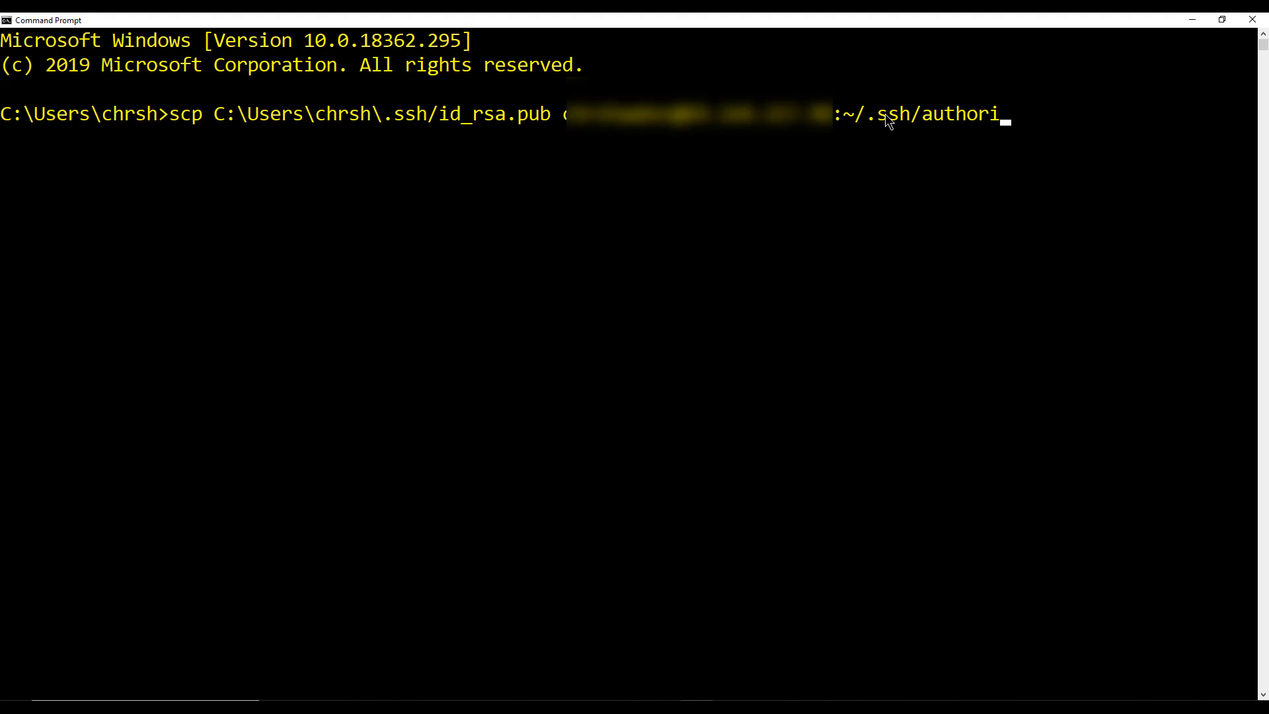
pyautogui.write('zed_keys')
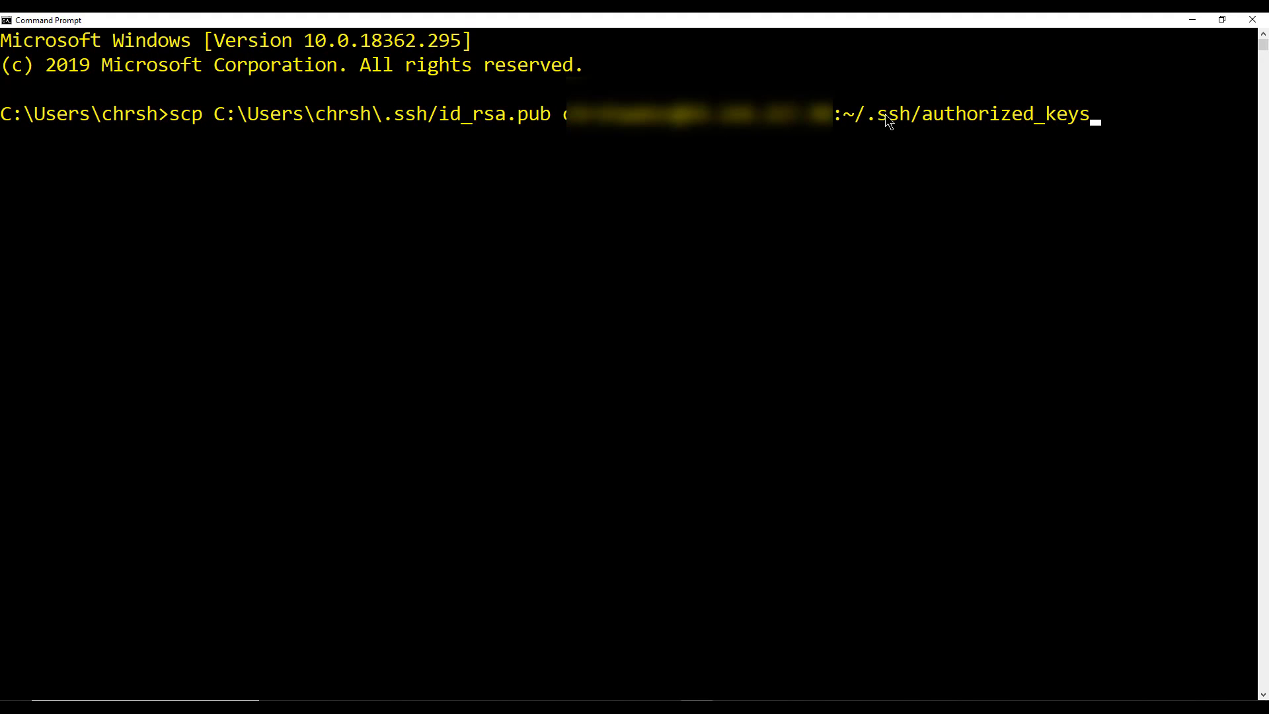
pyautogui.press('Enter')
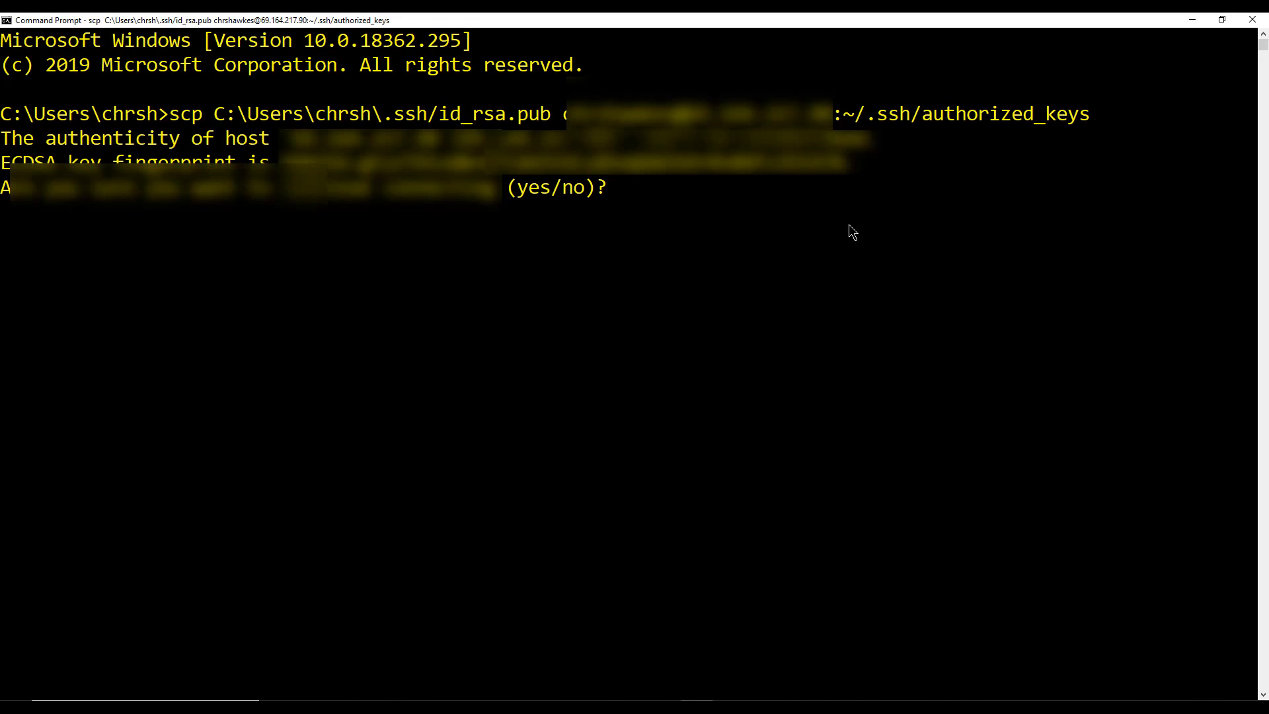
pyautogui.write('yes')
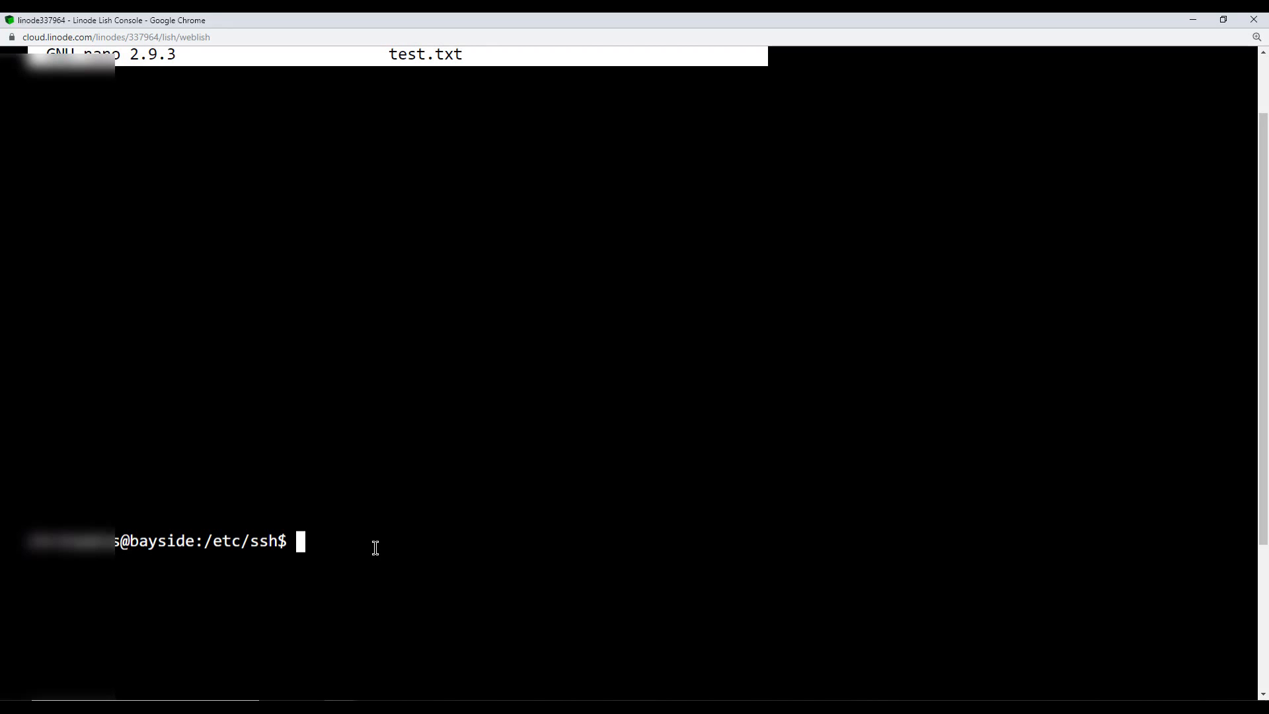
# Navigate the server shell from / into /etc/ssh, listing etc along the way
pyautogui.write('sudo')
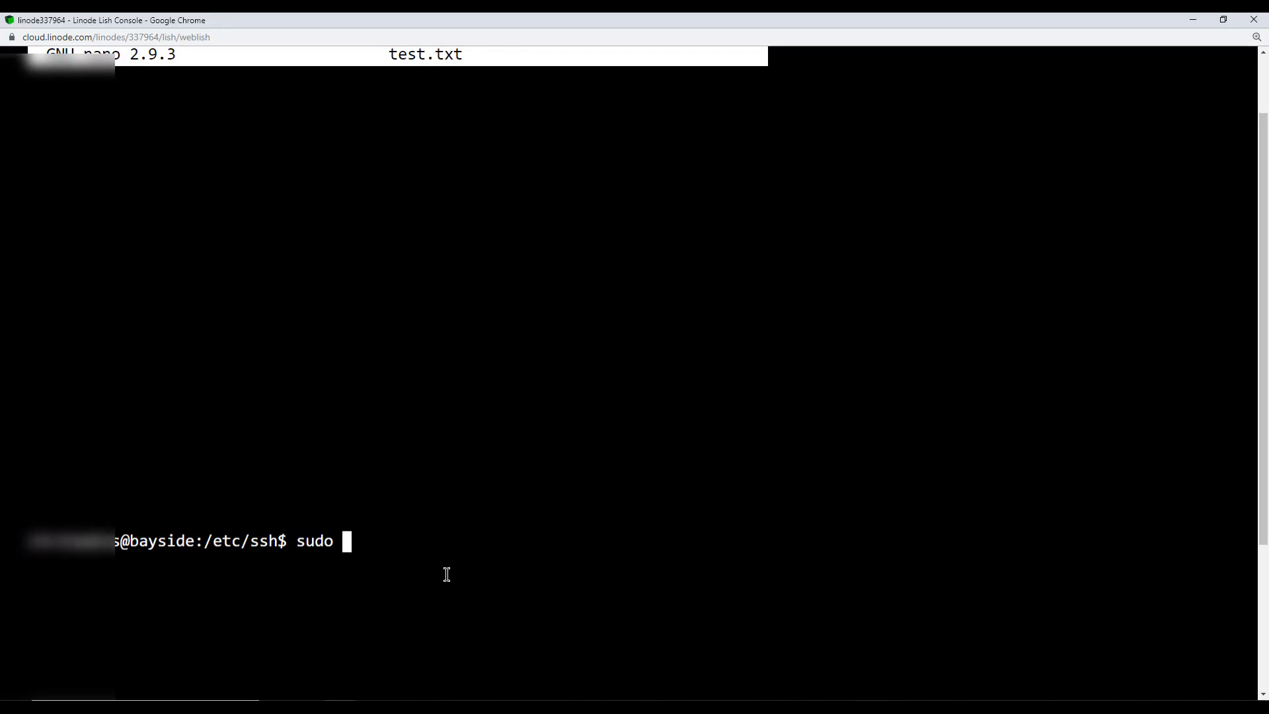
pyautogui.write('cd /')
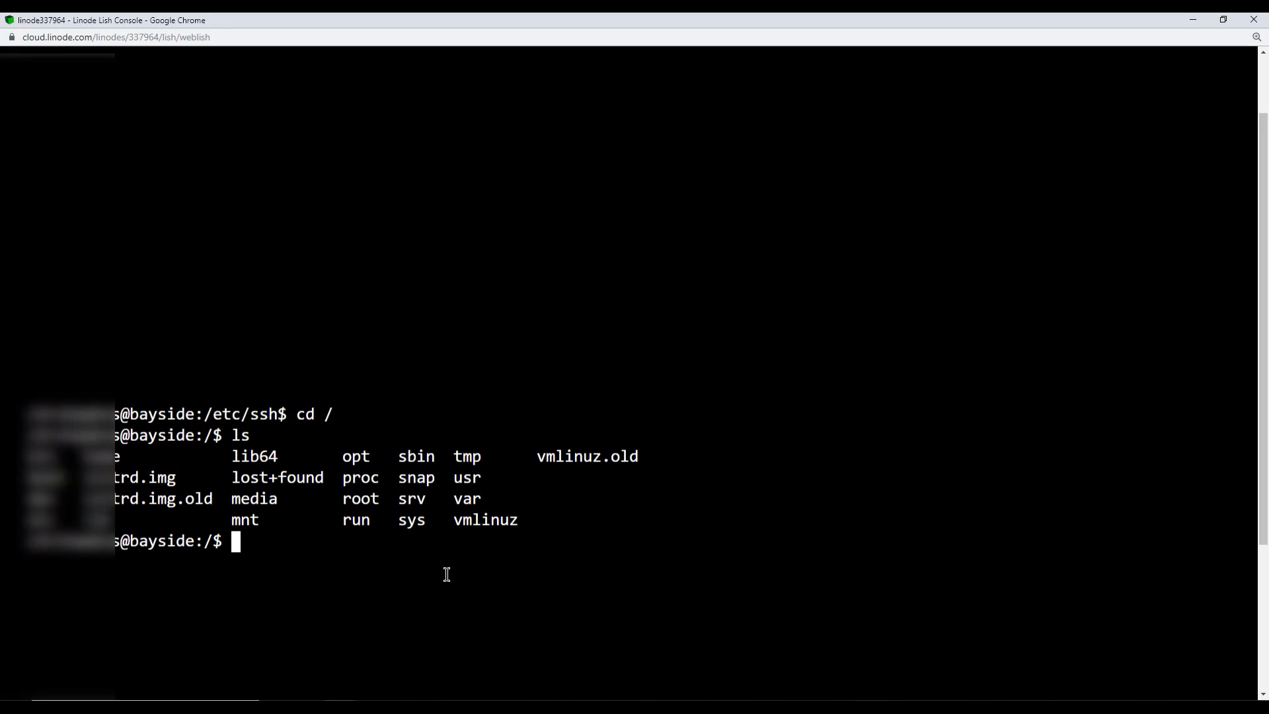
pyautogui.write('cd etc')
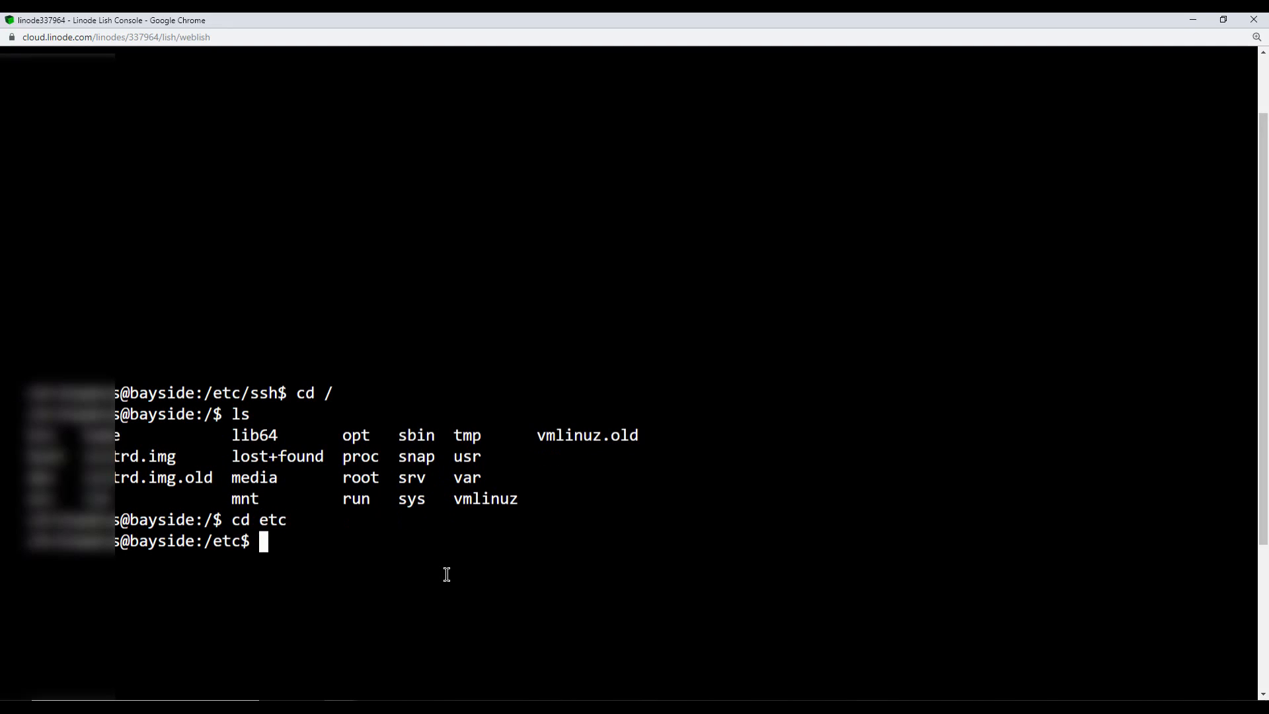
pyautogui.write('ls')
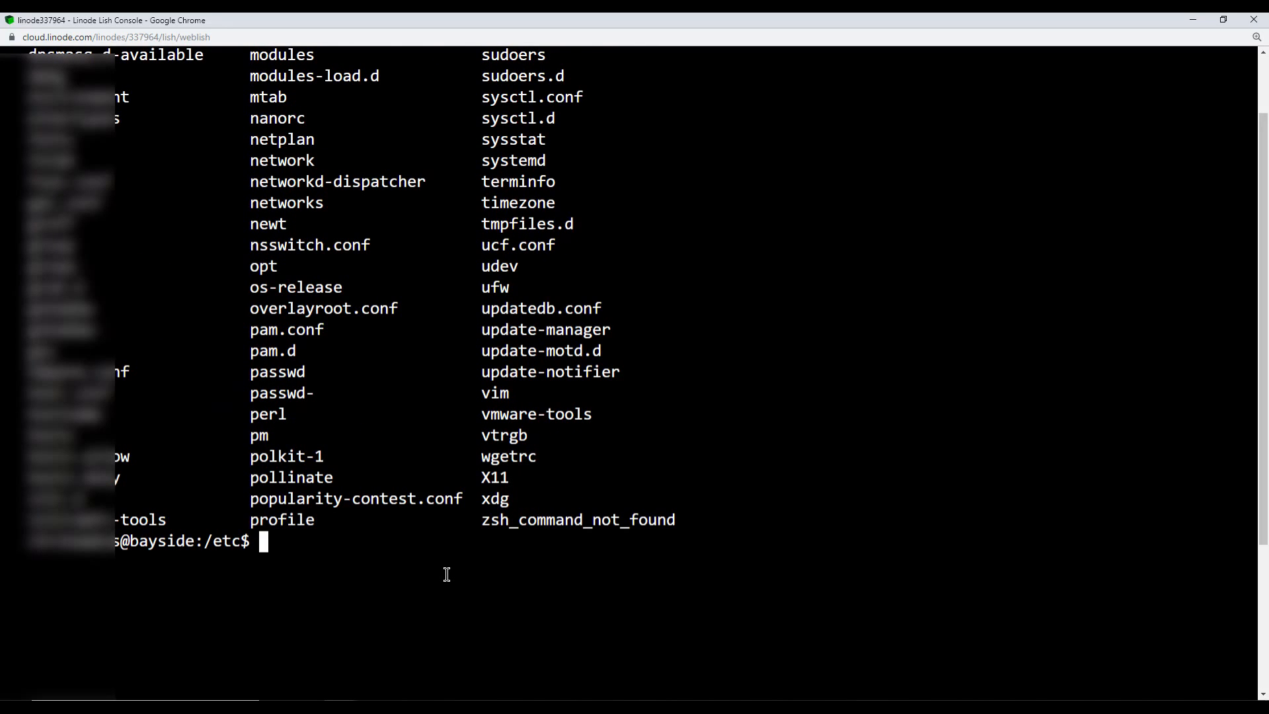
pyautogui.write('cd')
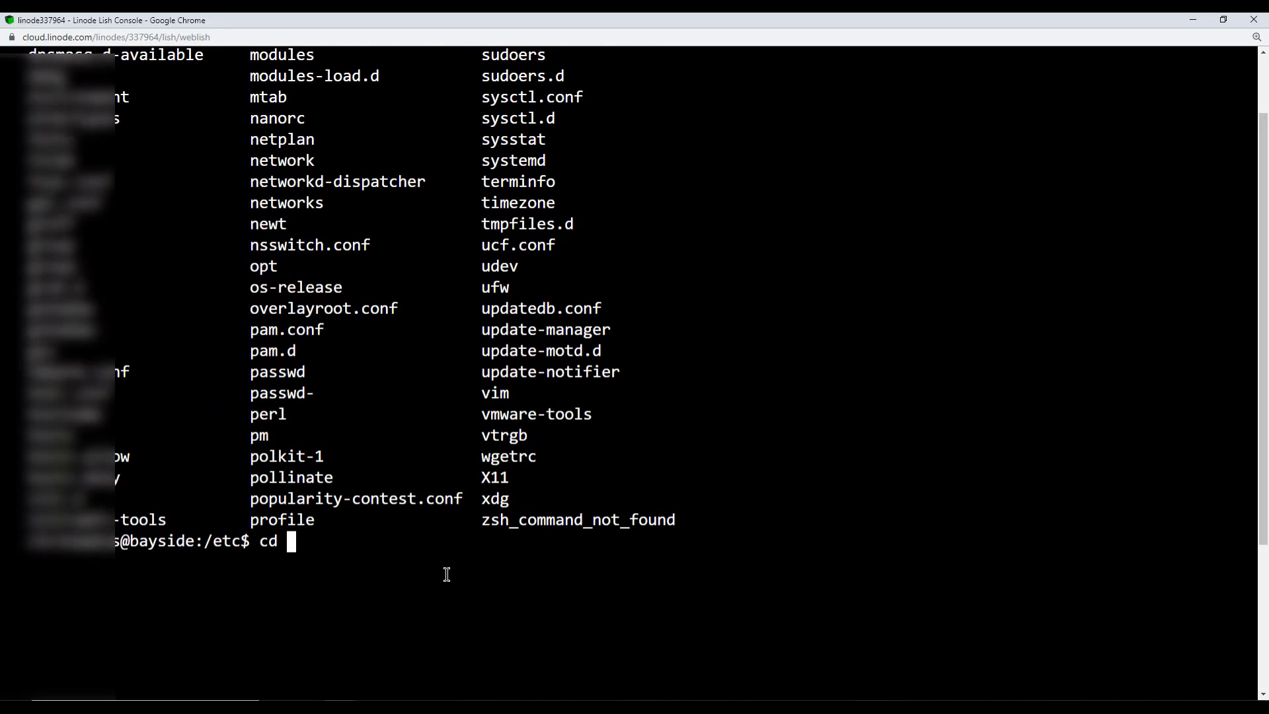
pyautogui.write('ssh')
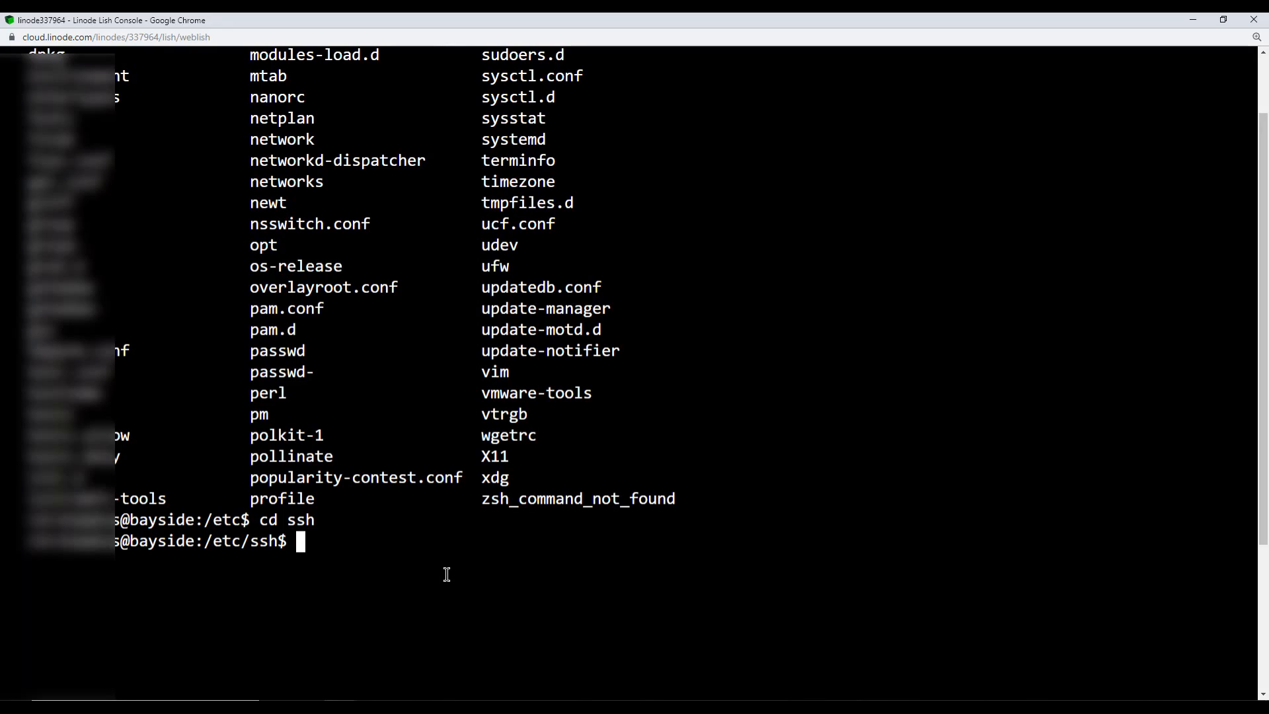
# Enter sudo nano sshd_config at the /etc/ssh prompt
pyautogui.write('sudo')
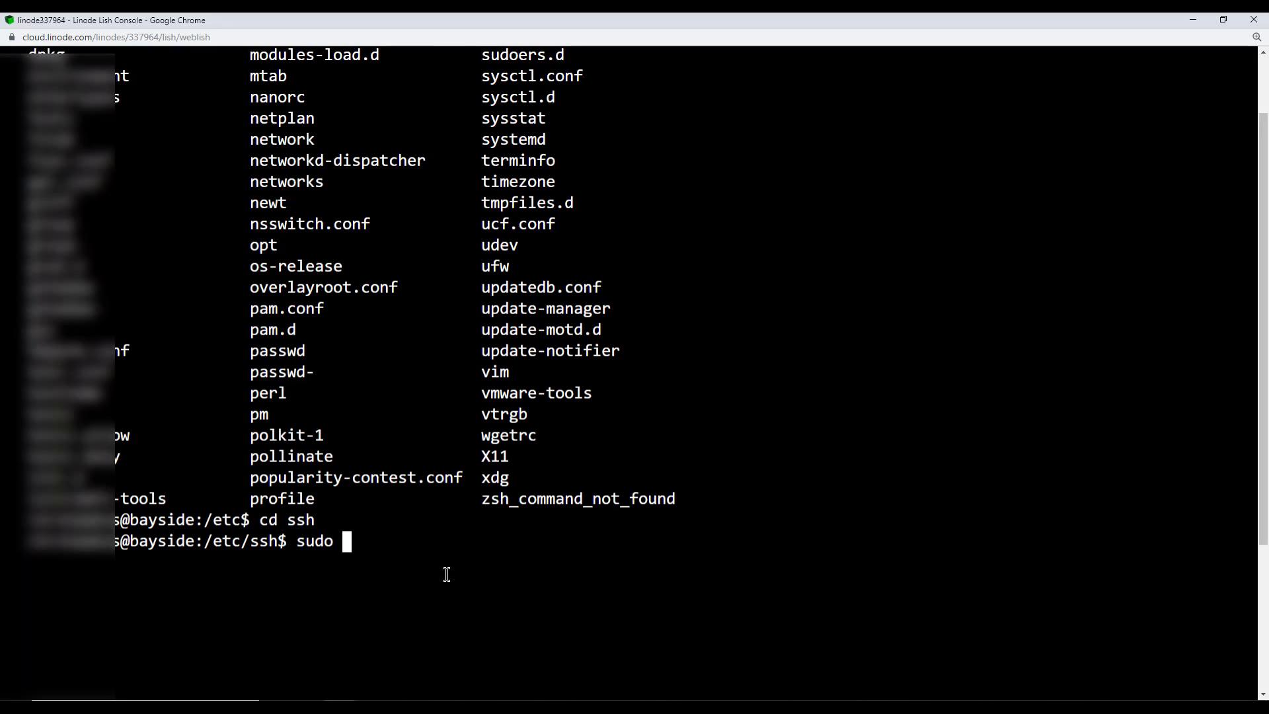
pyautogui.write('nano')
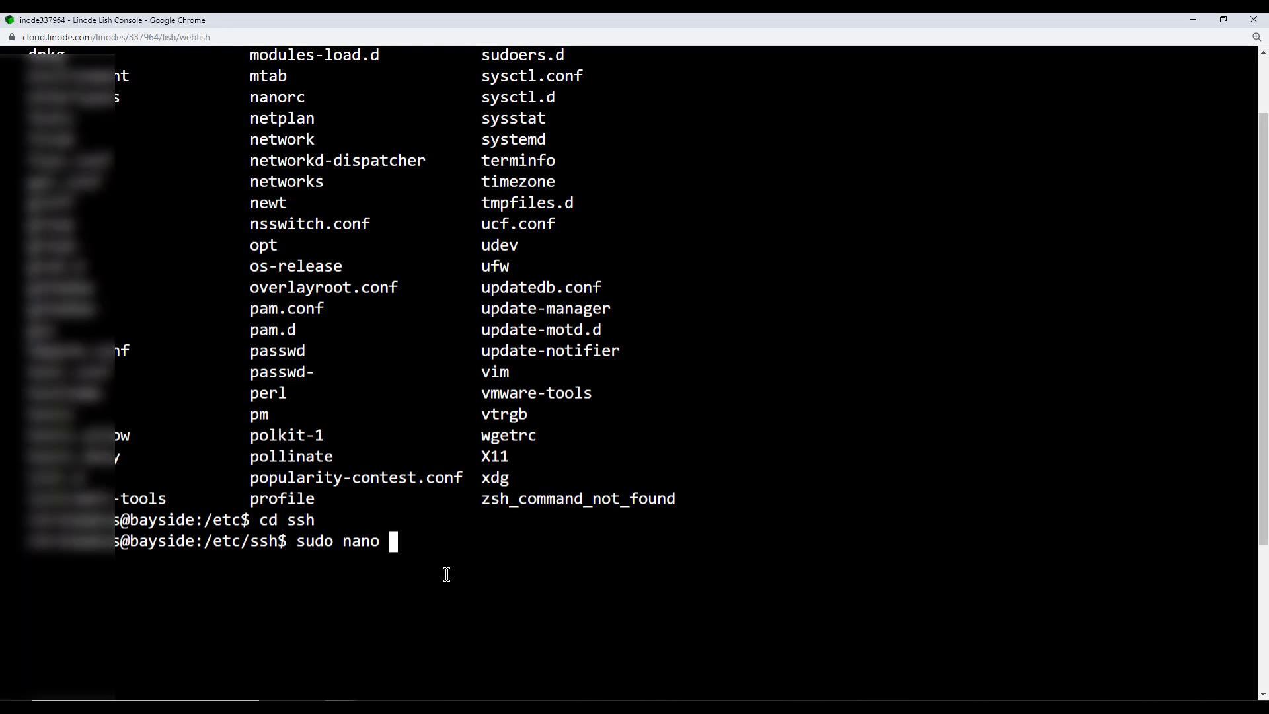
pyautogui.write('ssh')
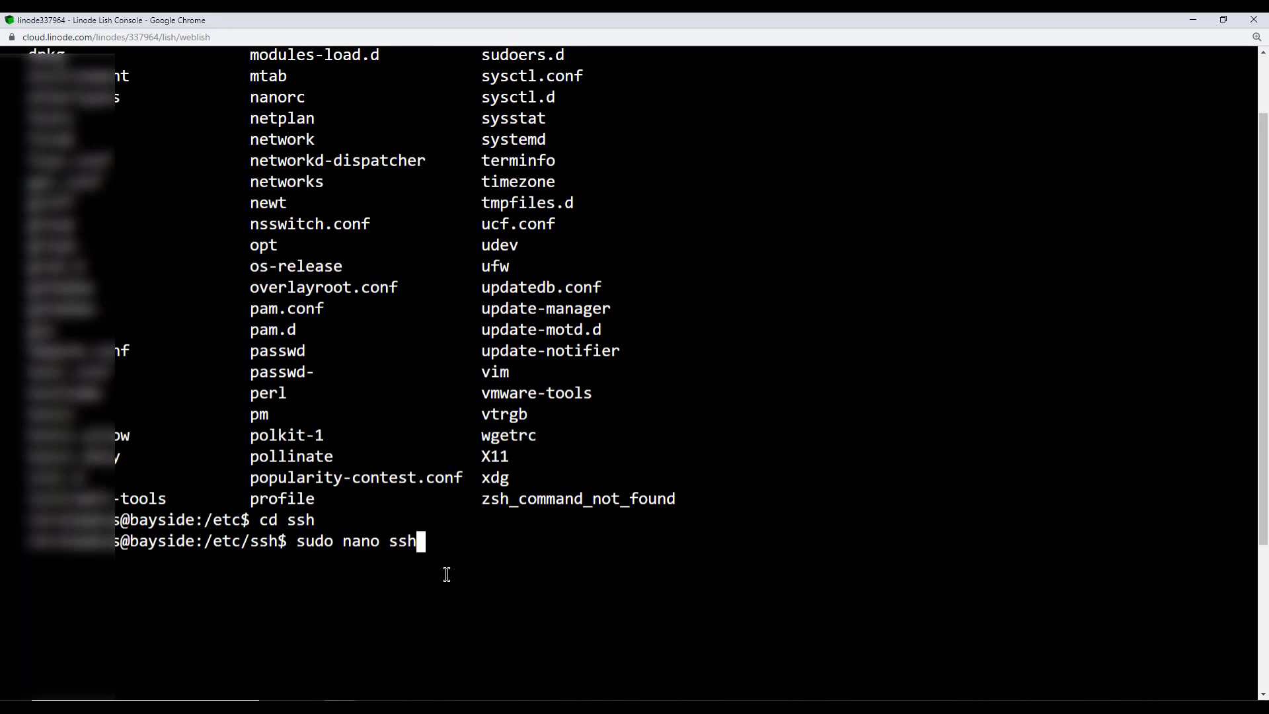
pyautogui.write('d')
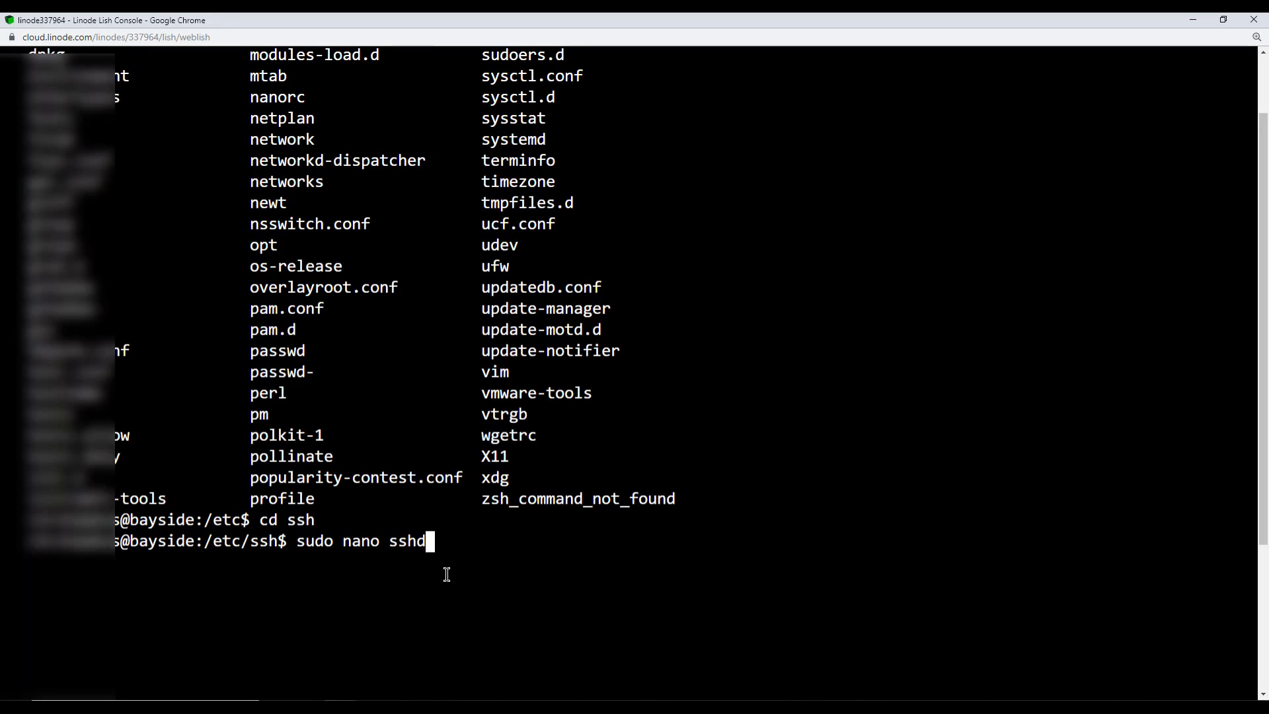
pyautogui.write(')')
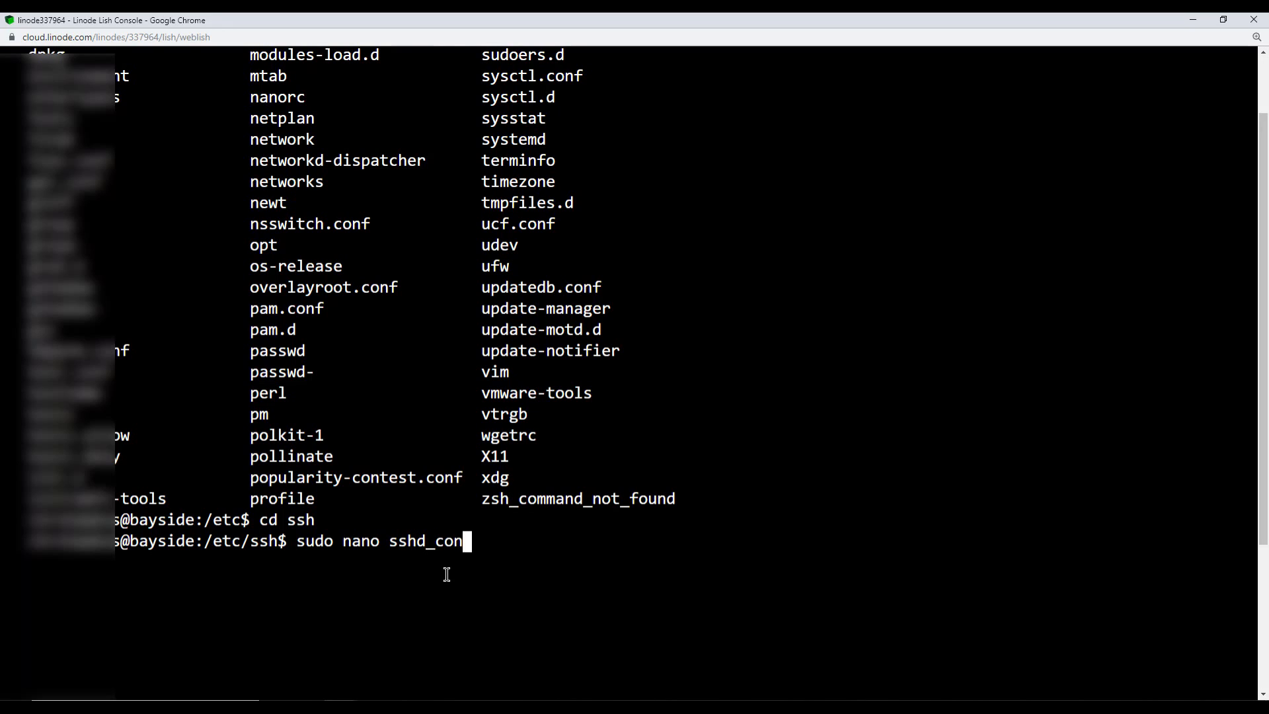
pyautogui.write('fig')
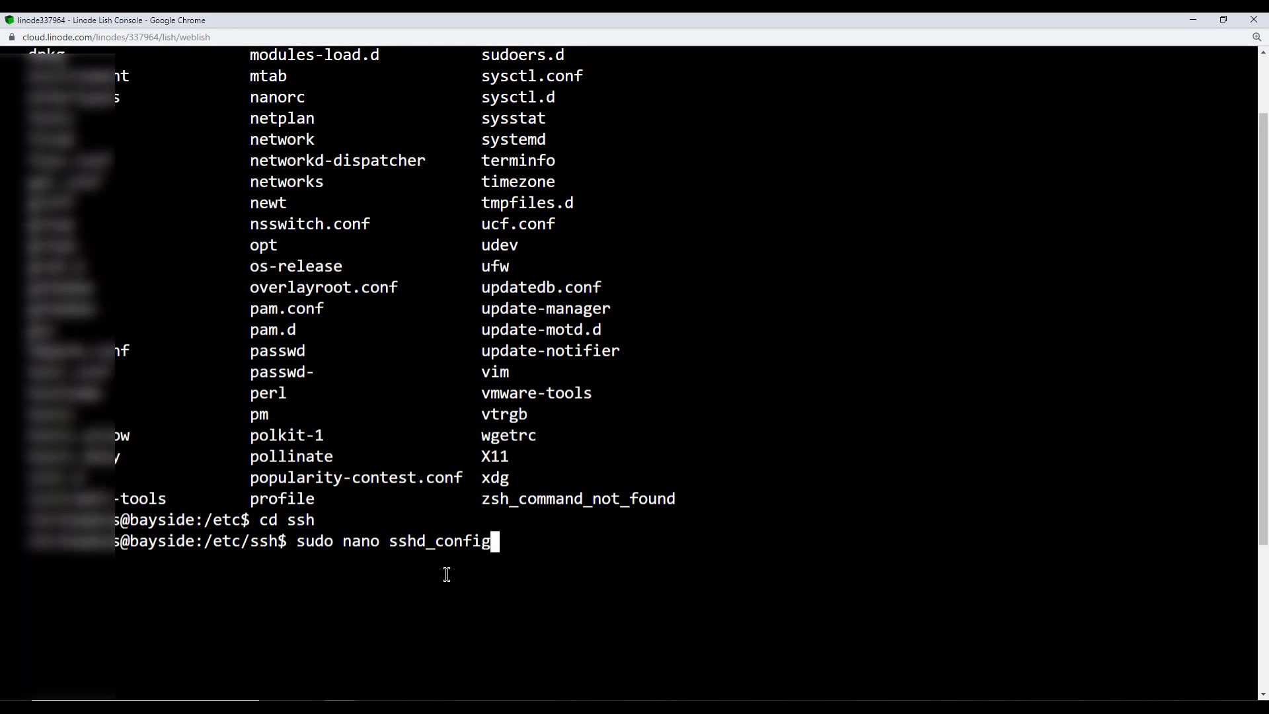
# Set PermitRootLogin no and PasswordAuthentication no in sshd_config and save the file
pyautogui.press('Enter')
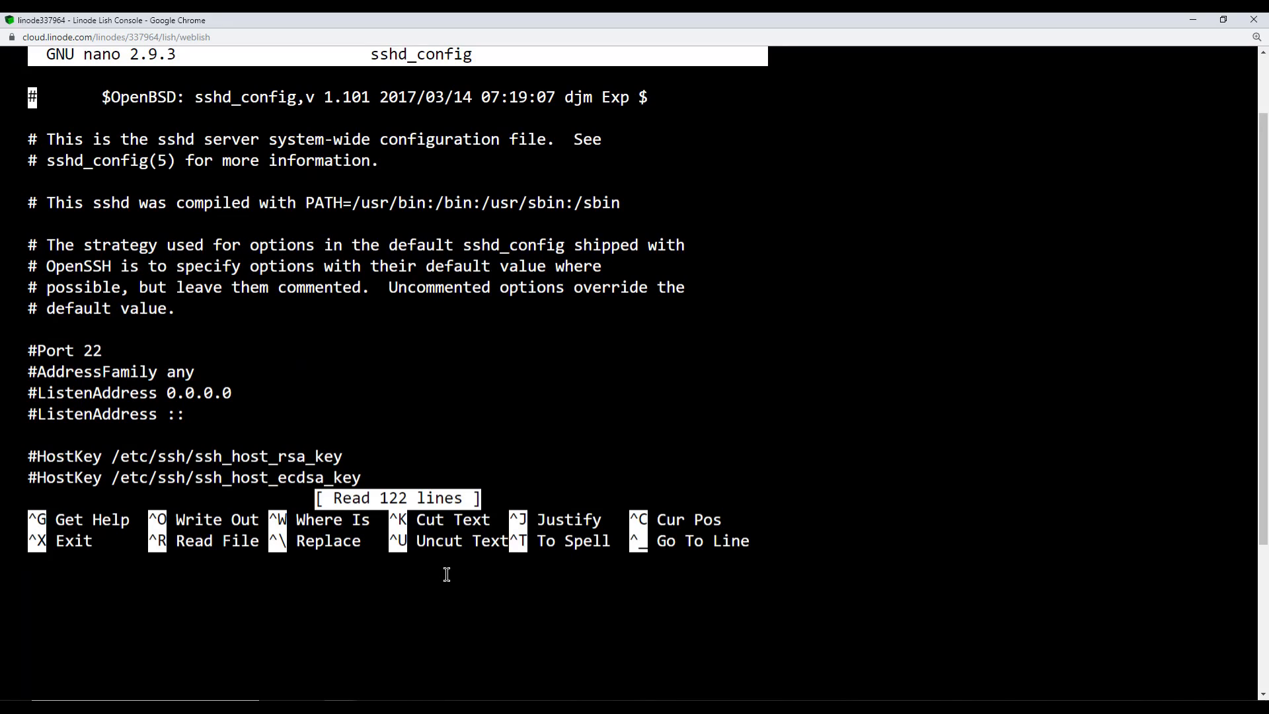
pyautogui.moveTo(357, 402)
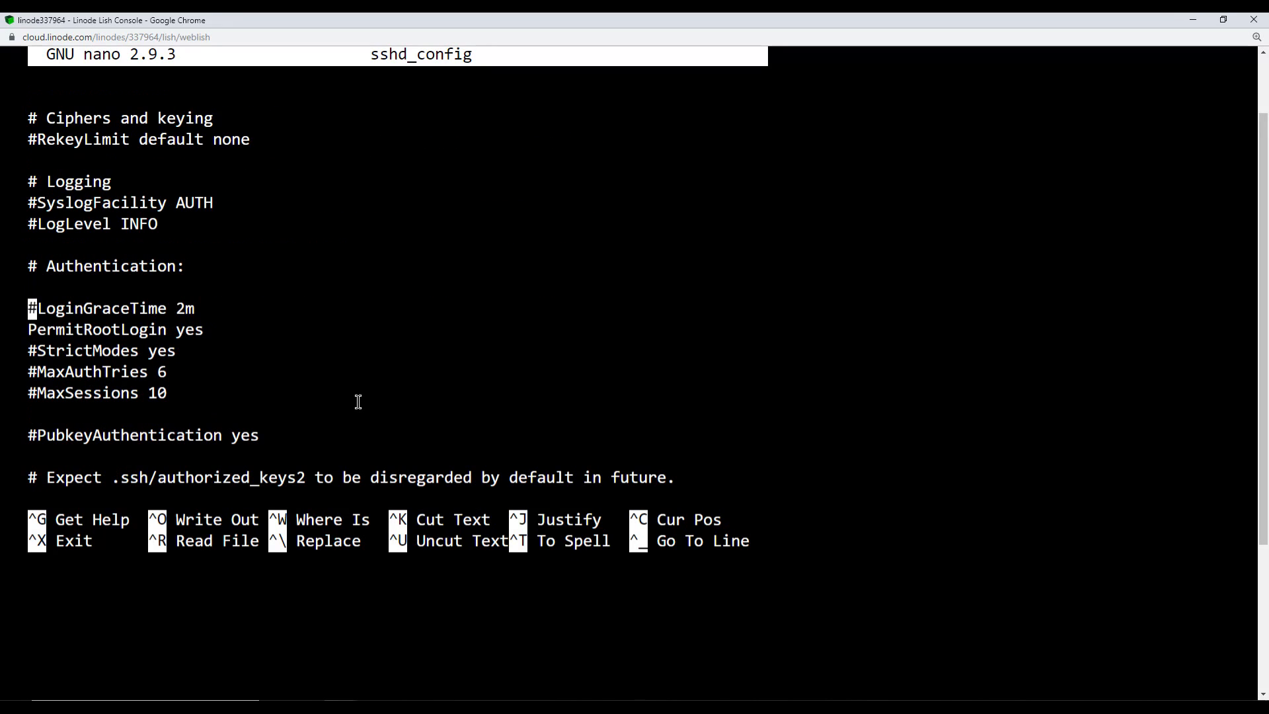
pyautogui.press('Down')
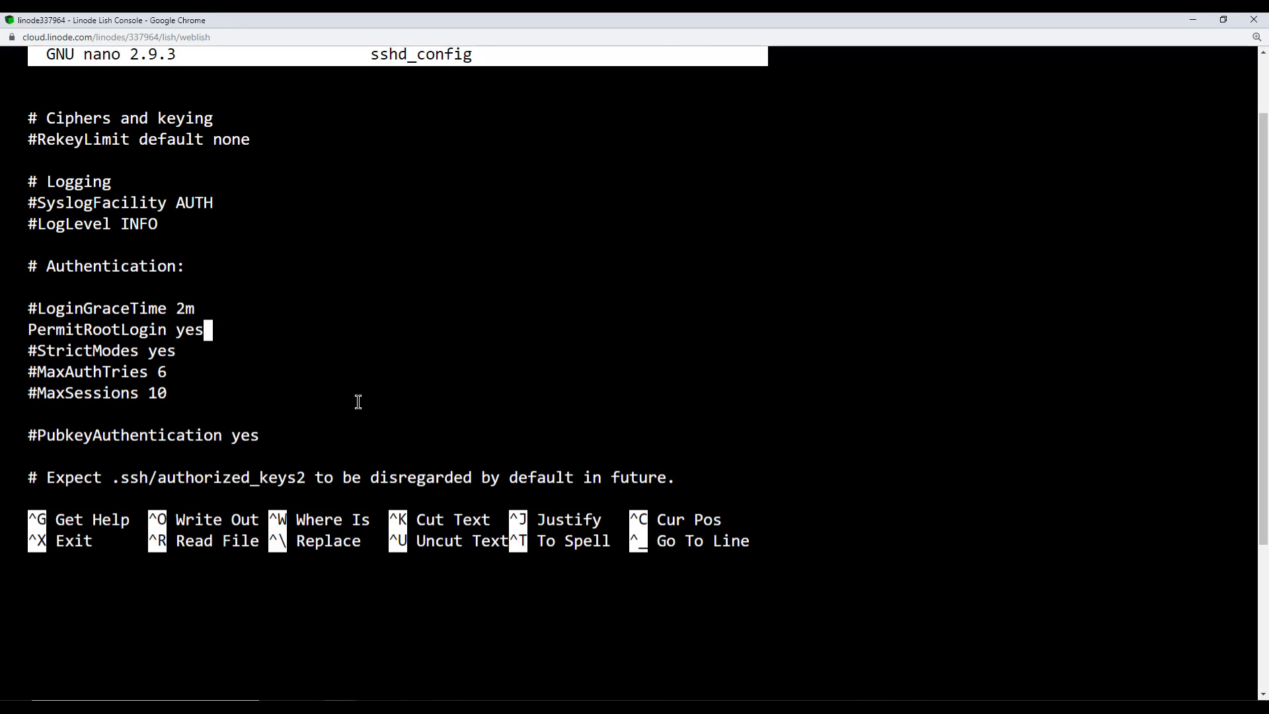
pyautogui.write('no')
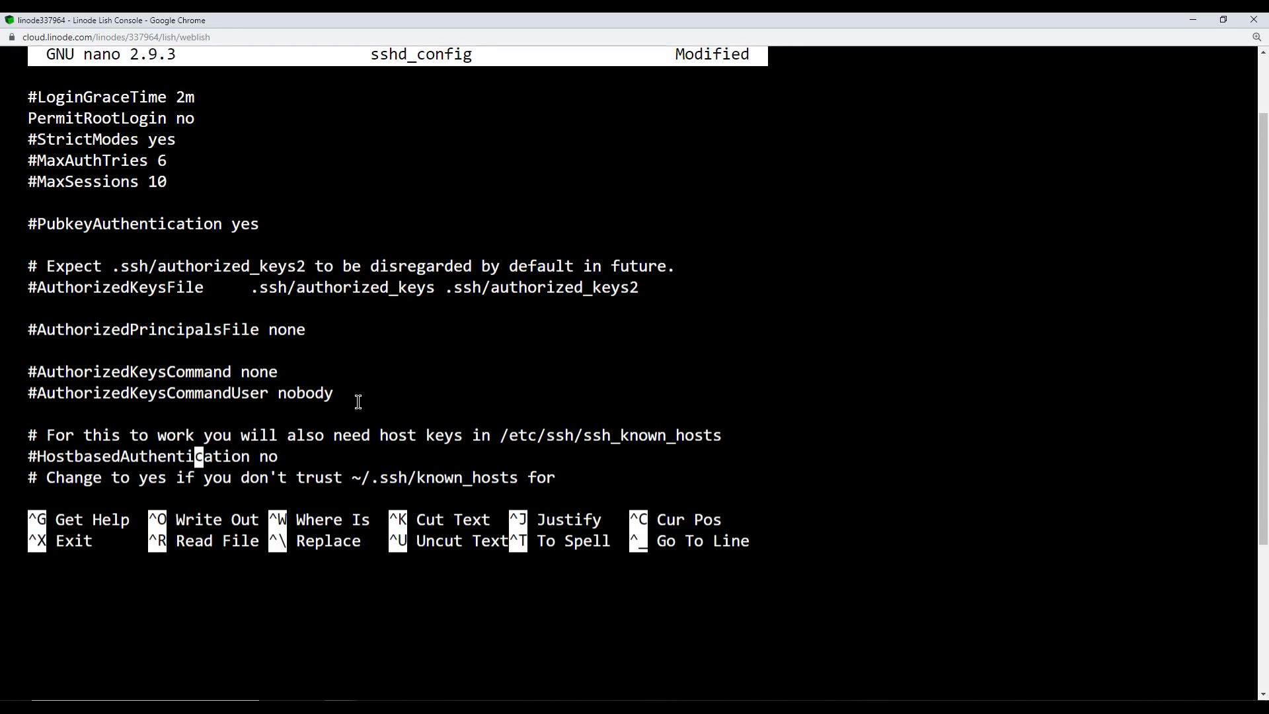
pyautogui.scroll(-3)
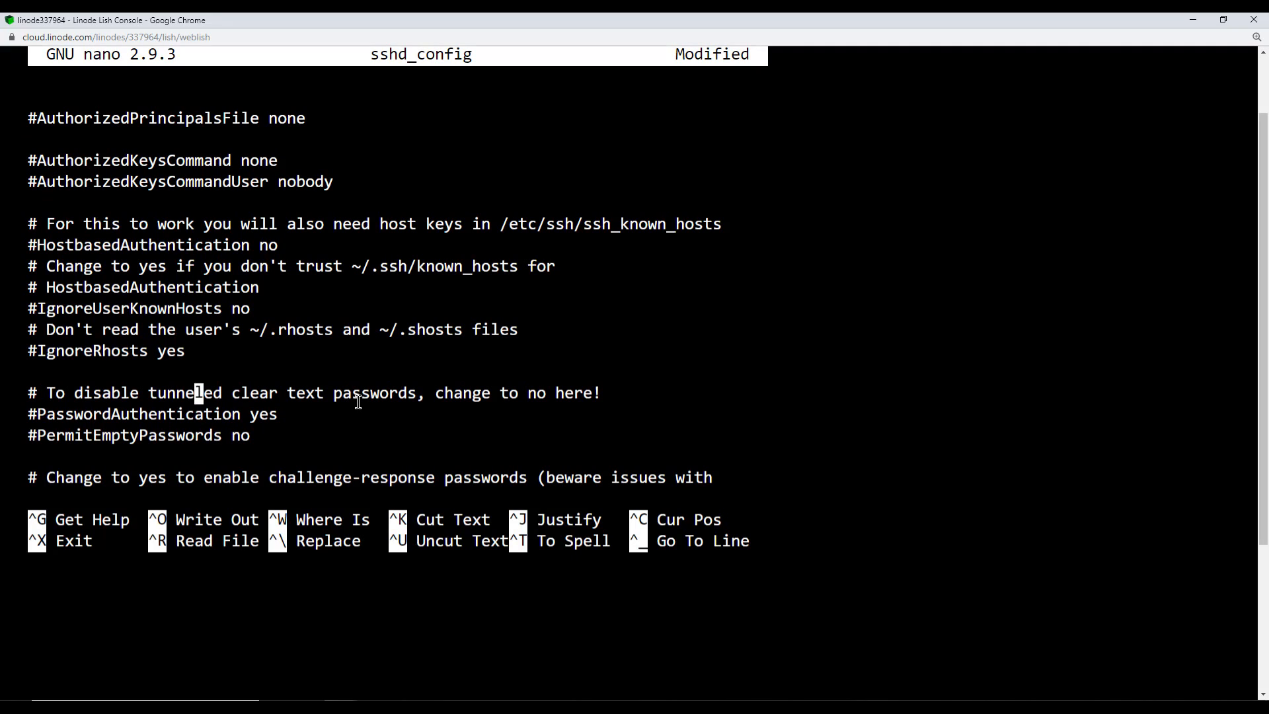
pyautogui.press('Down')
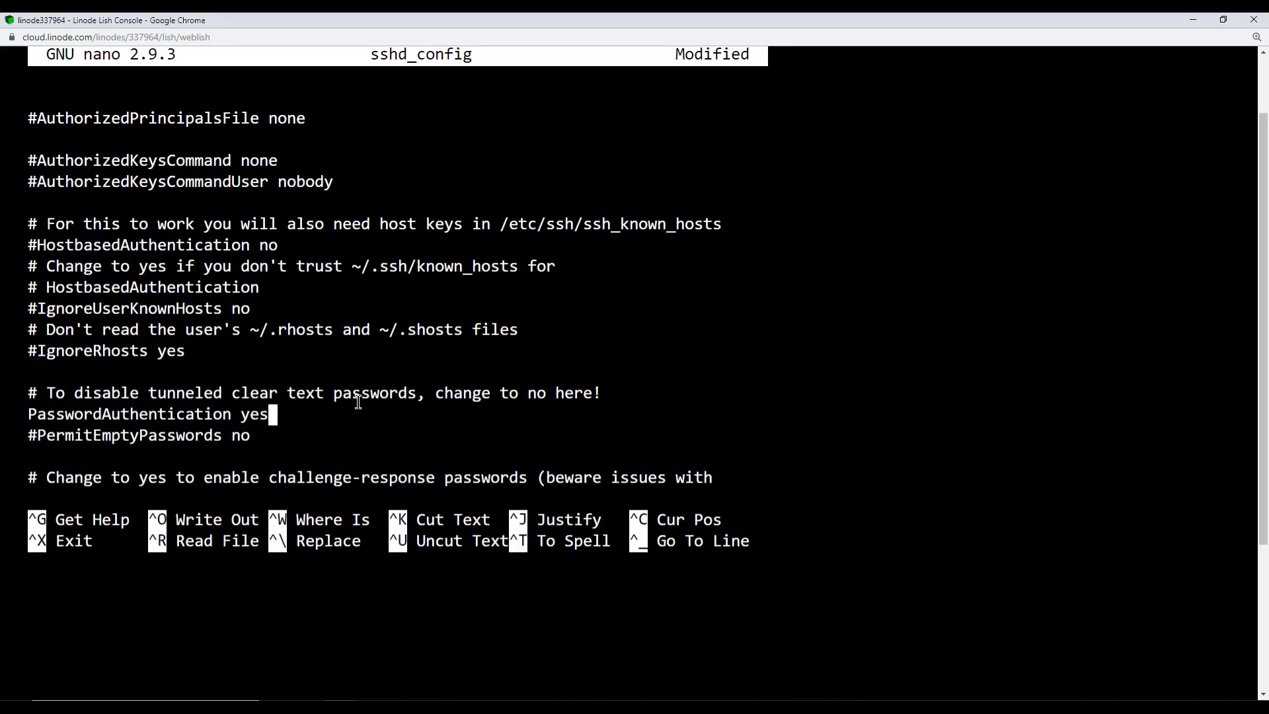
pyautogui.write('no')
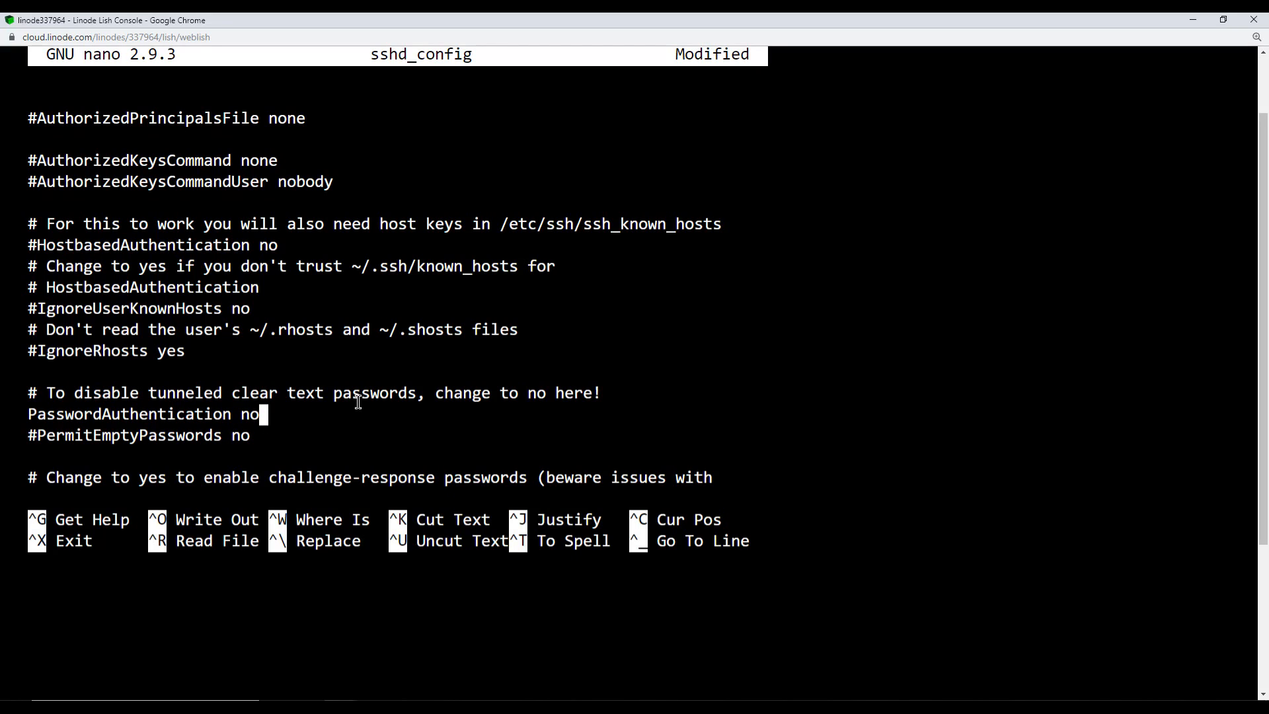
pyautogui.press('ctrl+x')
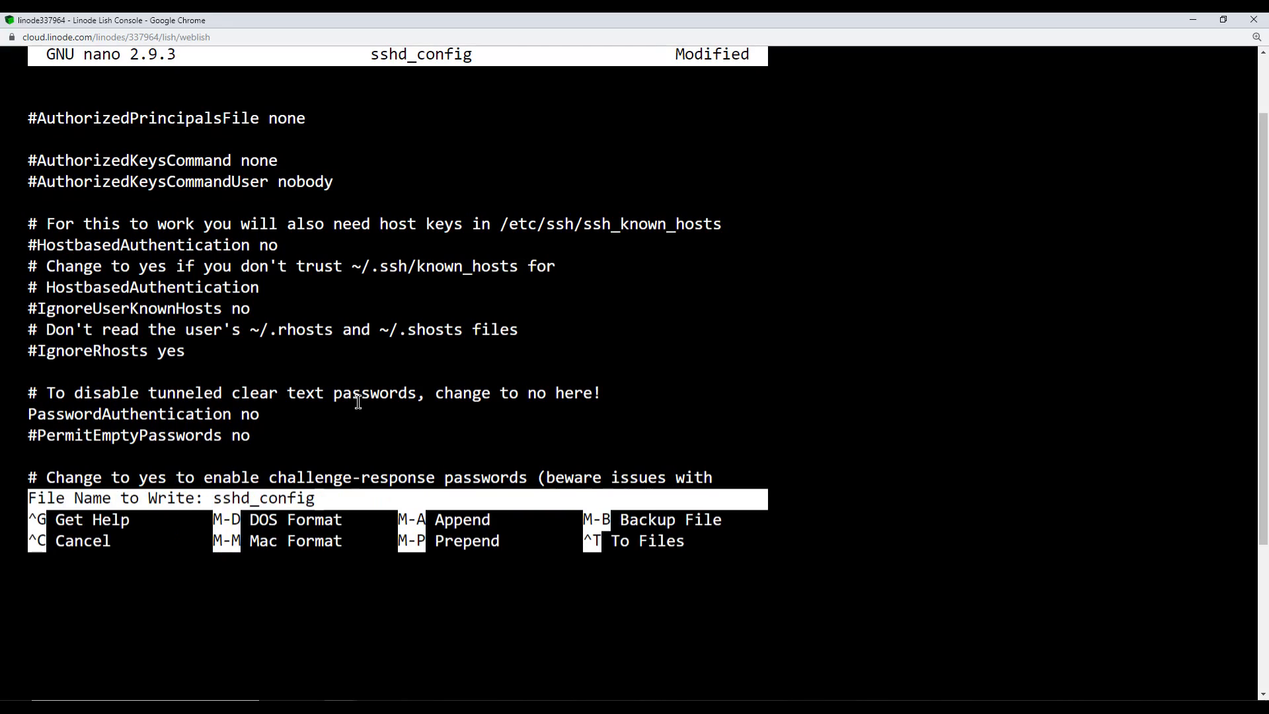
pyautogui.press('Enter')
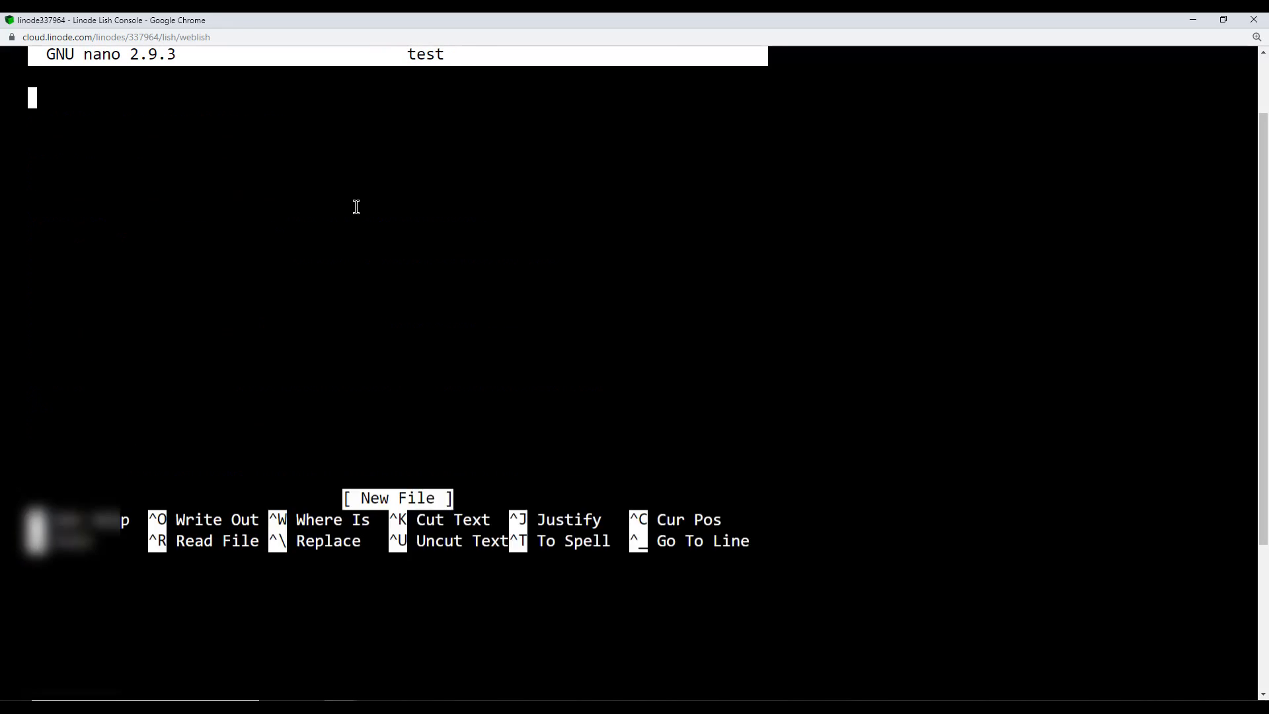
# Reopen sshd_config, set AddressFamily to inet for IPv4 only, and save back to the shell
pyautogui.press('Ctrl+X')
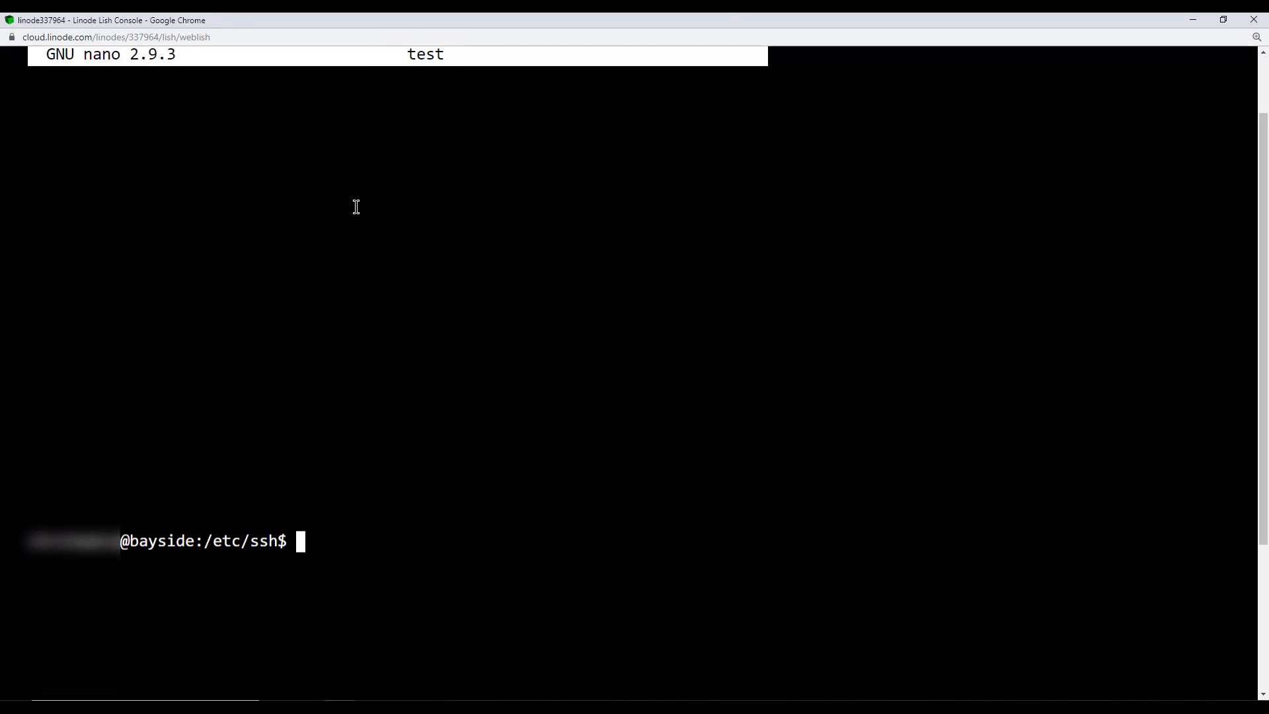
pyautogui.write('sudo nano sshd_config')
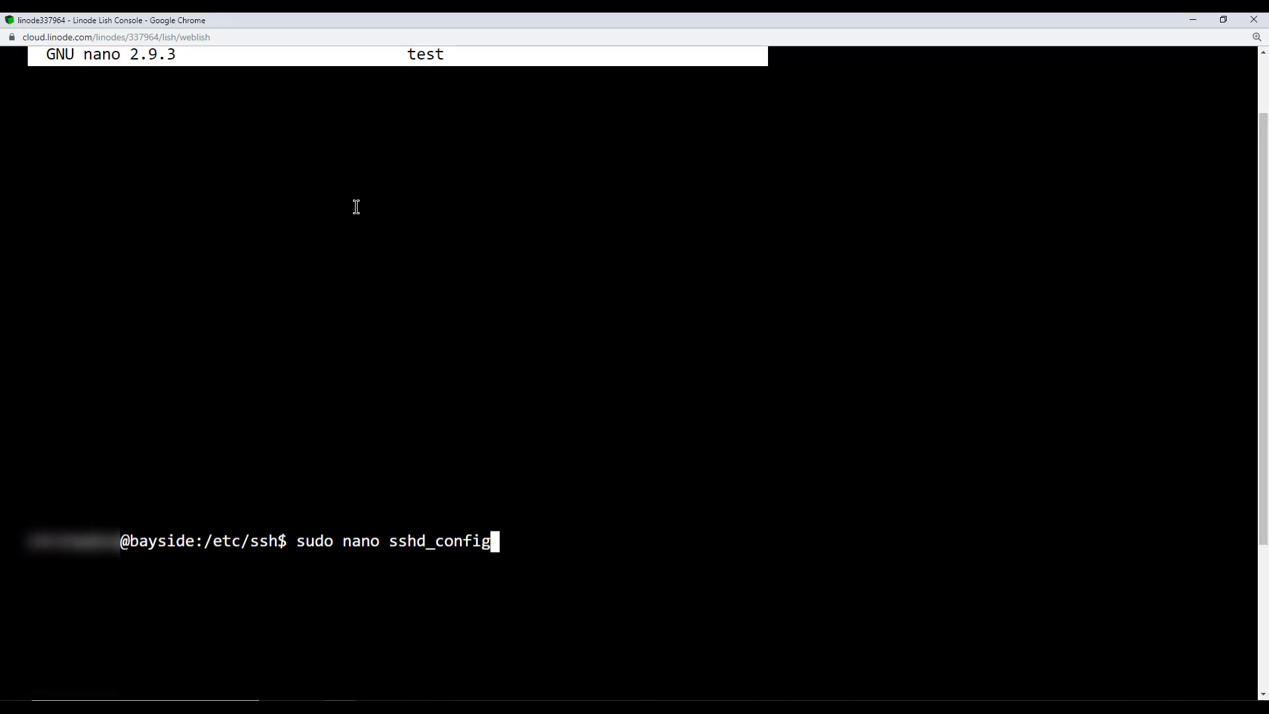
pyautogui.press('Enter')
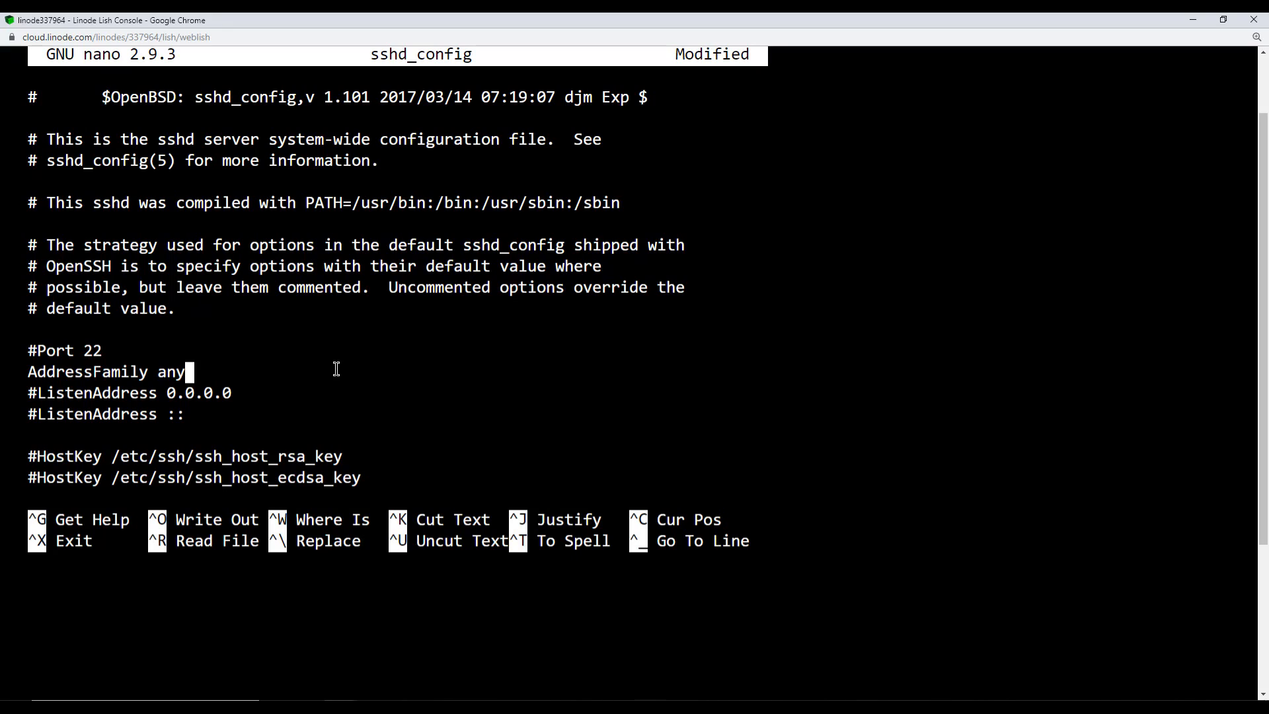
pyautogui.write('inet')
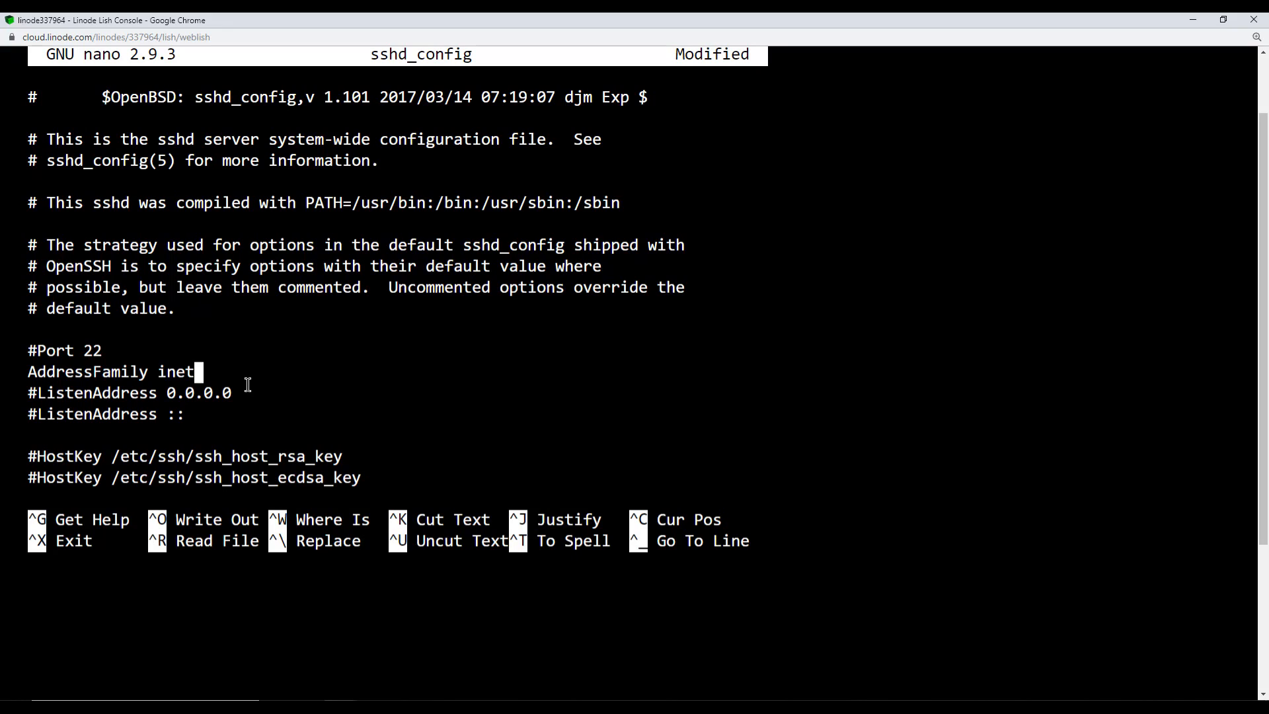
pyautogui.press('Ctrl+x')
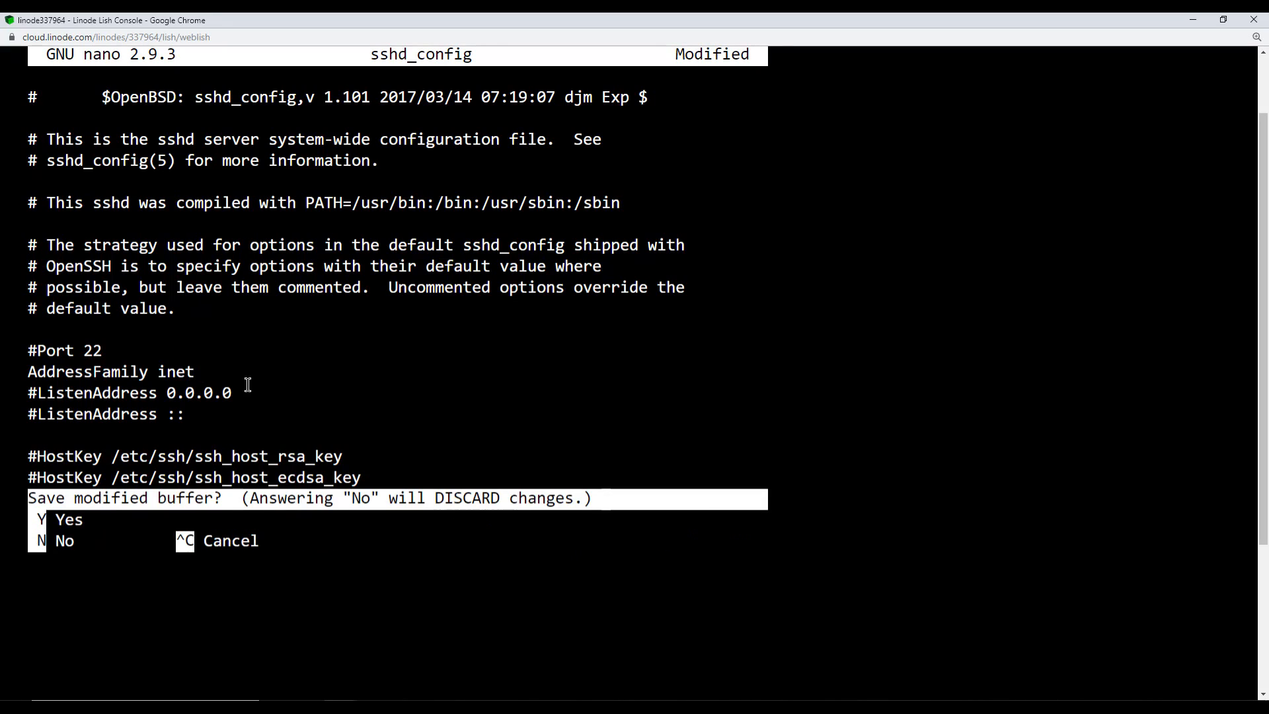
pyautogui.press('n')
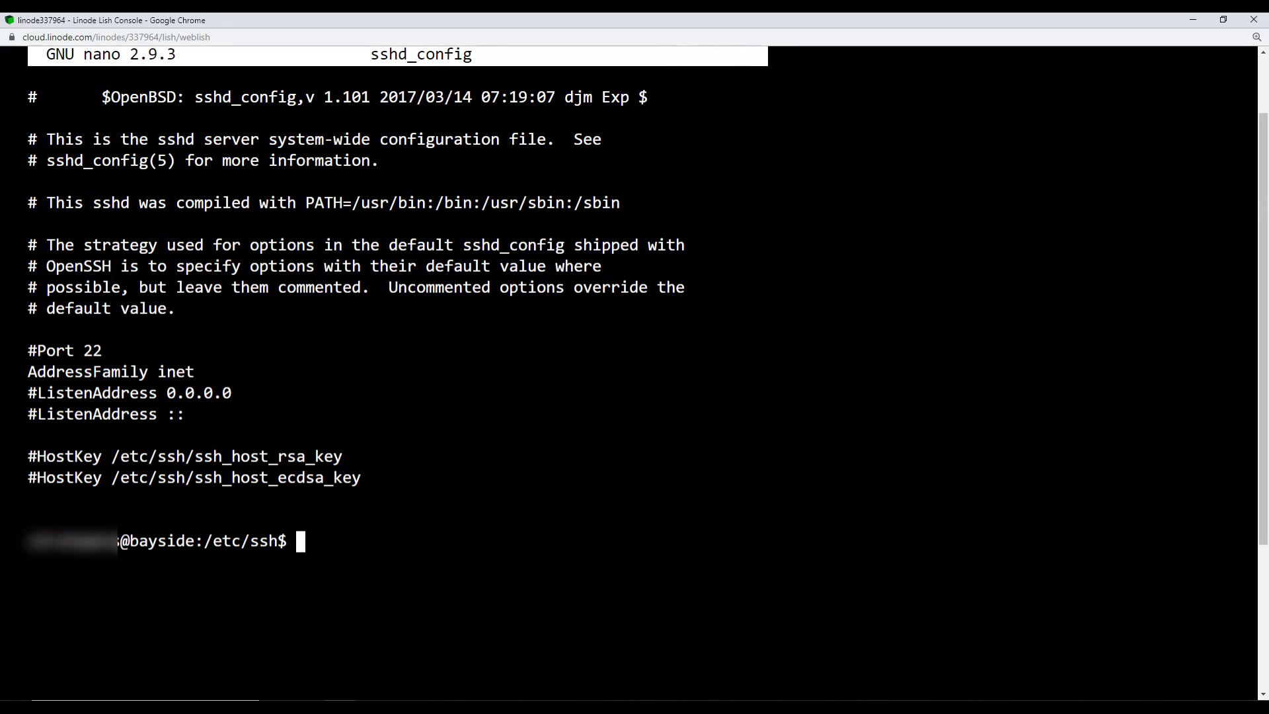
pyautogui.moveTo(376, 540)
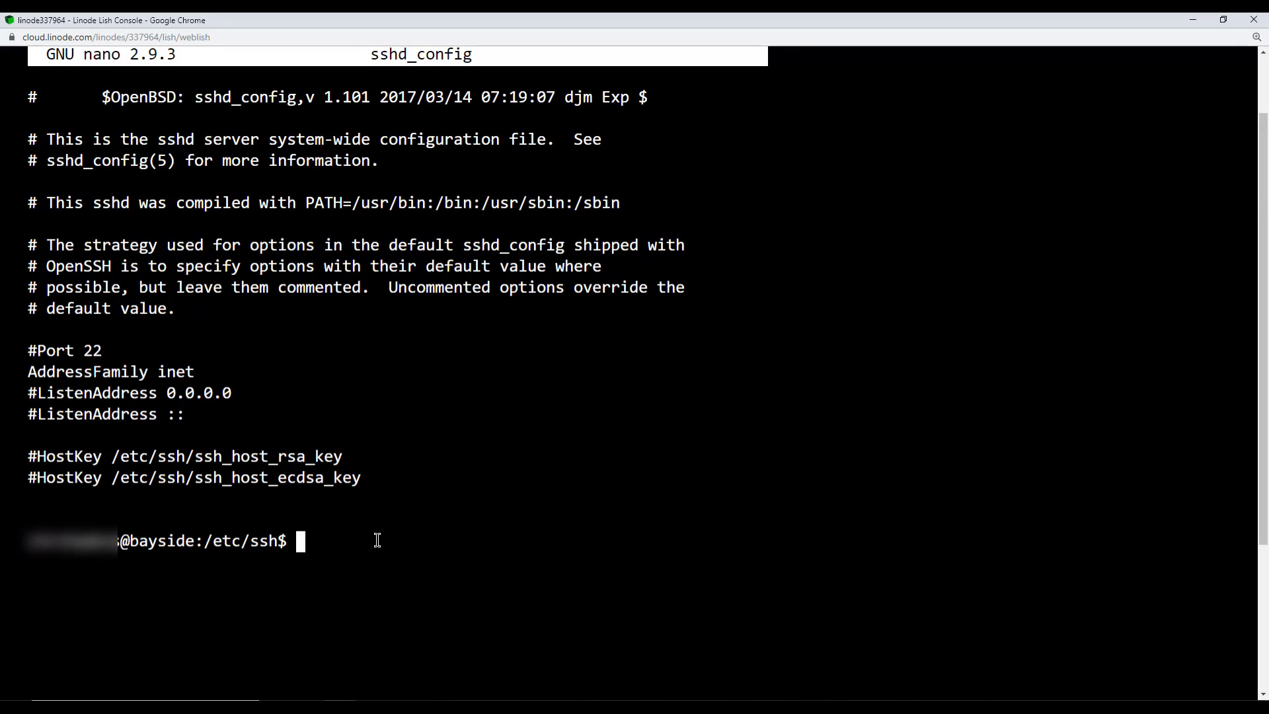
# Enter sudo systemctl restart for the SSH daemon at the /etc/ssh prompt
pyautogui.write('sudo')
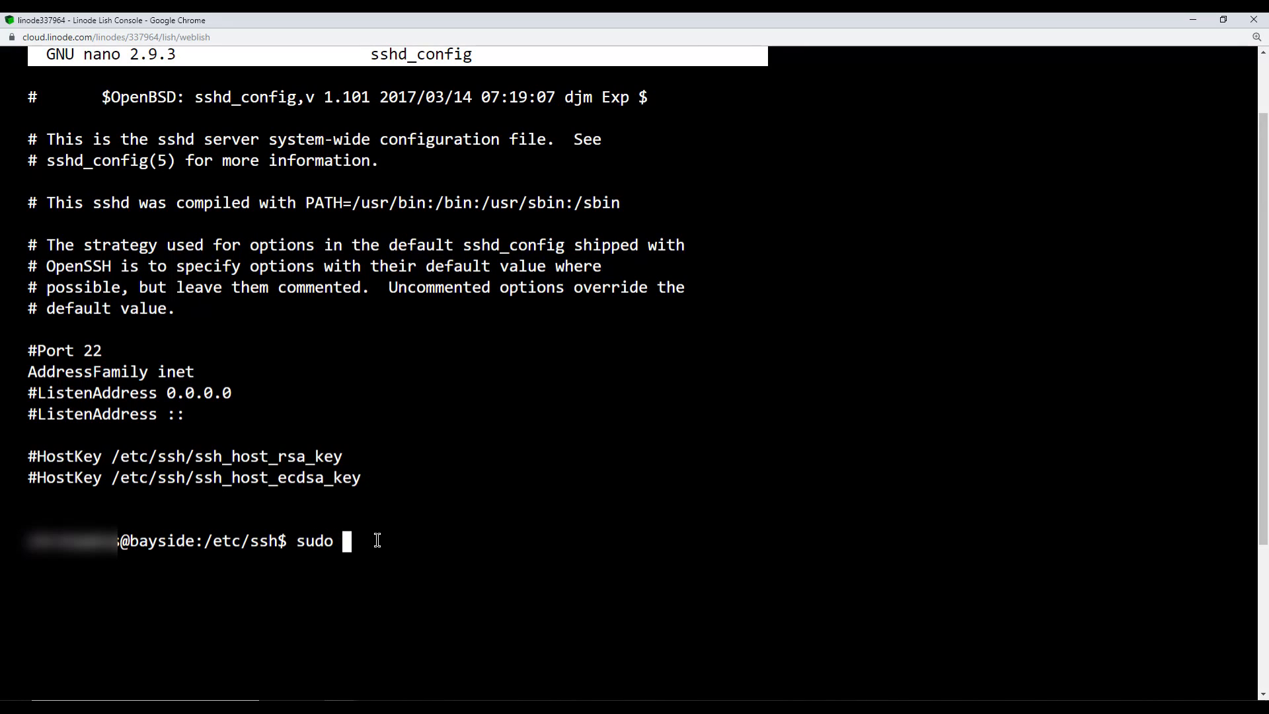
pyautogui.write('sy')
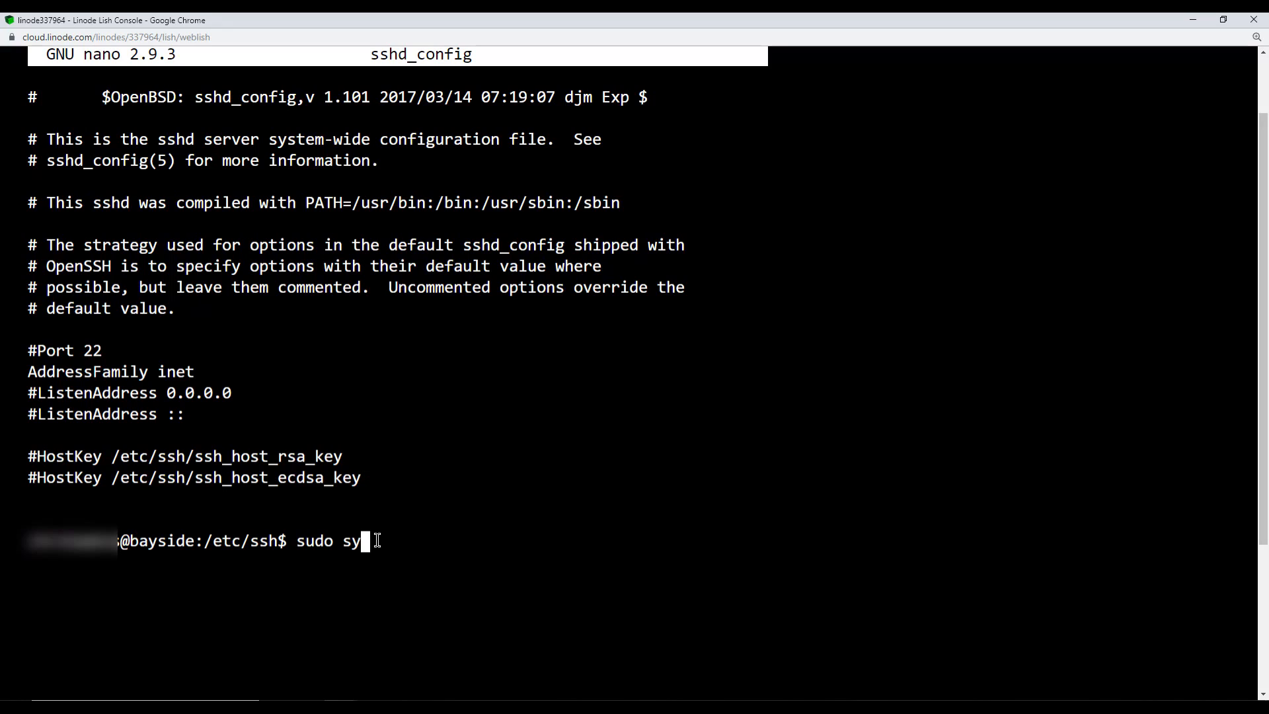
pyautogui.write('stemctl')
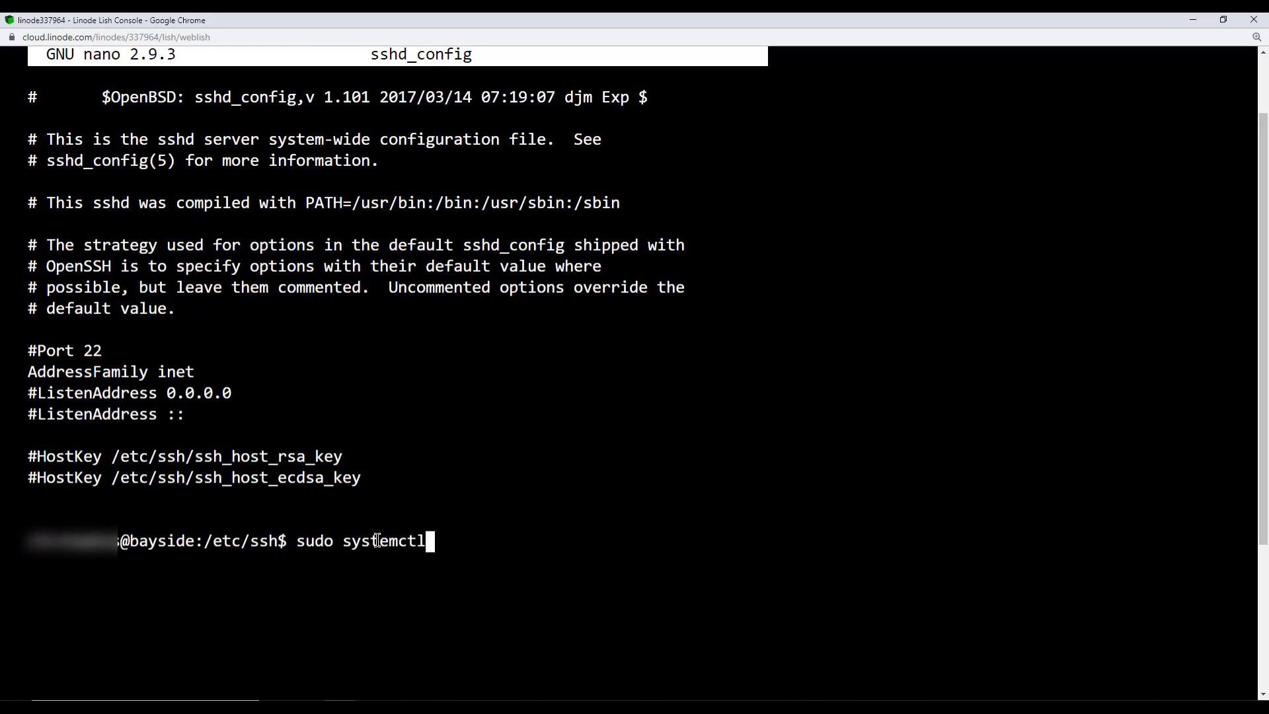
pyautogui.write('resta')
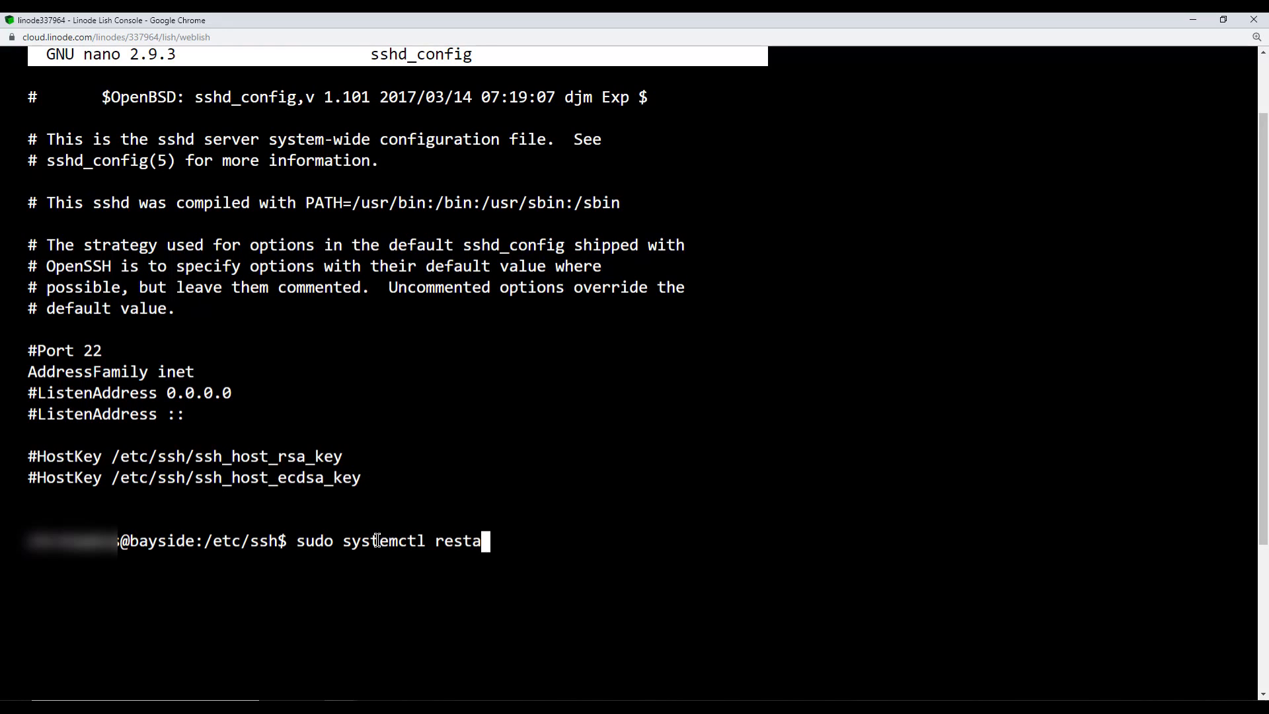
pyautogui.write('rt ss')
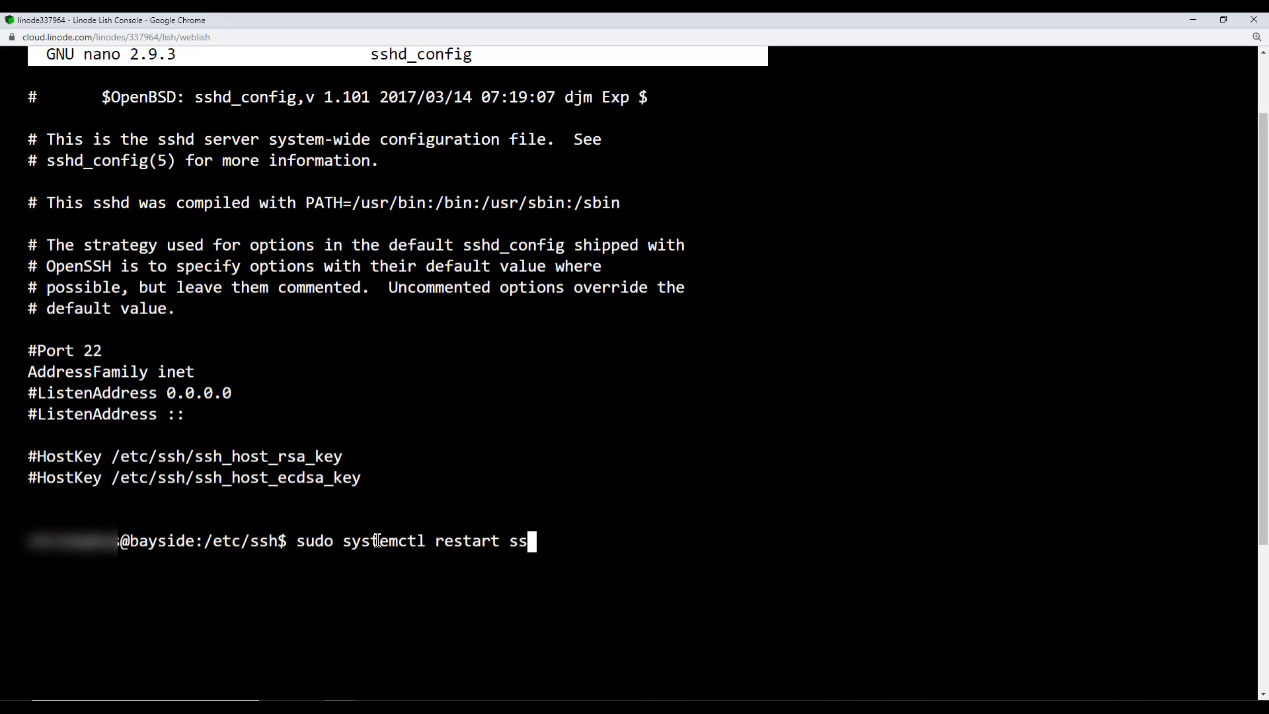